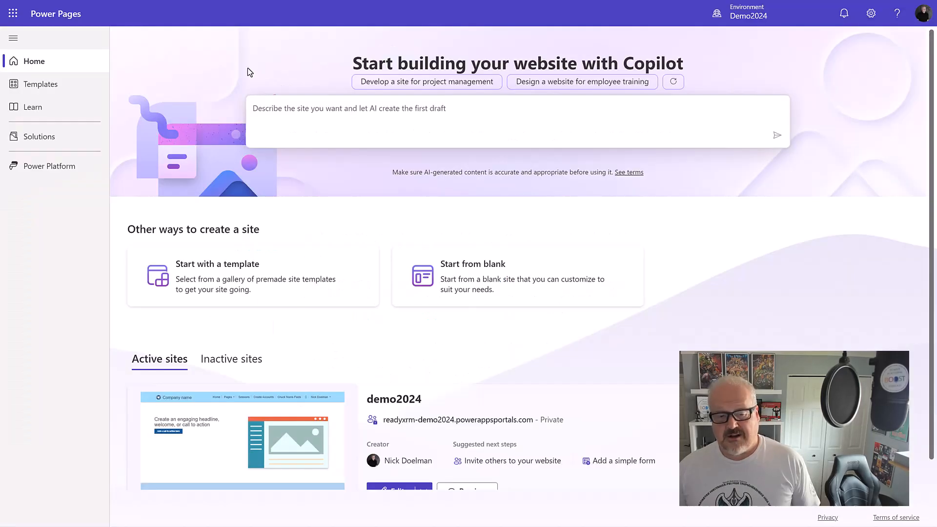
Step: Start creating a new Azure resource and browse the Storage category services
scroll("down", 3)
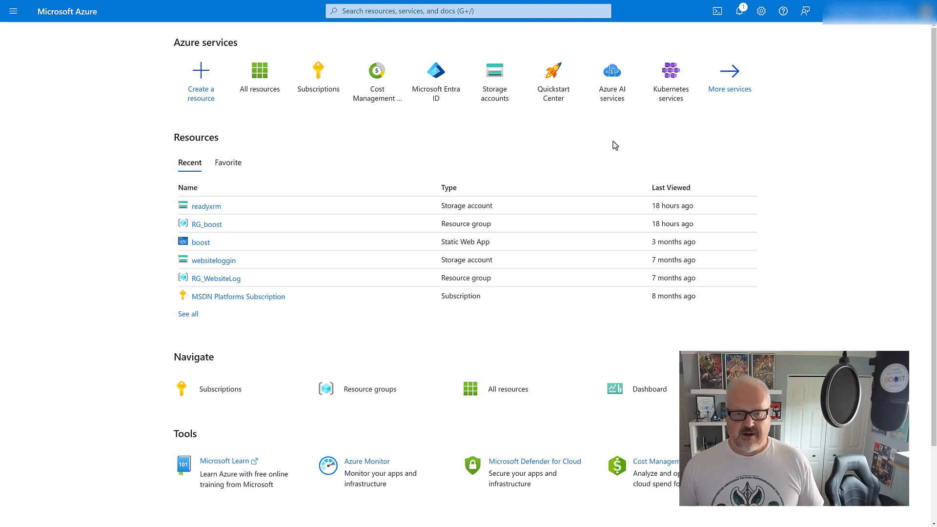
mouse_move(200, 80)
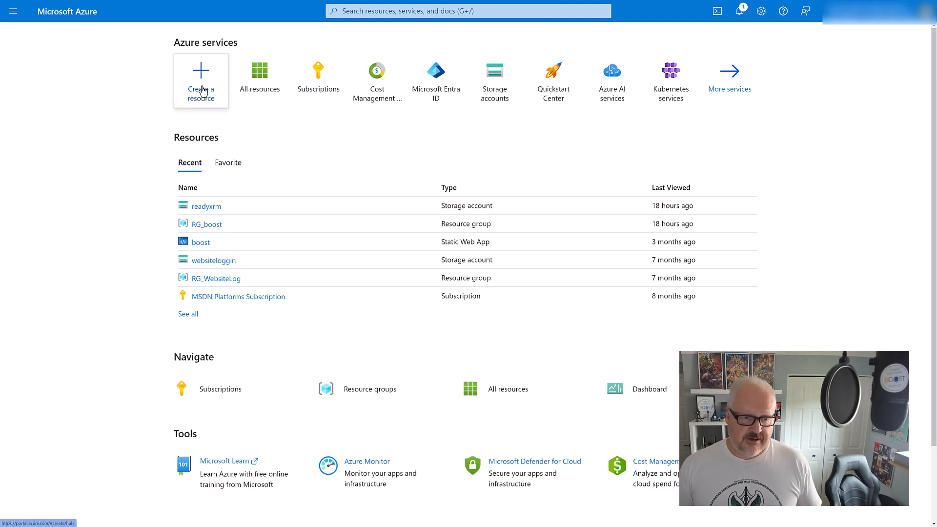
left_click(201, 80)
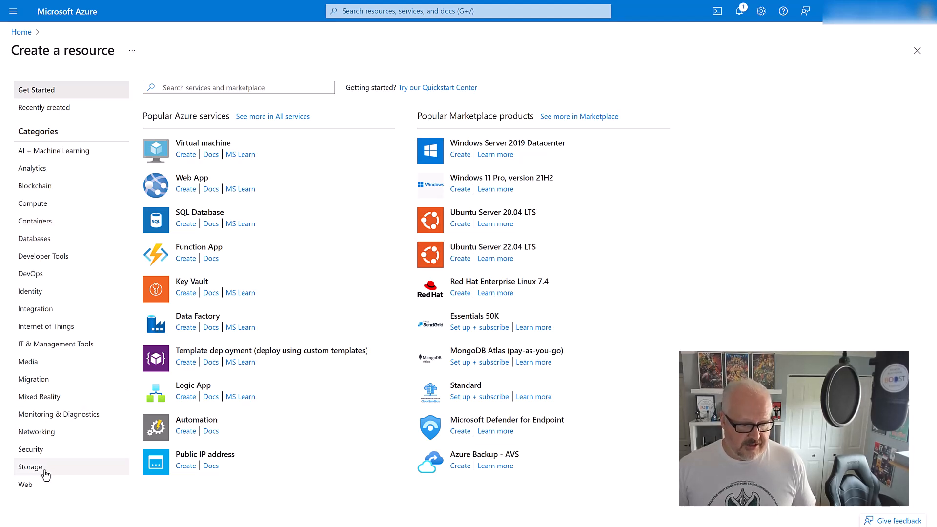
left_click(29, 467)
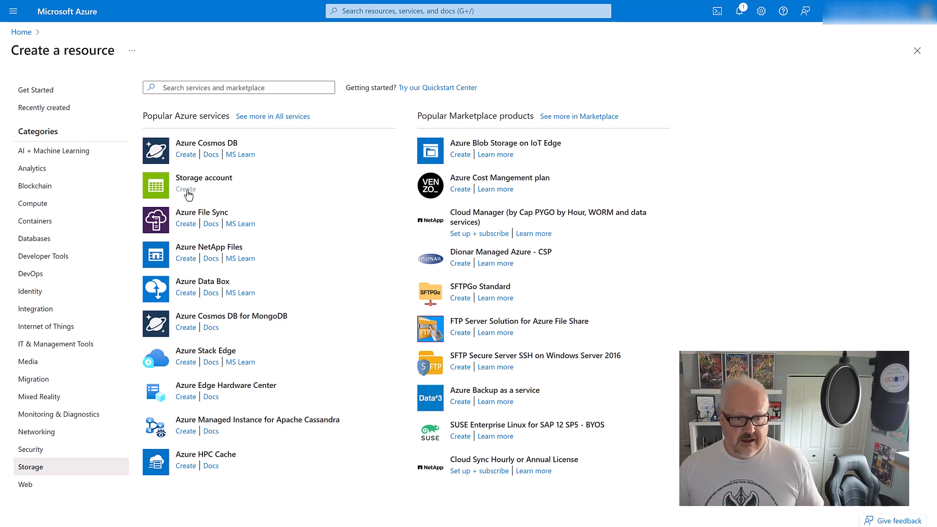
Step: Start a new storage account and create resource group RG_powerpagesdemo
left_click(185, 189)
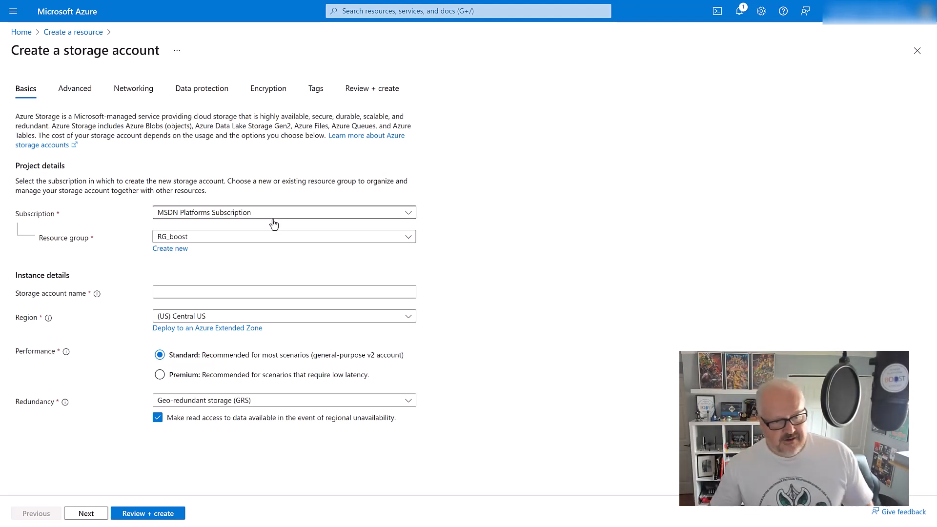
mouse_move(192, 239)
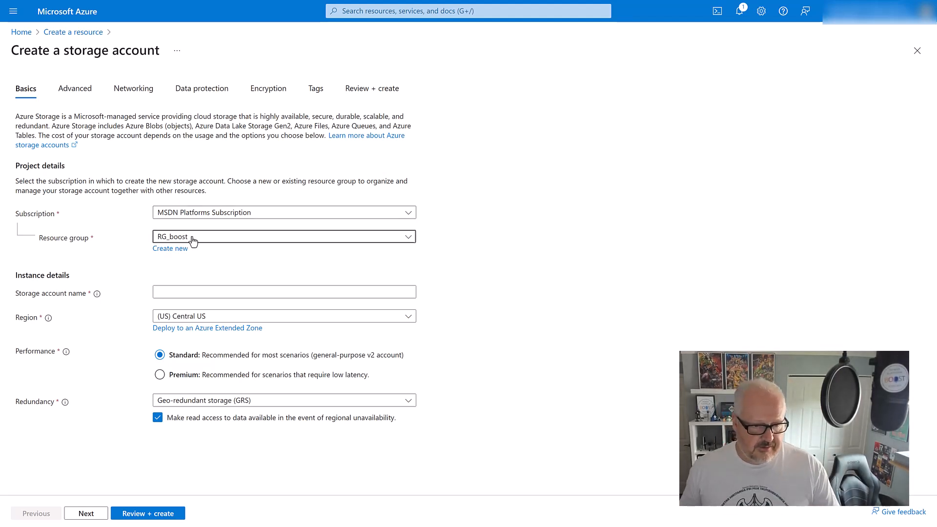
left_click(284, 236)
type("R")
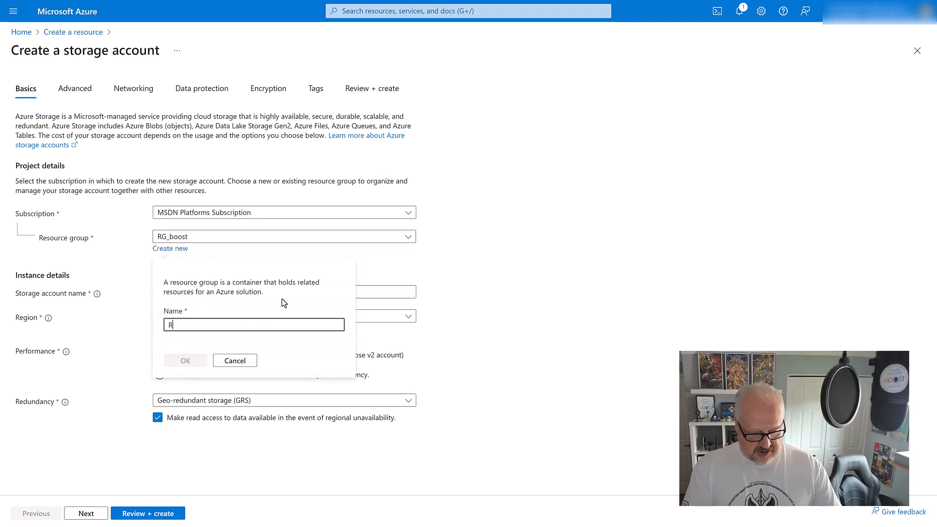
type("G_powerpagesdem")
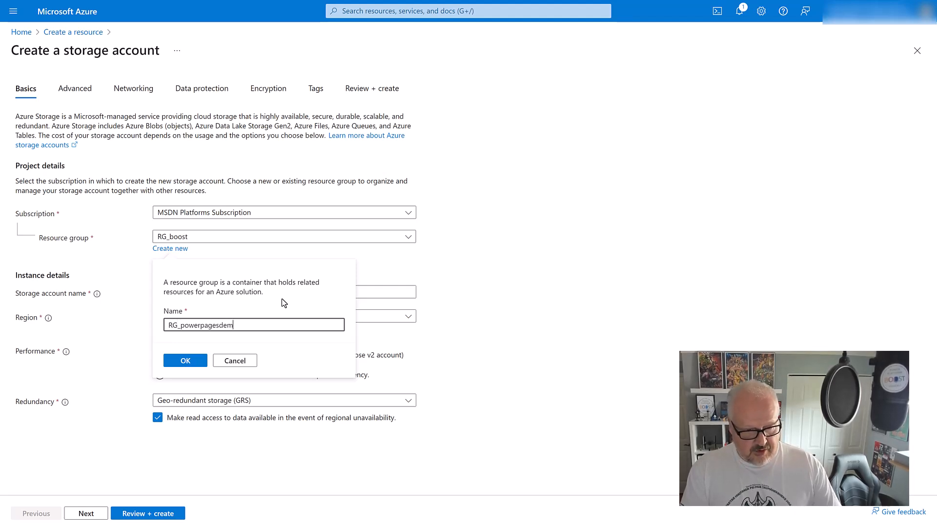
left_click(184, 360)
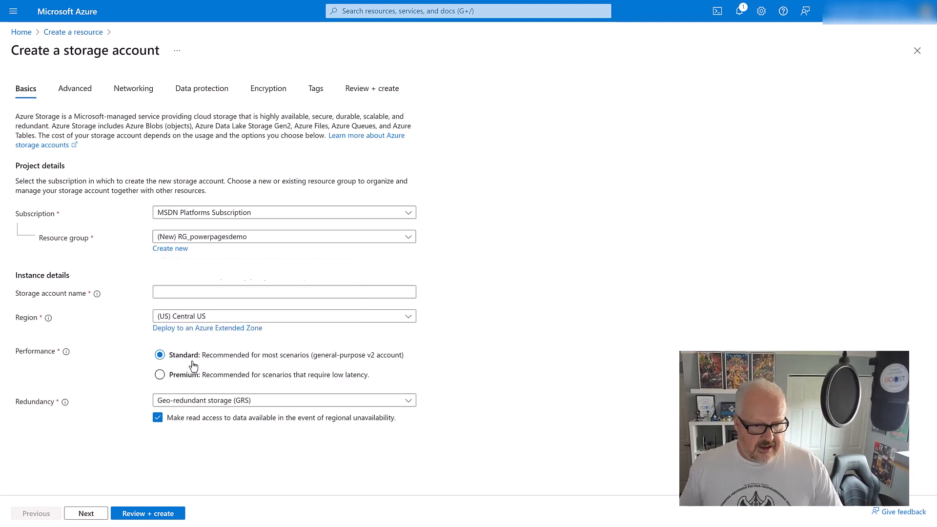
Step: Name the storage account powerpagesdemo and set the region to Canada Central
left_click(284, 292)
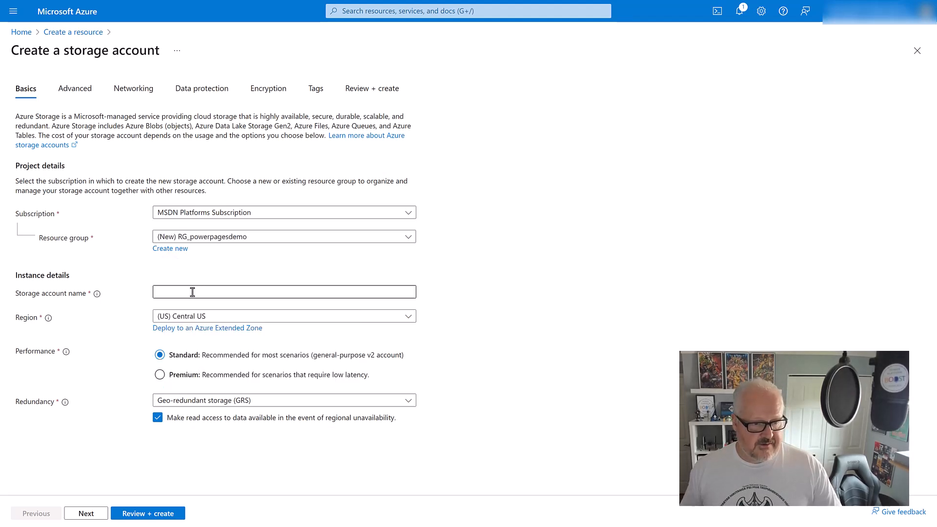
type("p")
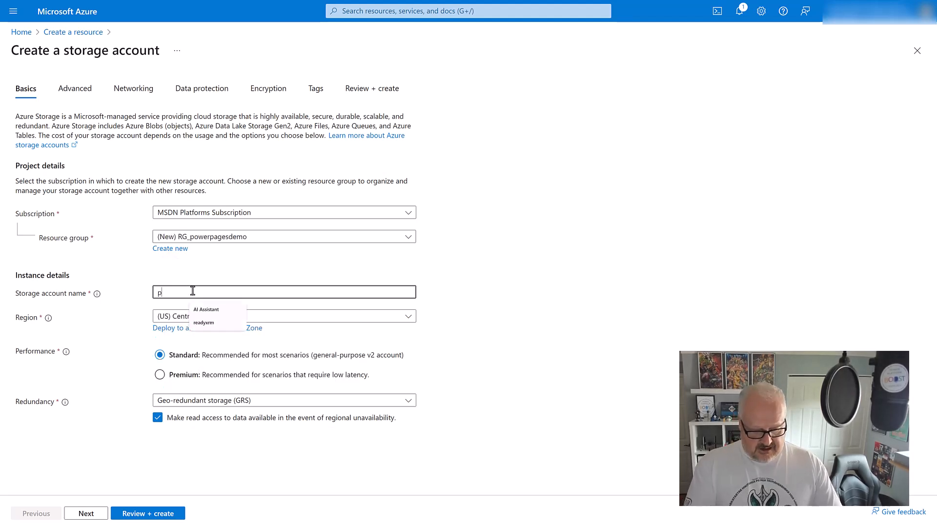
type("owerpagesdemo")
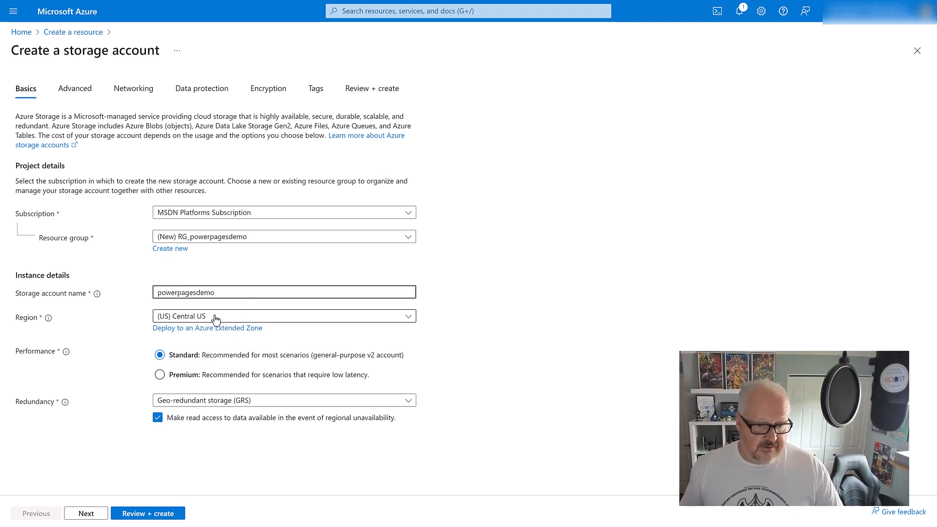
left_click(284, 315)
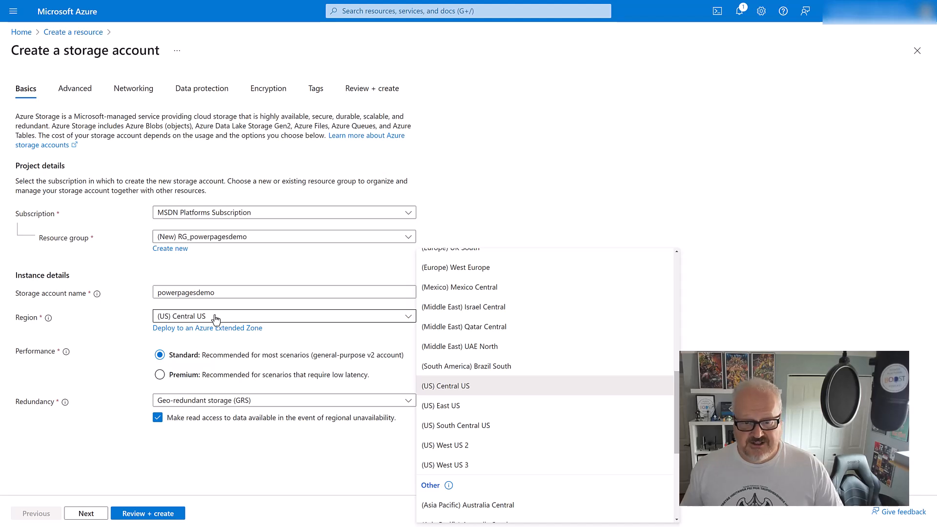
mouse_move(567, 359)
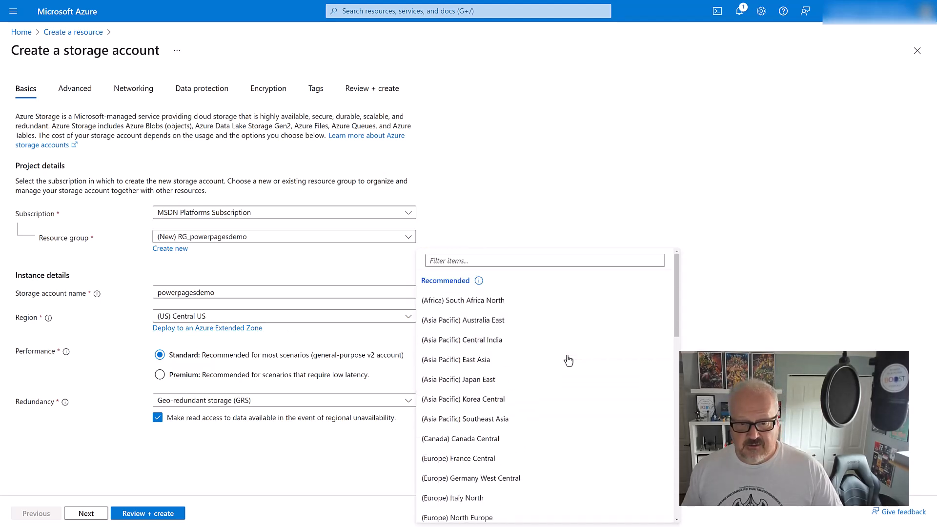
left_click(460, 438)
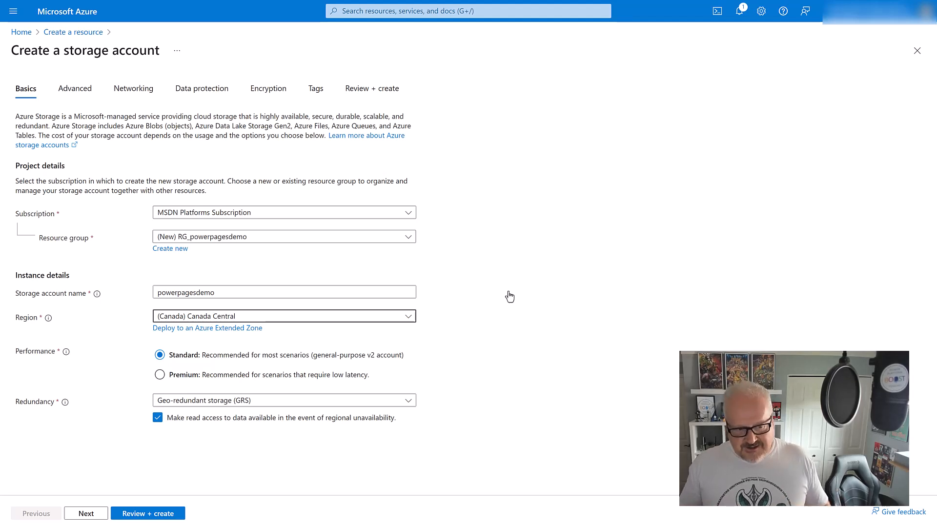
mouse_move(304, 347)
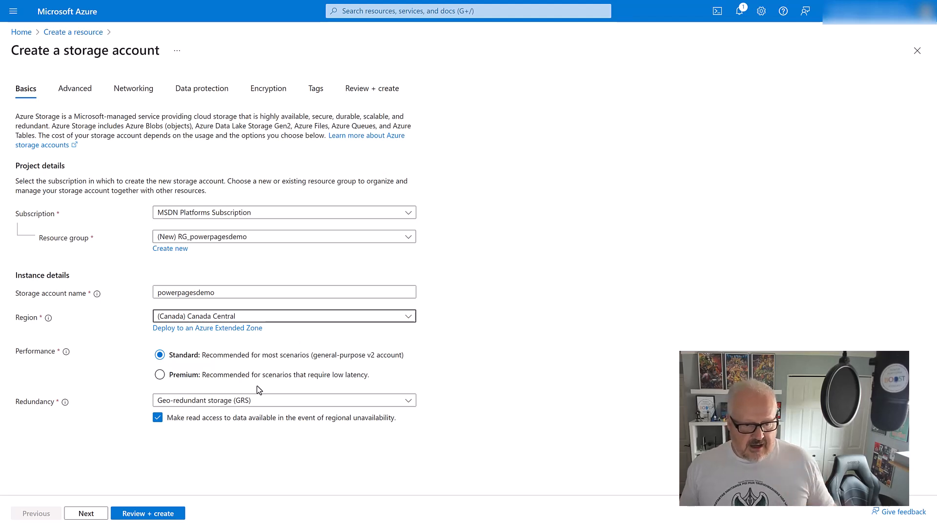
mouse_move(420, 447)
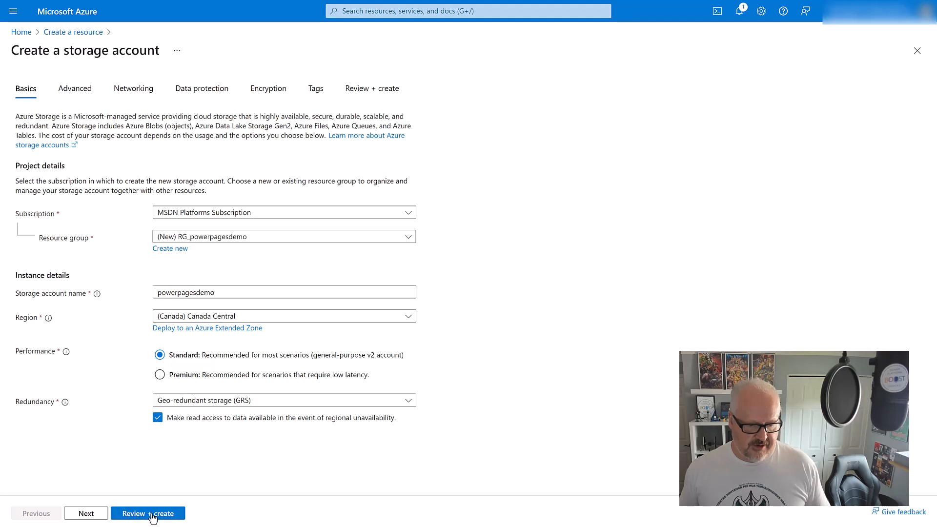
Step: Review and create the powerpagesdemo storage account, then open the deployed resource
left_click(147, 513)
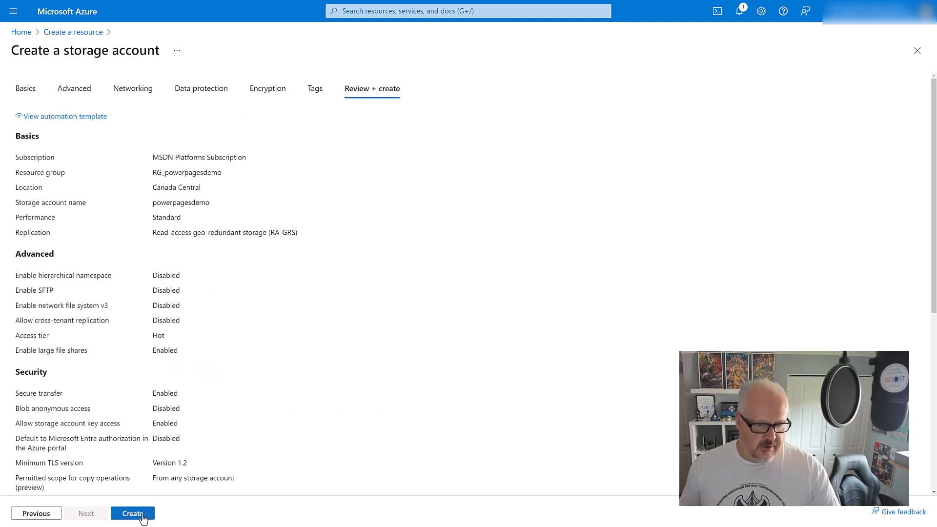
left_click(133, 514)
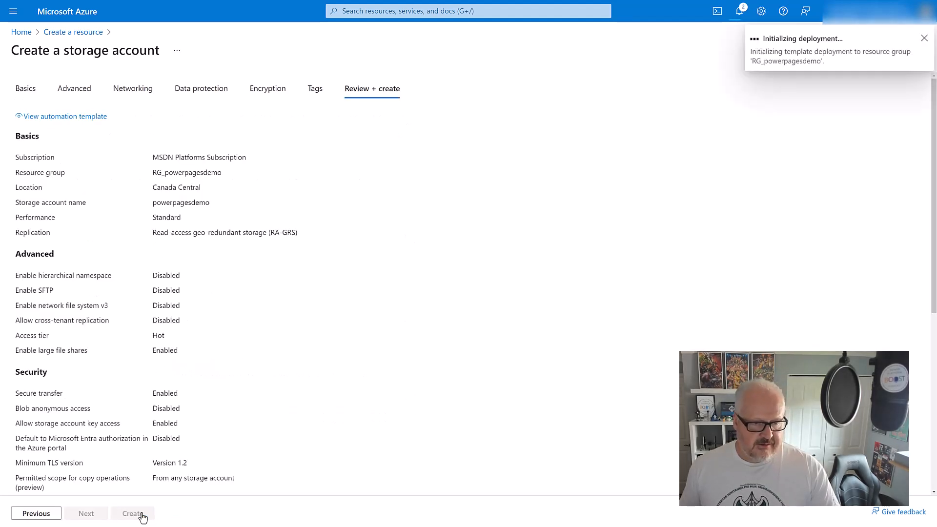
left_click(133, 513)
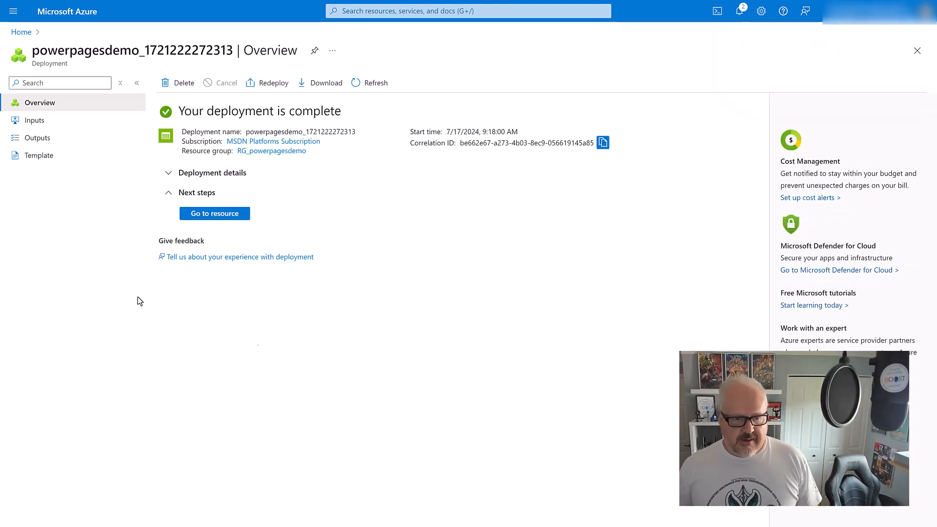
left_click(215, 213)
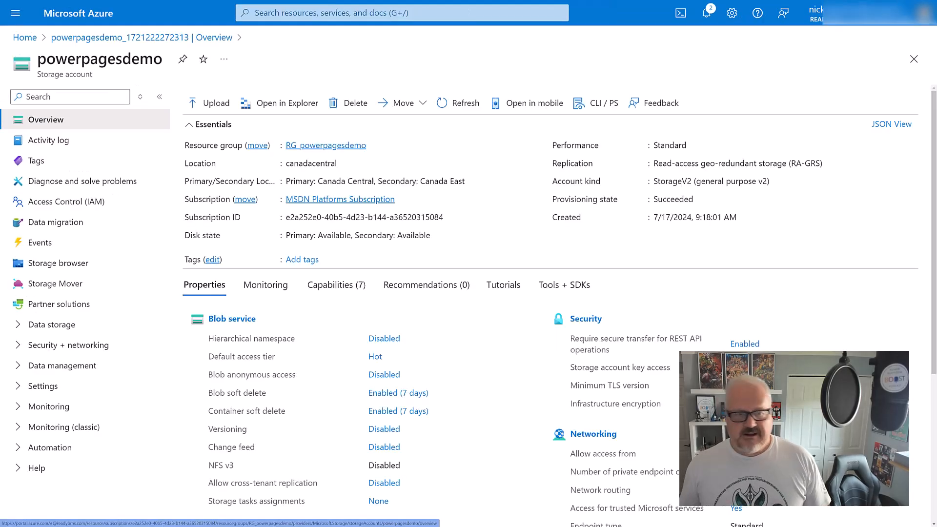
mouse_move(42, 385)
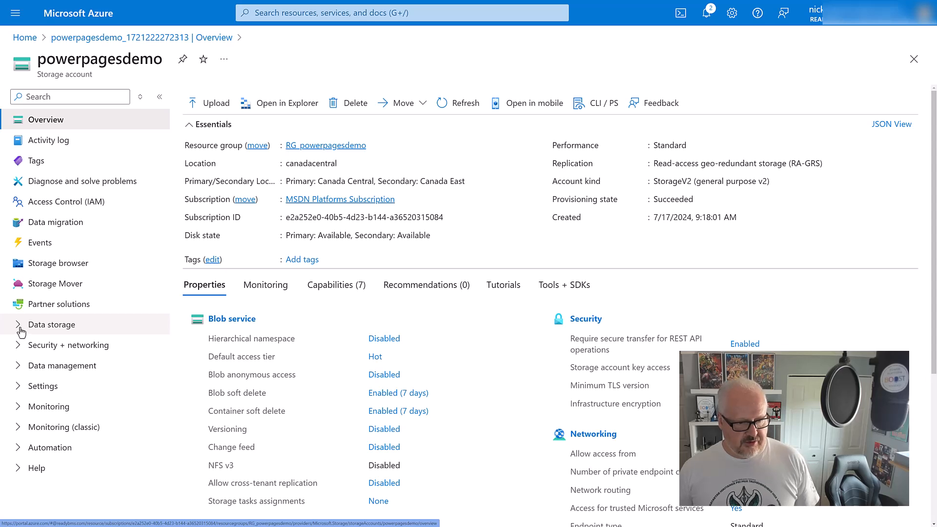
Step: Add a private blob container named powerpagesstorage and dismiss the creation notification
left_click(56, 324)
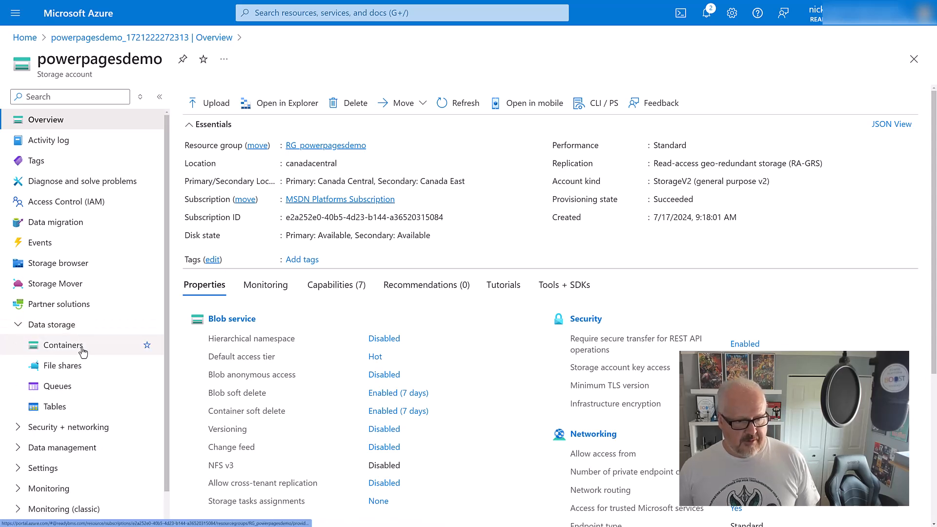
left_click(64, 345)
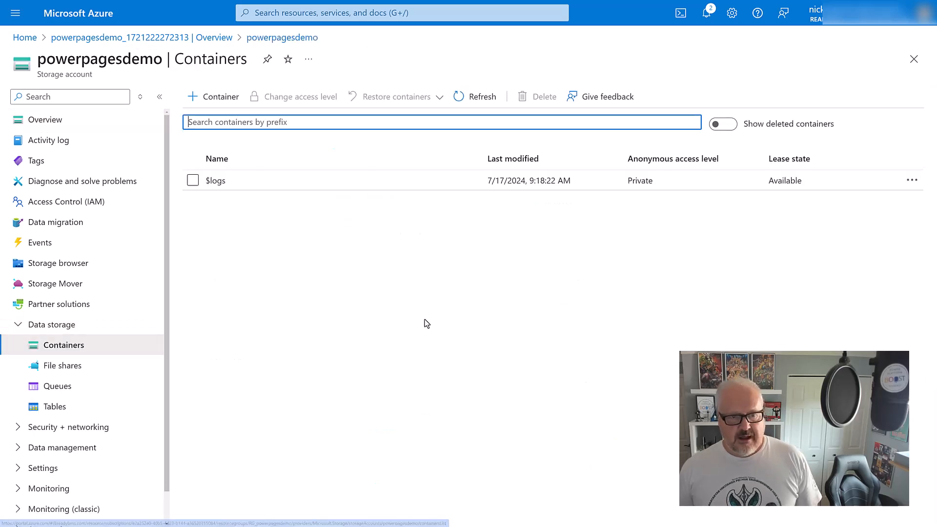
left_click(214, 96)
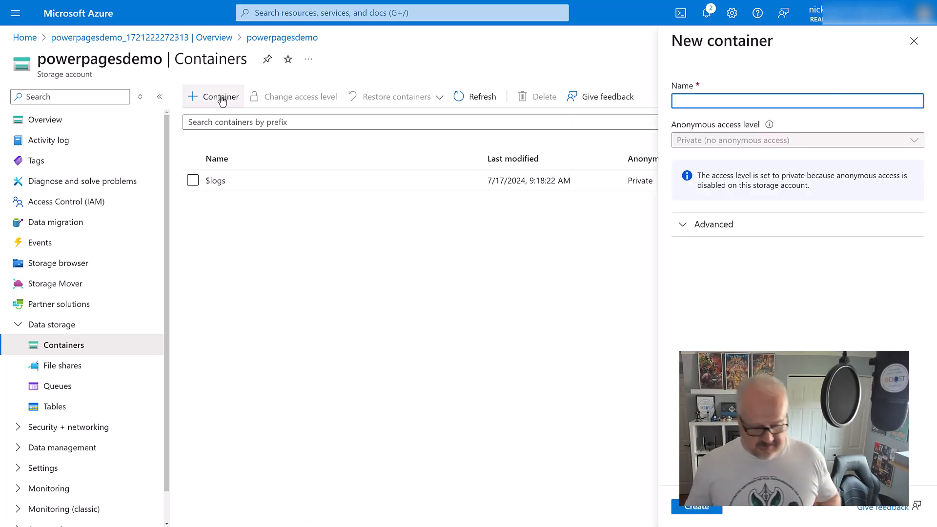
type("PowerPages")
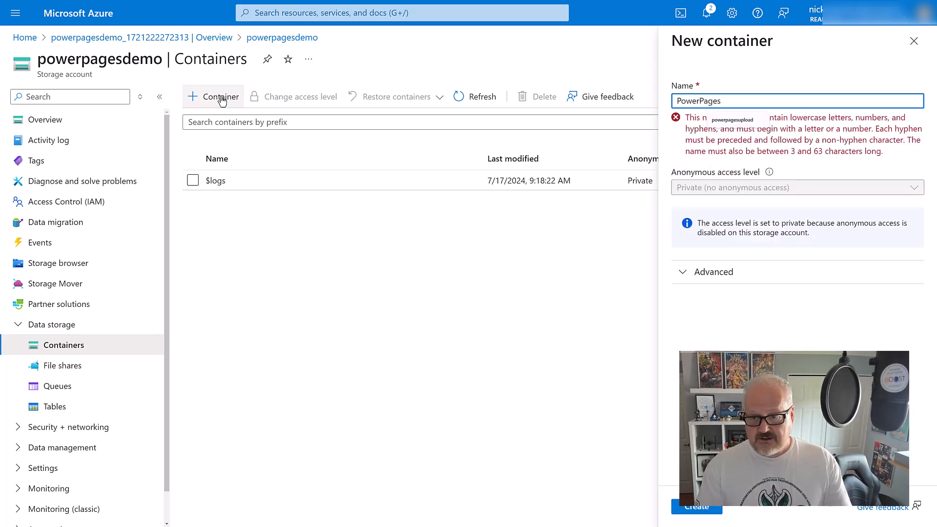
type("po")
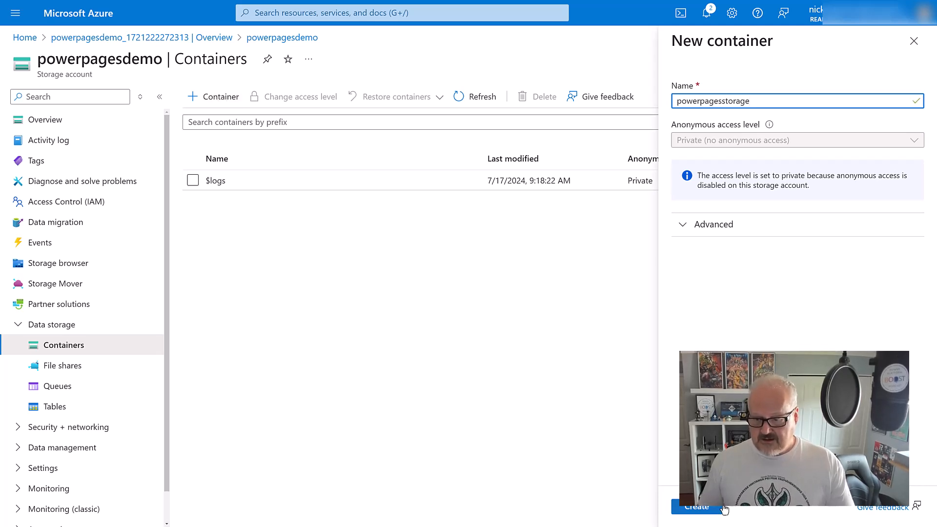
left_click(696, 507)
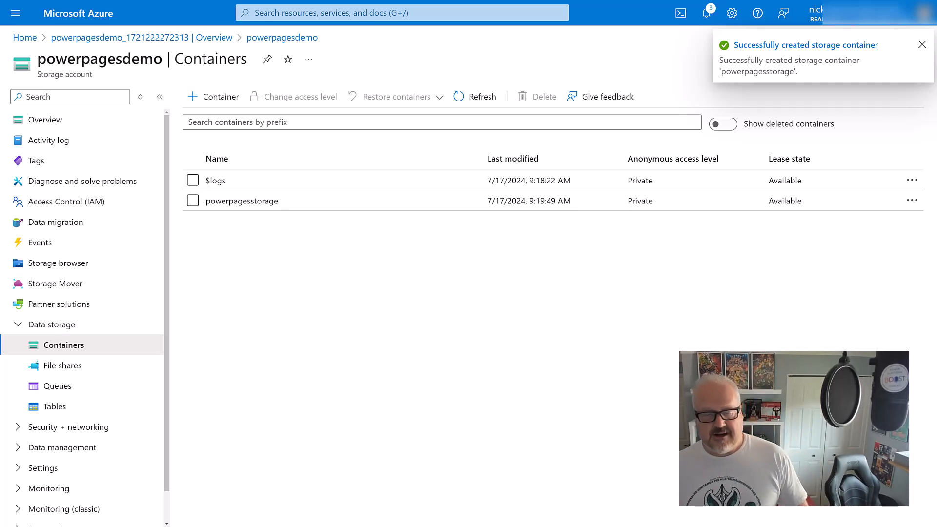
left_click(923, 45)
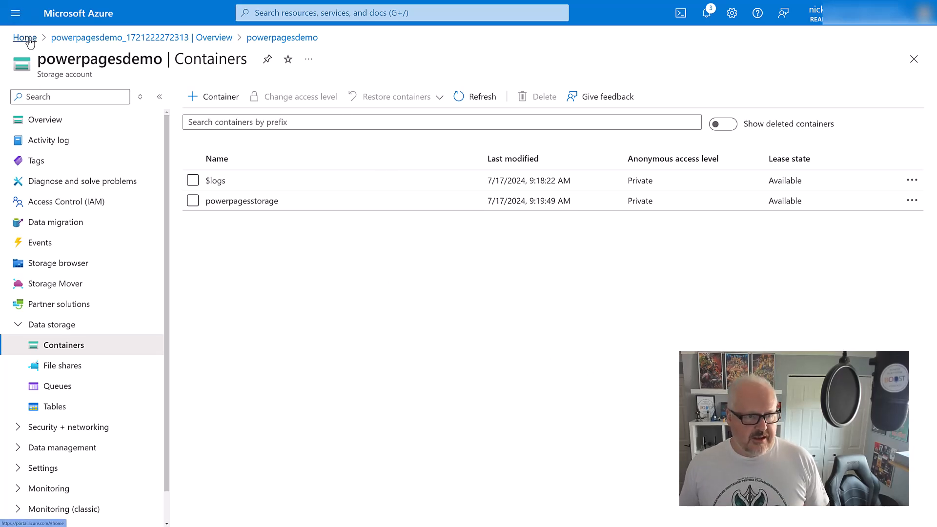
Step: Go from Home through All resources to RG_powerpagesdemo's Access control (IAM)
left_click(24, 38)
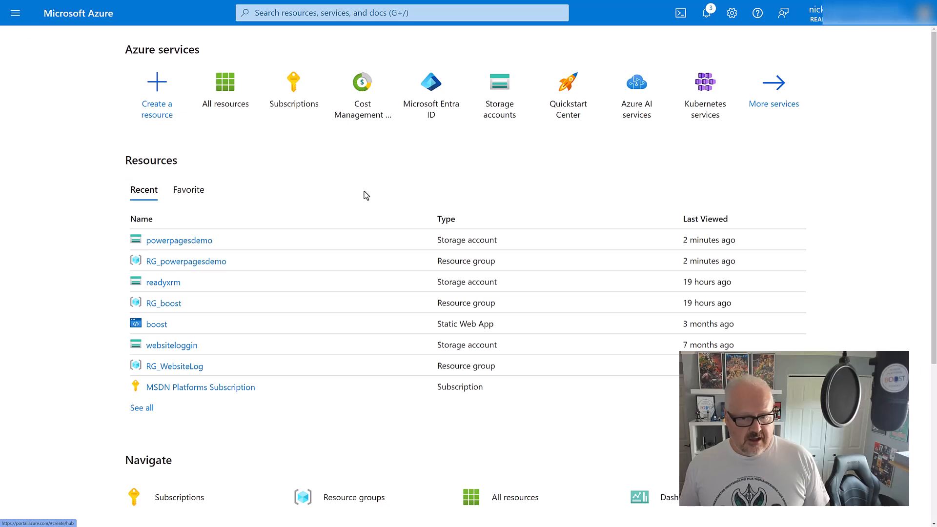
left_click(225, 95)
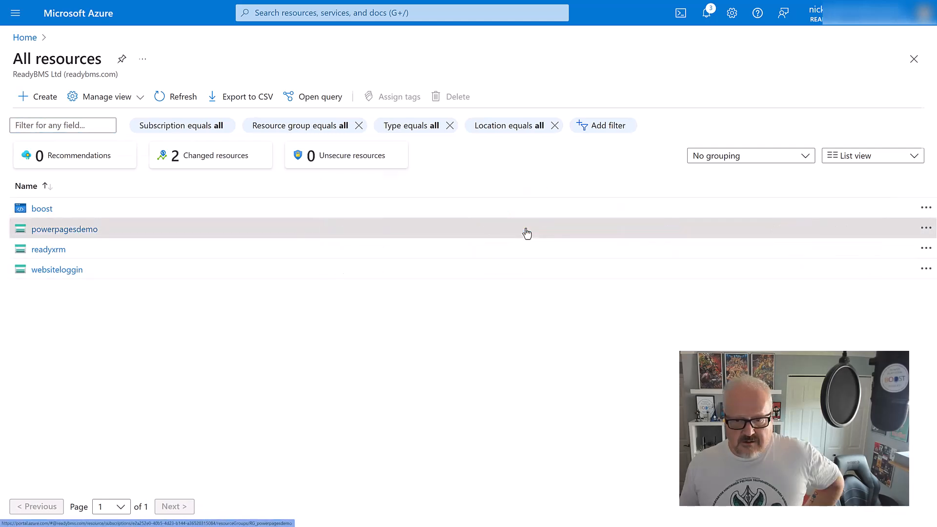
left_click(64, 229)
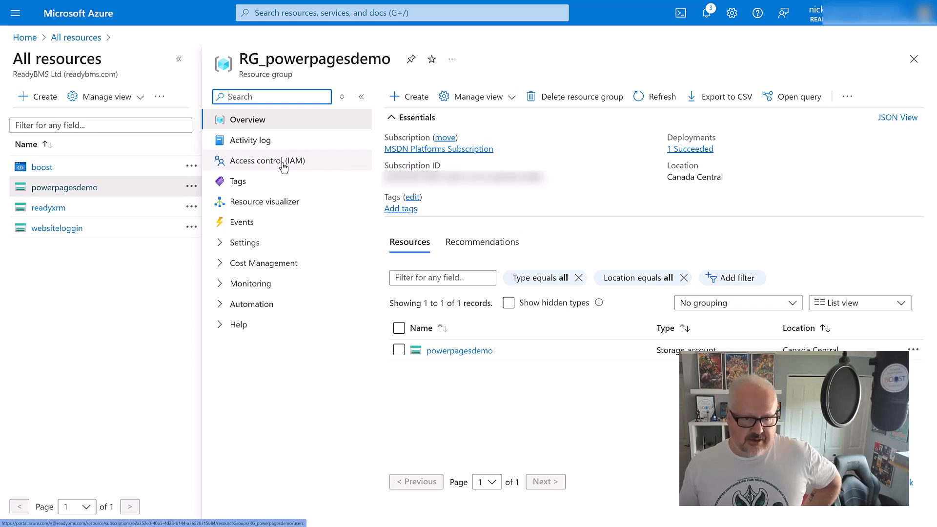
left_click(266, 160)
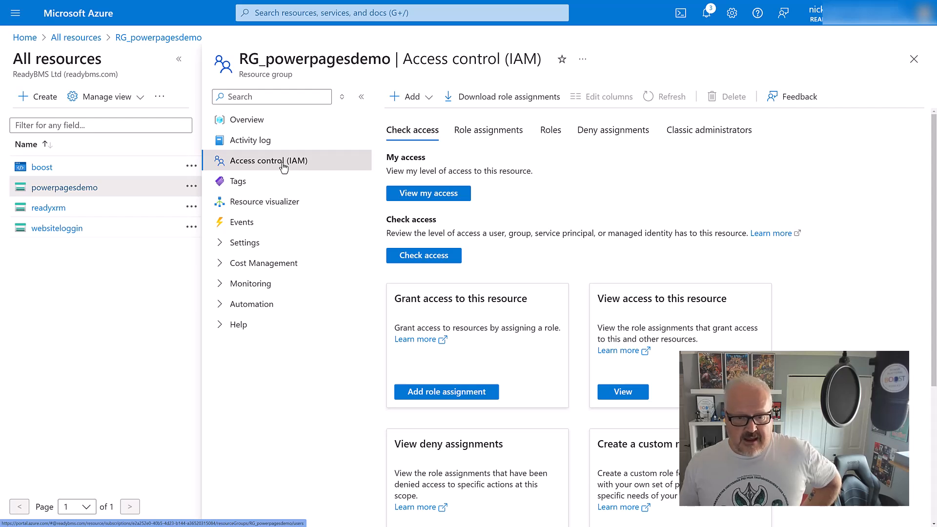
mouse_move(307, 168)
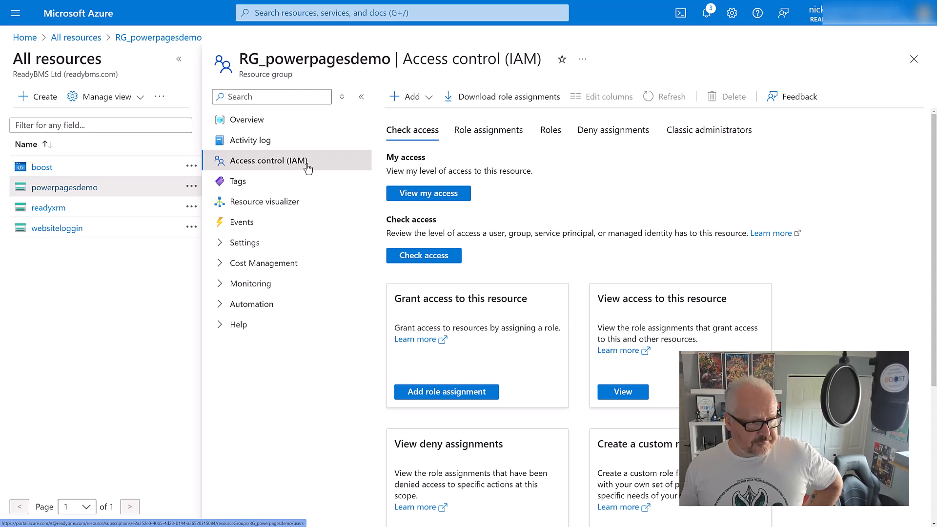
Step: Start a Reader role assignment and search members for 'porta'
left_click(445, 391)
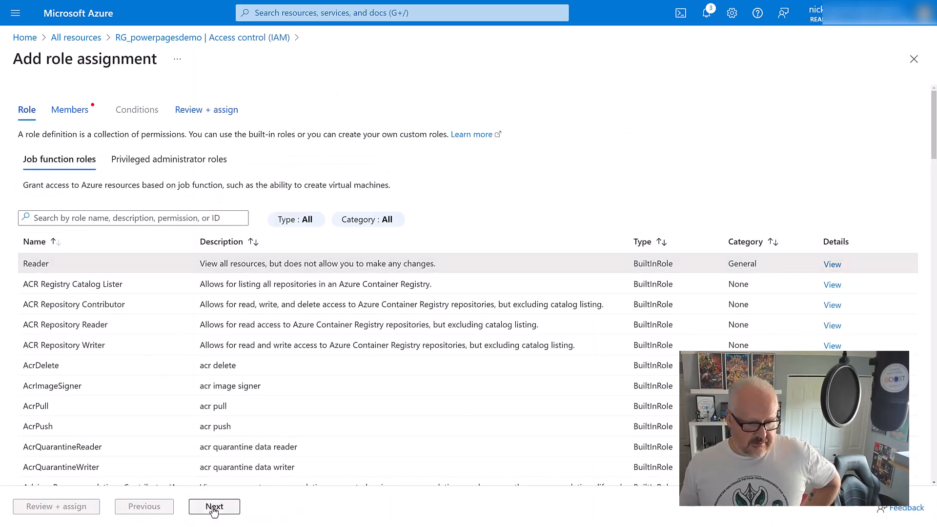
left_click(214, 506)
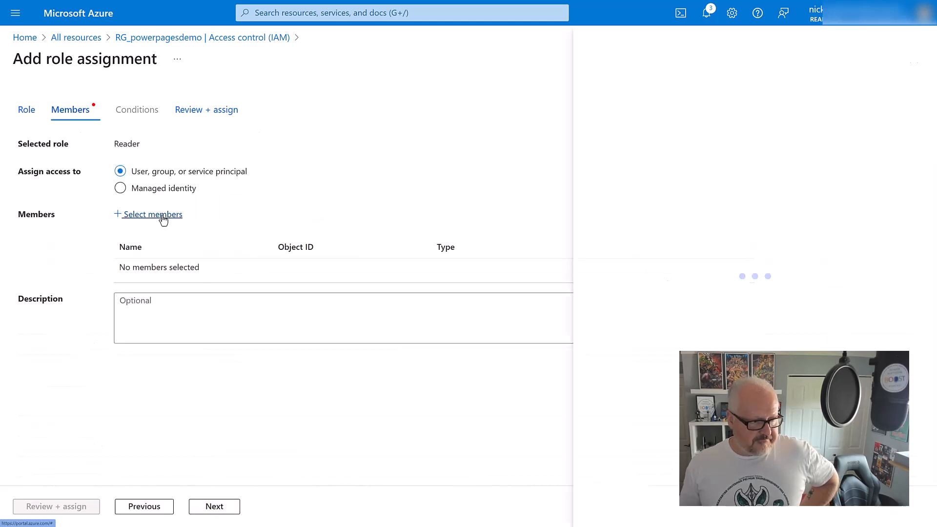
left_click(153, 214)
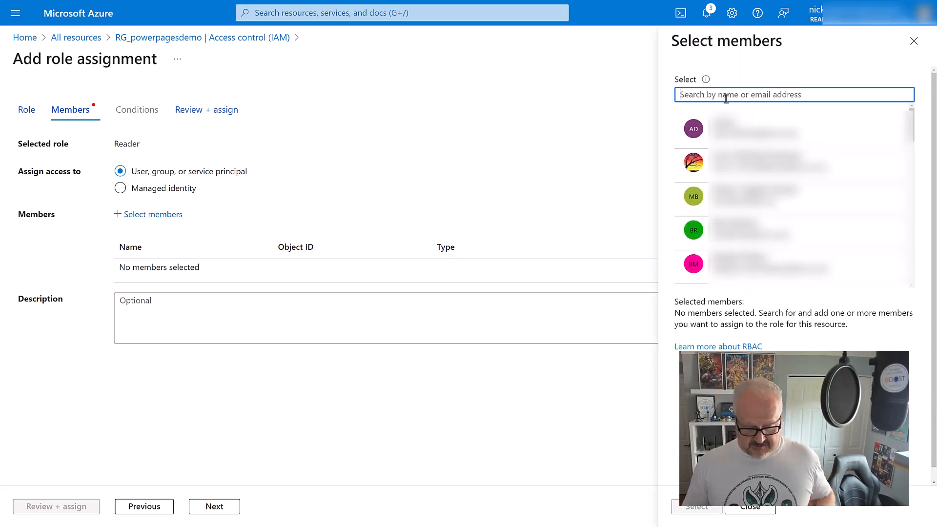
type("portal")
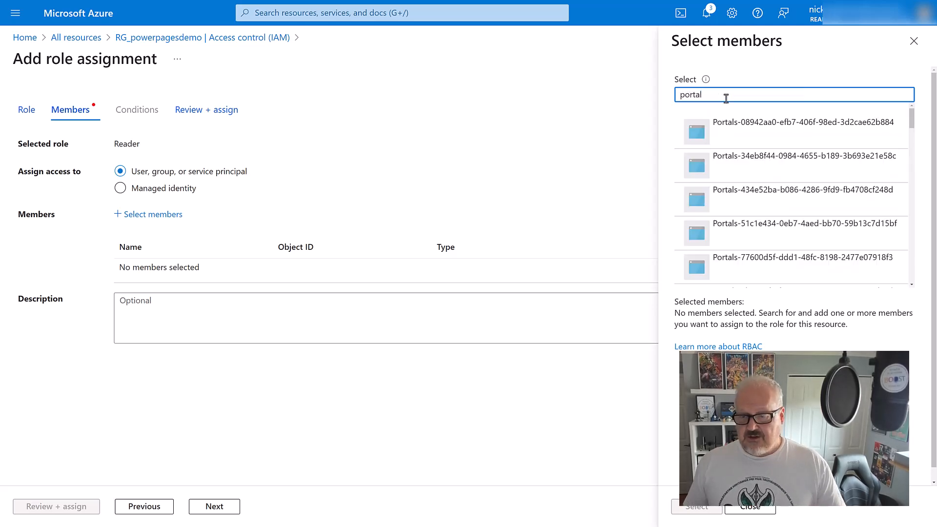
scroll("down", 3)
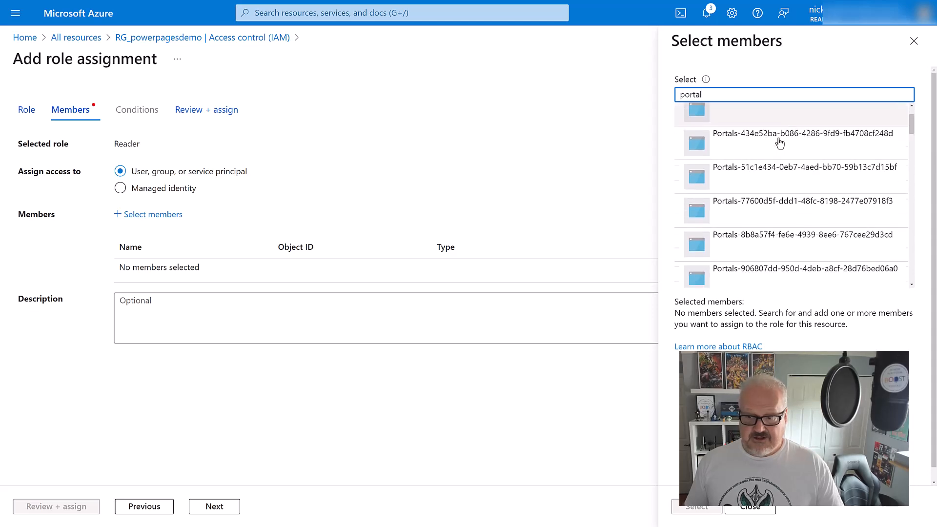
scroll("down", 3)
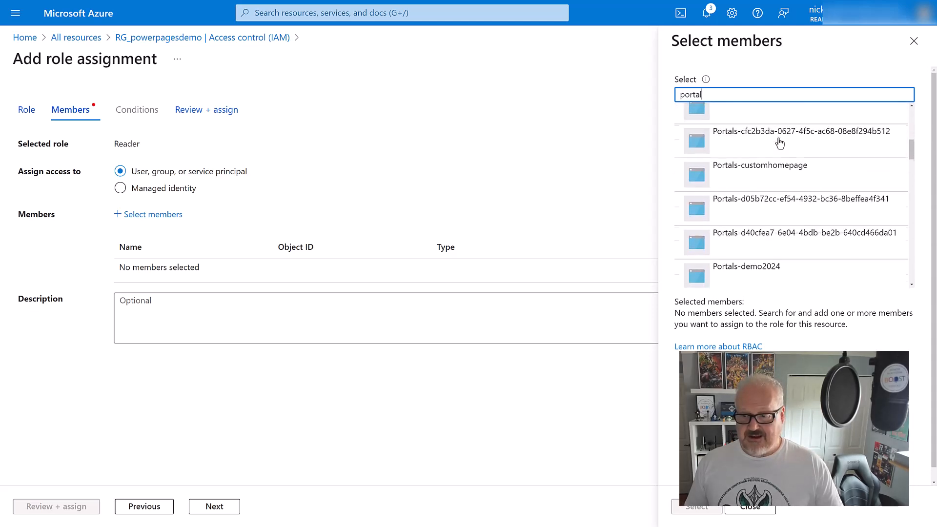
scroll("down", 3)
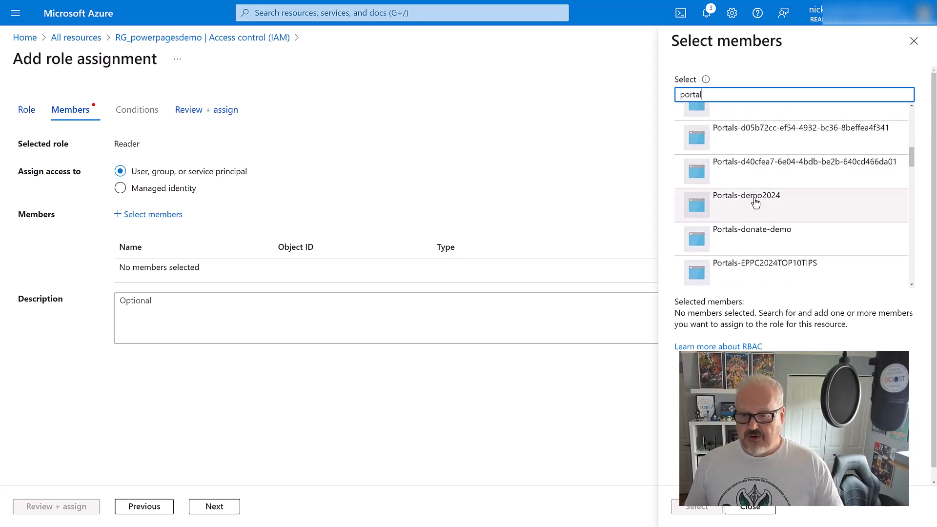
mouse_move(745, 195)
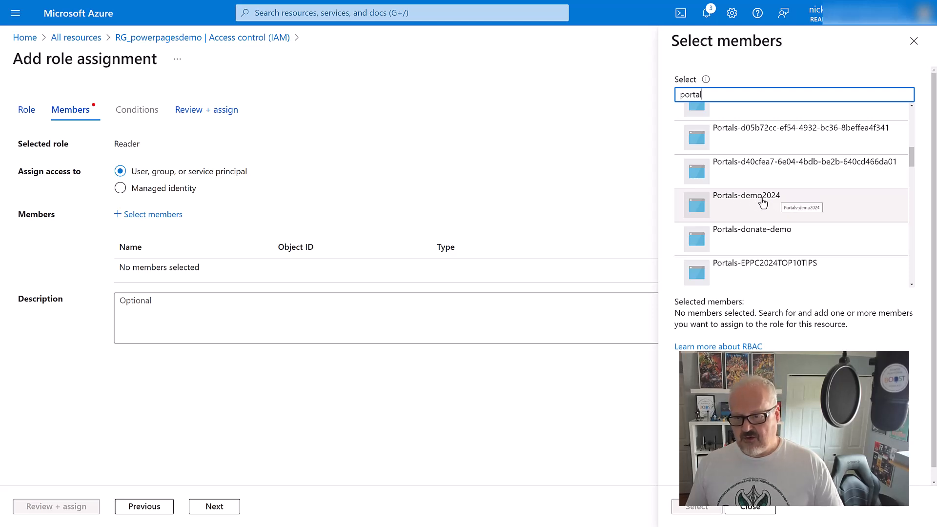
Step: Select Portals-demo2024 as the member and submit the Reader assignment
left_click(746, 195)
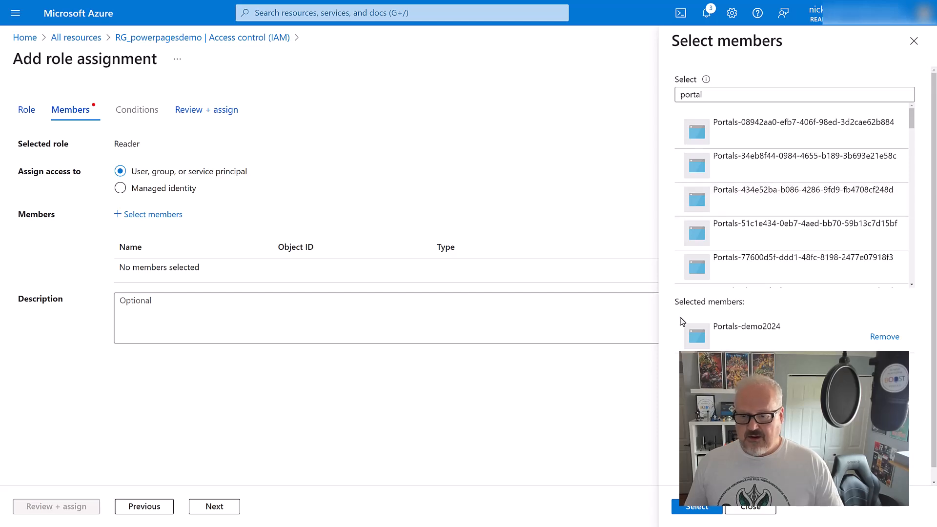
left_click(695, 506)
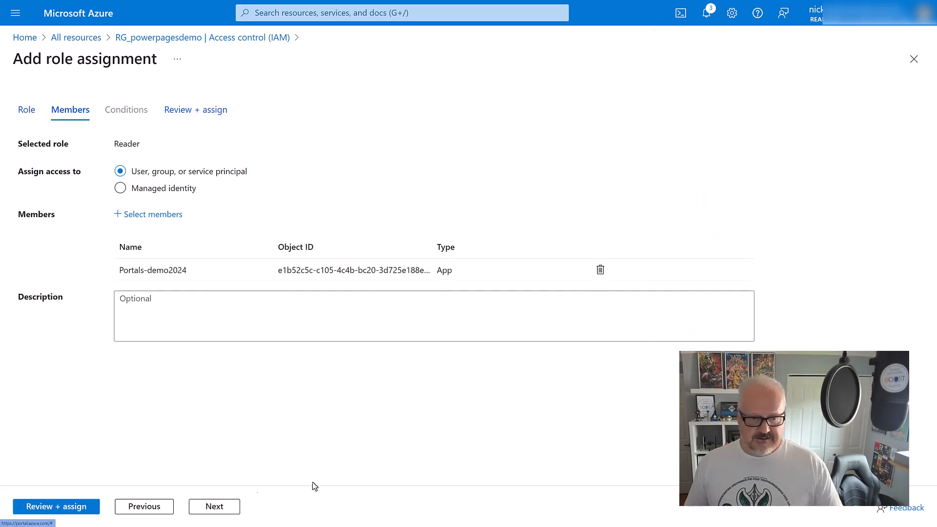
left_click(56, 505)
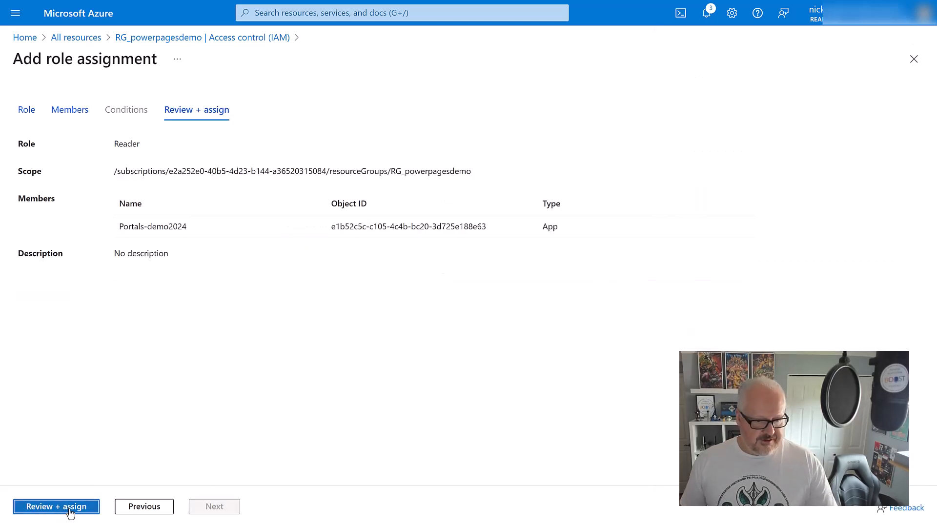
left_click(56, 506)
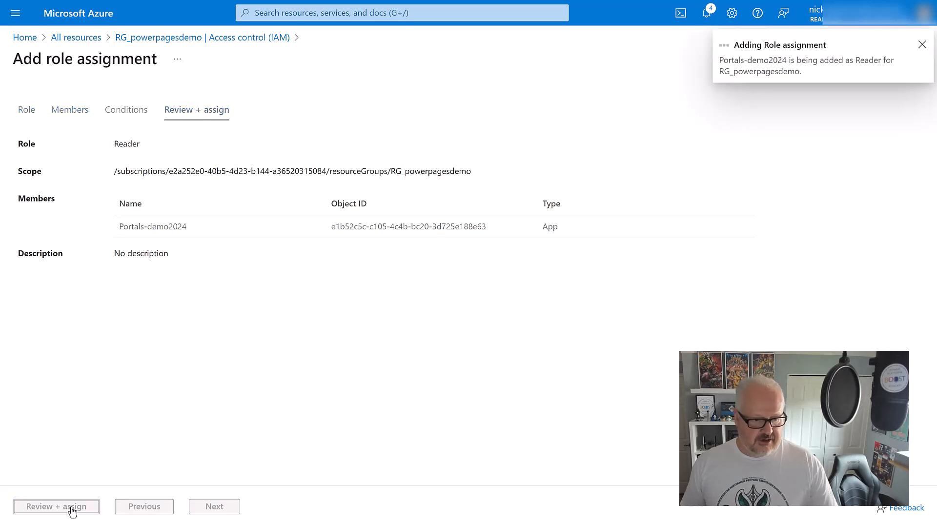
left_click(56, 506)
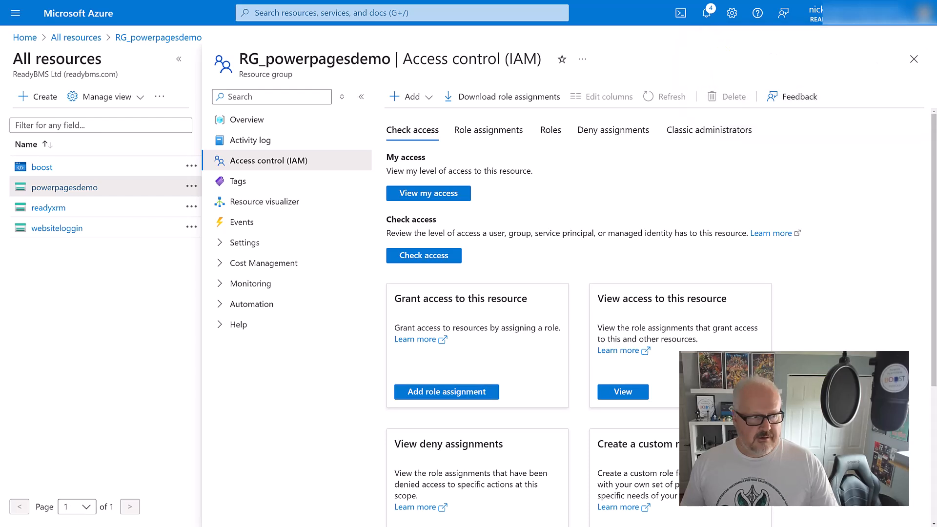
Step: Start a Storage Blob Data Contributor role assignment on the powerpagesdemo storage account
left_click(64, 187)
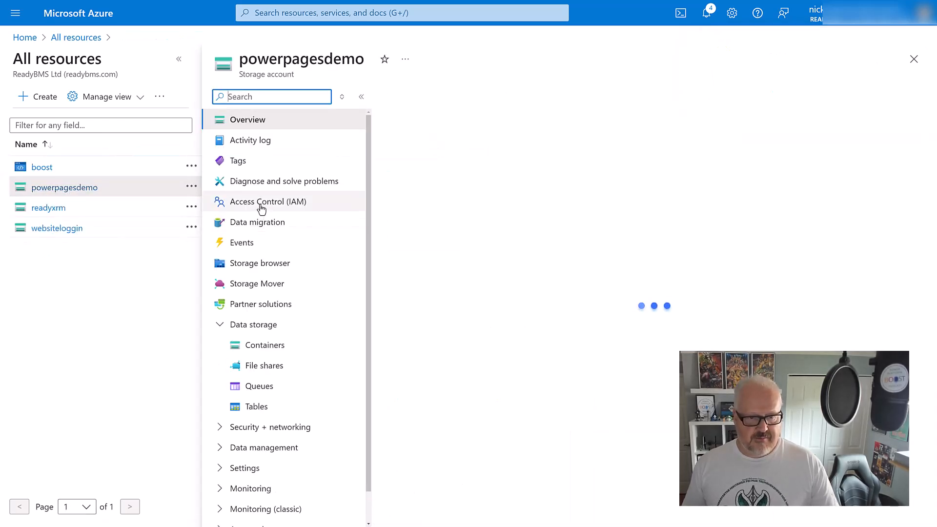
left_click(268, 202)
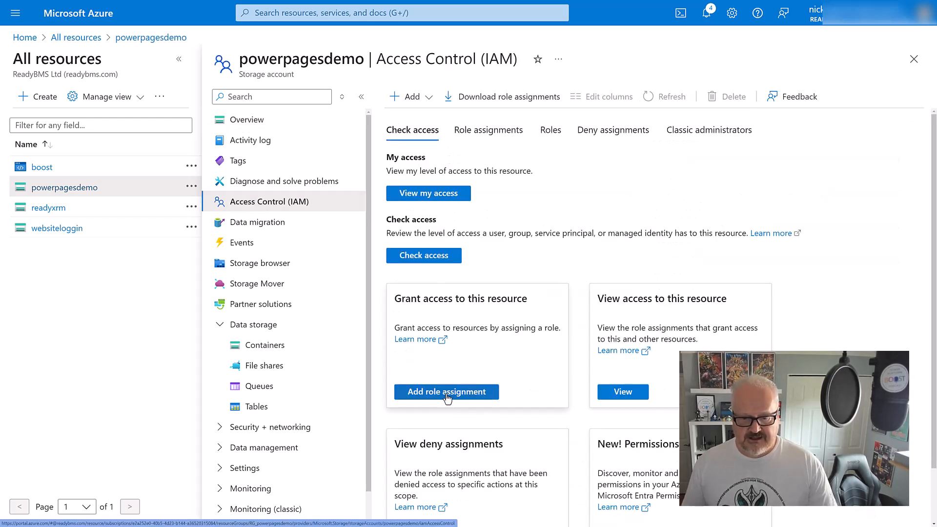
mouse_move(446, 391)
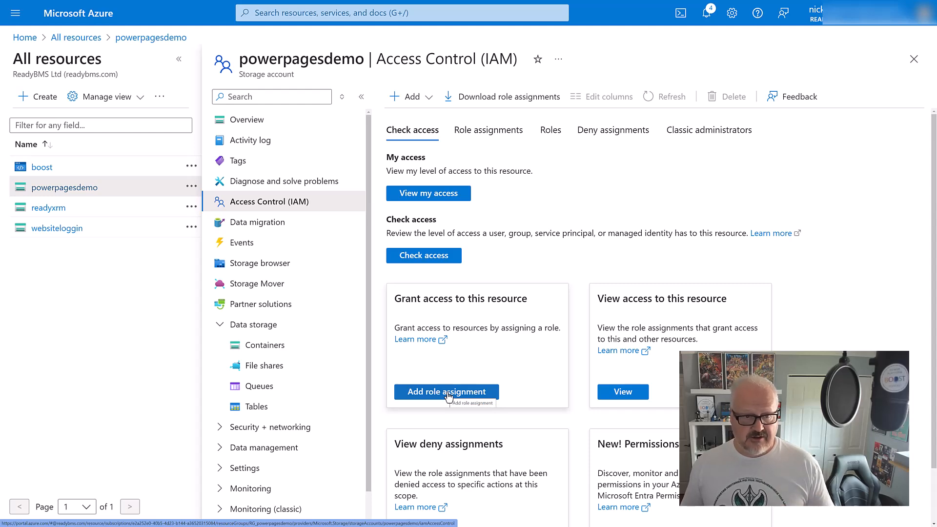
left_click(446, 391)
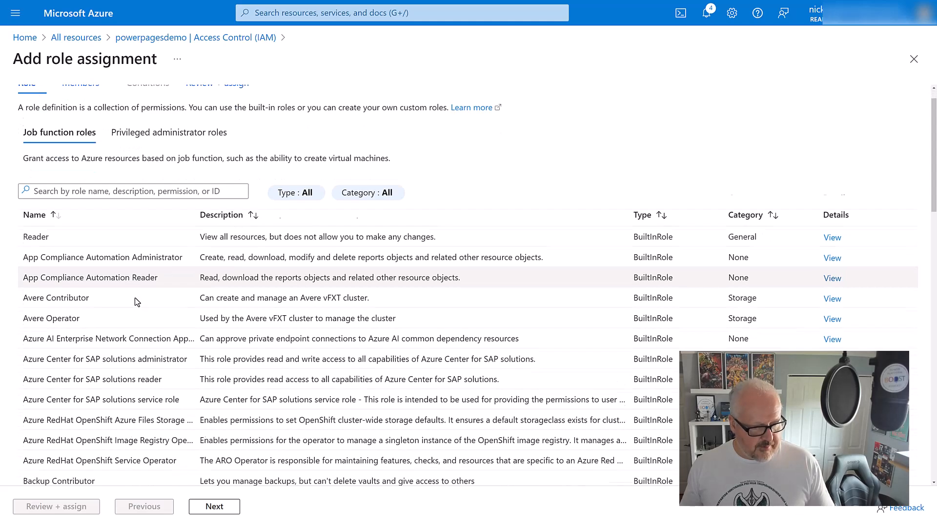
scroll("down", 3)
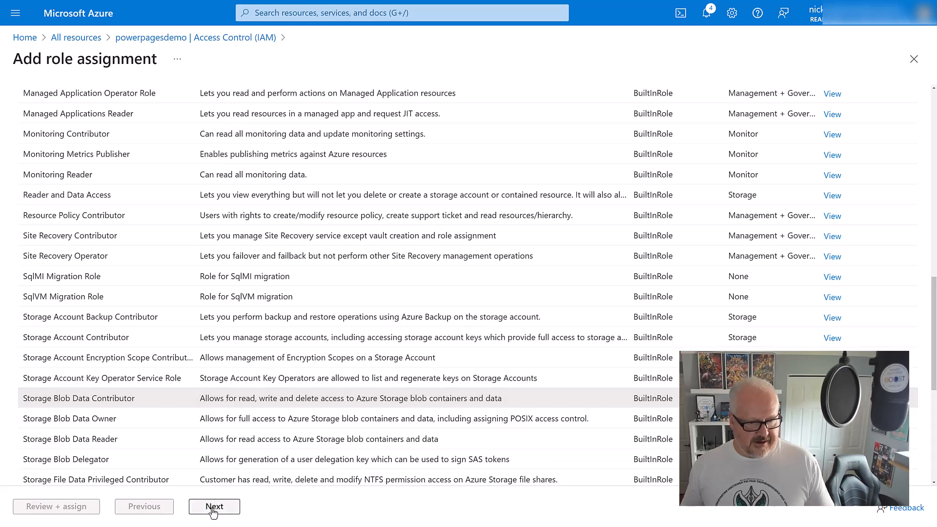
left_click(213, 506)
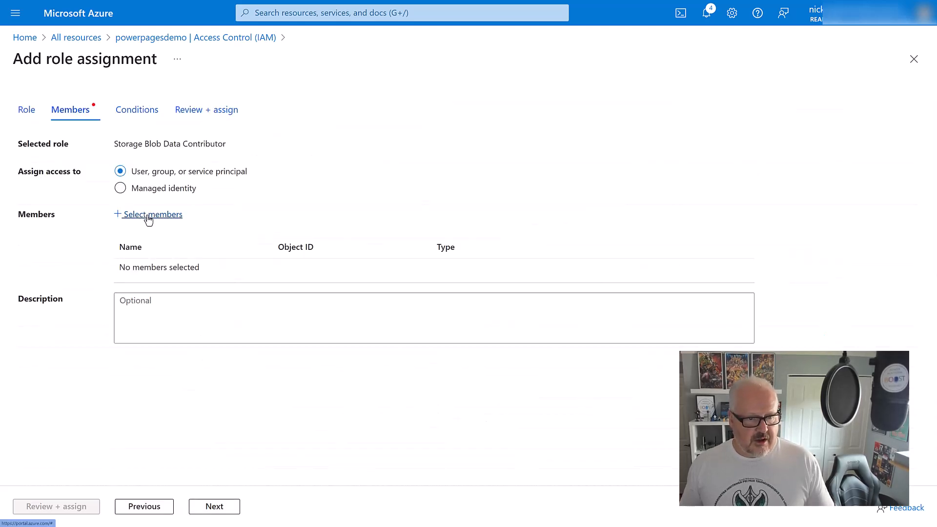
Step: Search for Portals-demo2024 as the member and review and assign the role
left_click(152, 214)
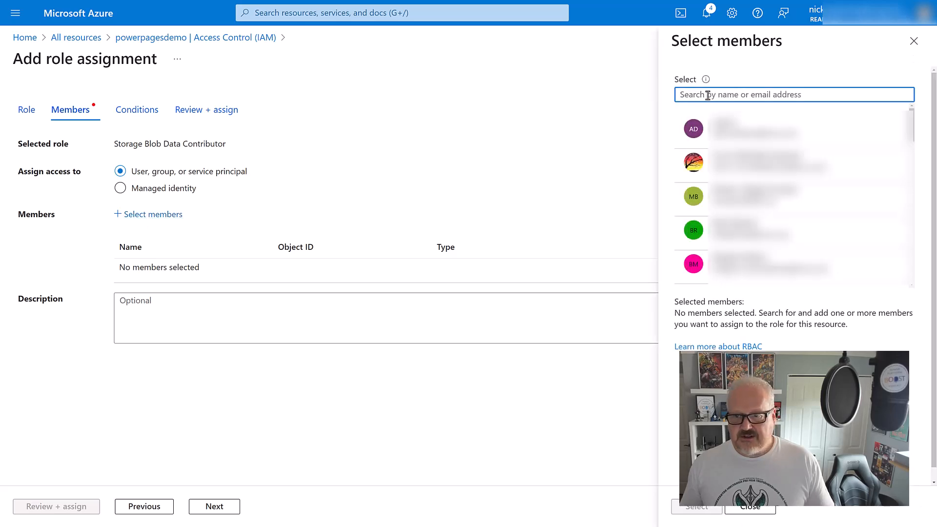
type("poe")
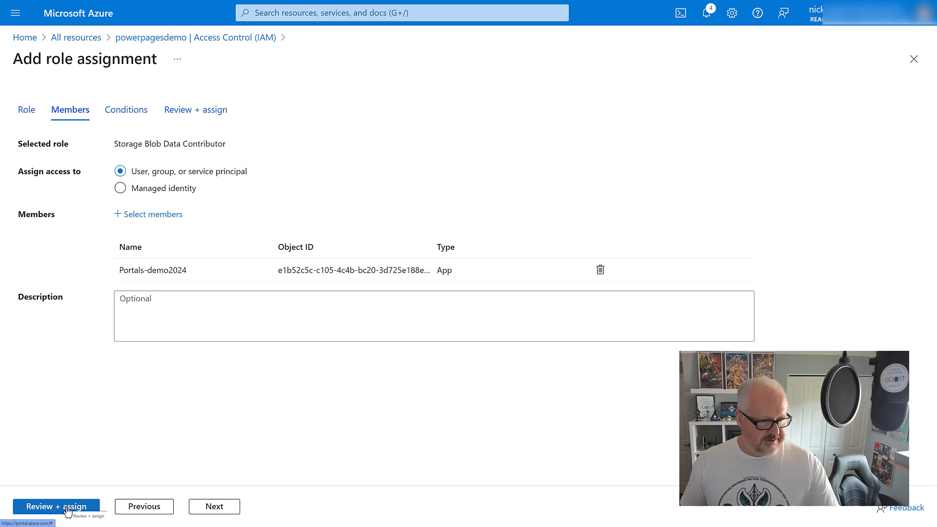
left_click(56, 506)
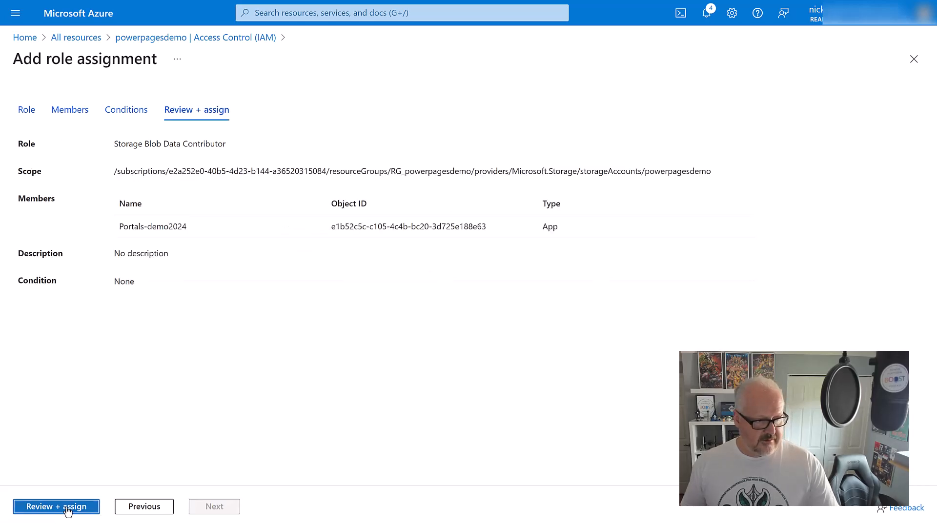
left_click(56, 506)
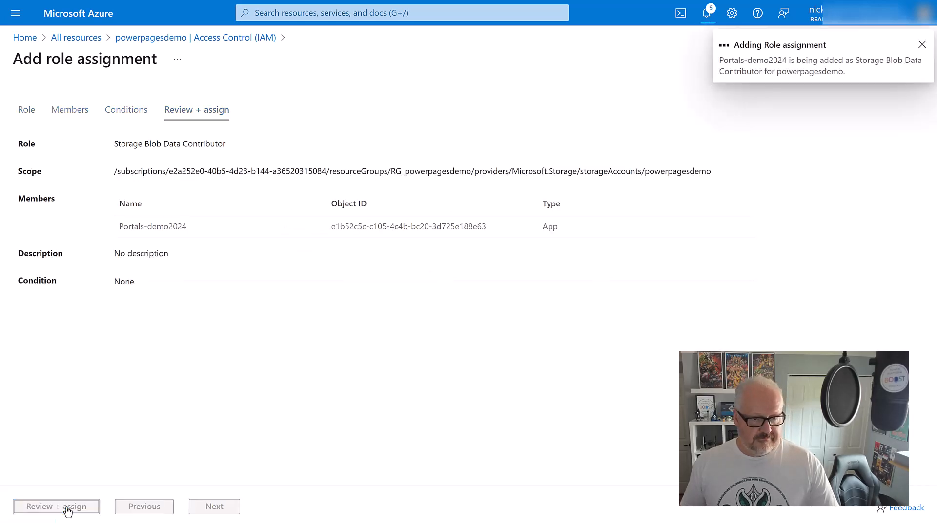
left_click(56, 506)
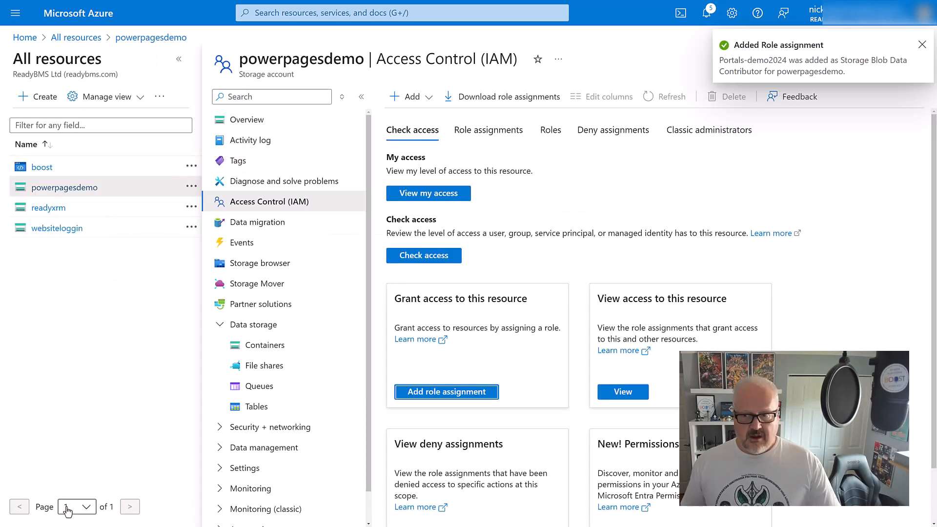
Step: Copy the powerpagesdemo account name, then open powerpagesstorage and copy its name
left_click(921, 45)
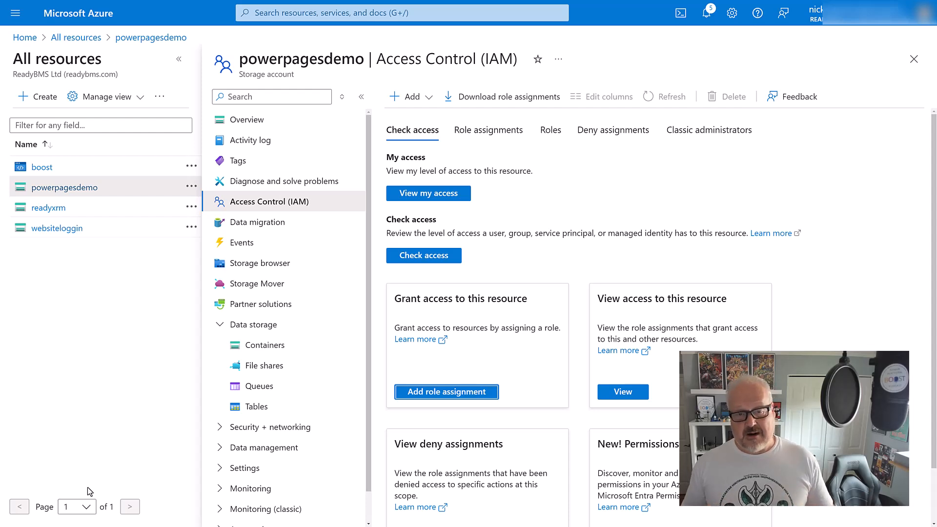
left_click(266, 345)
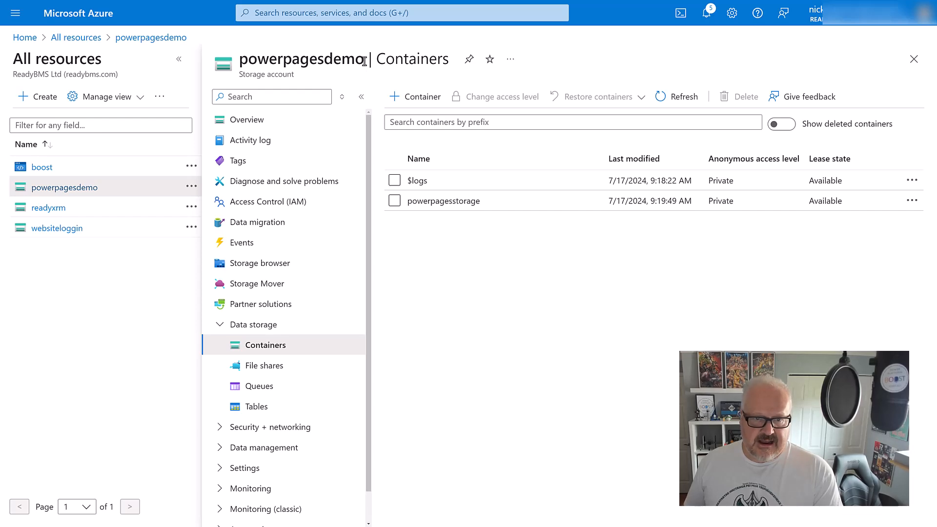
double_click(301, 58)
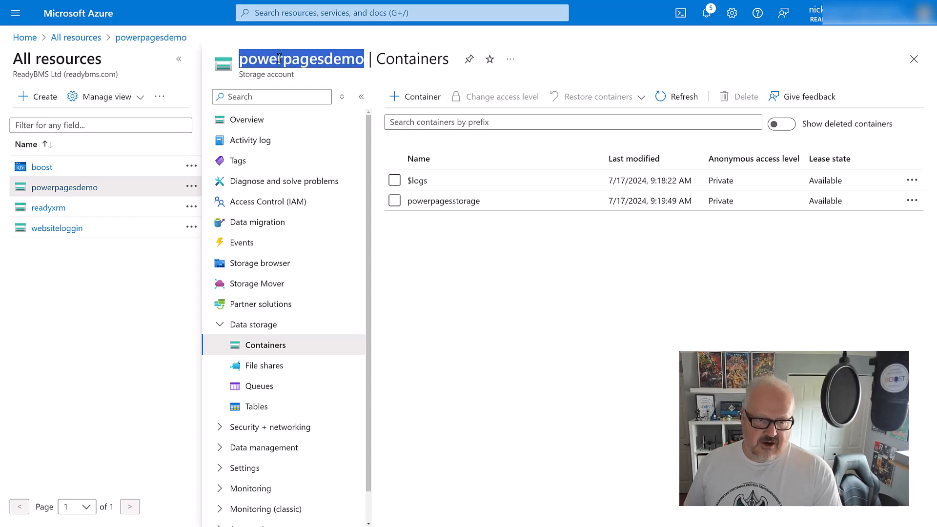
left_click(444, 200)
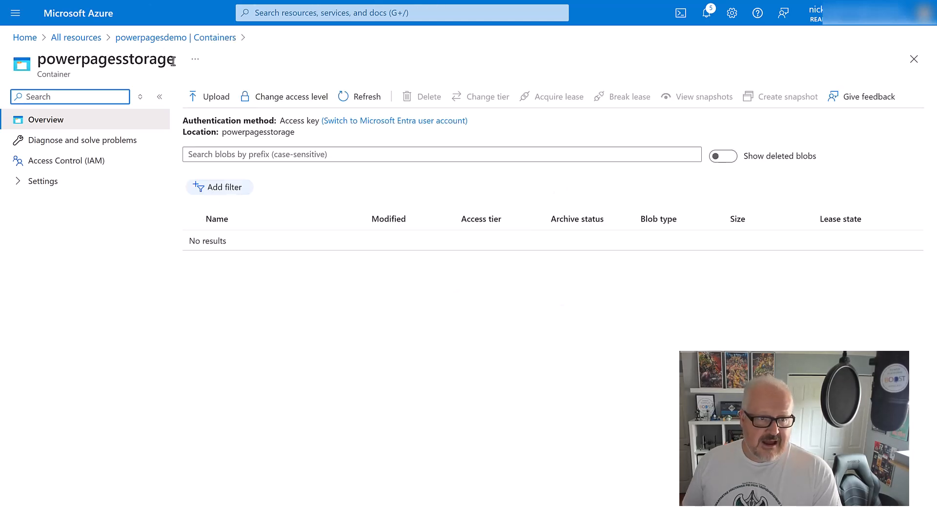
double_click(106, 59)
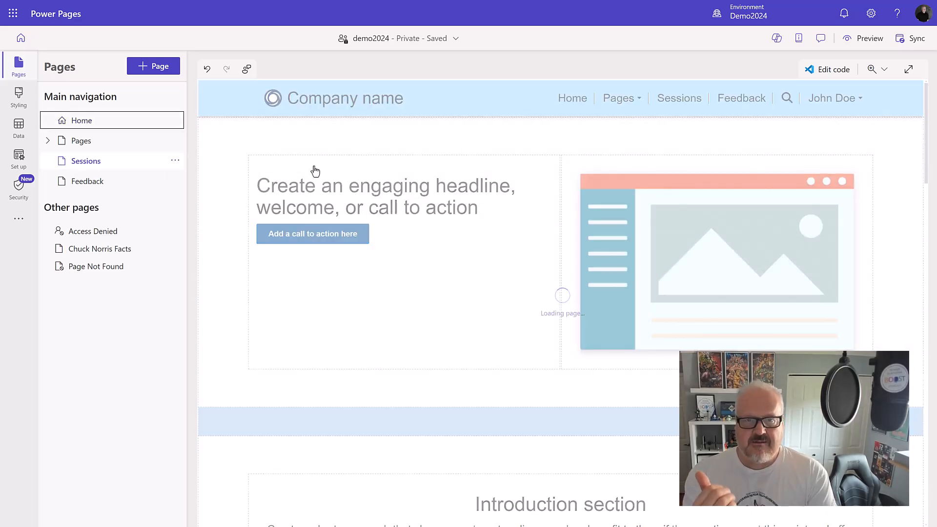
Step: Open the Sessions page from Main navigation in the Pages workspace
left_click(86, 160)
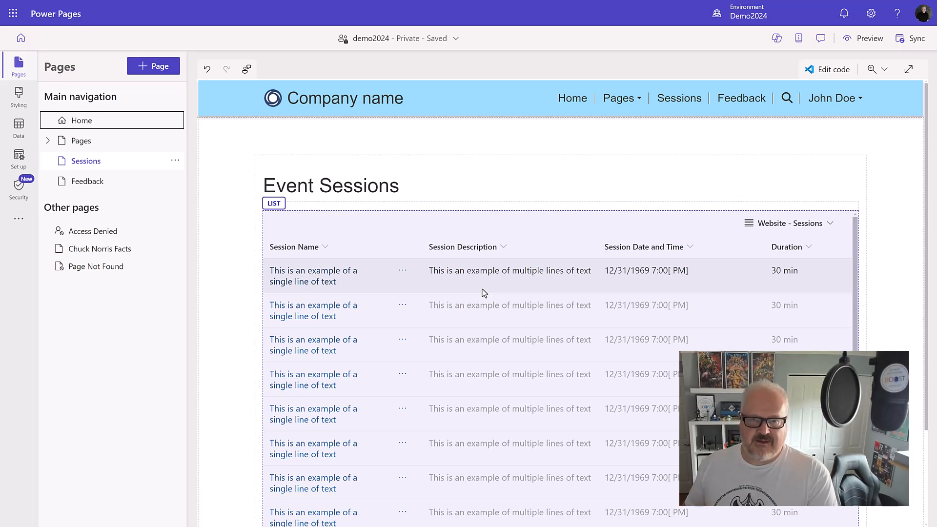
mouse_move(513, 274)
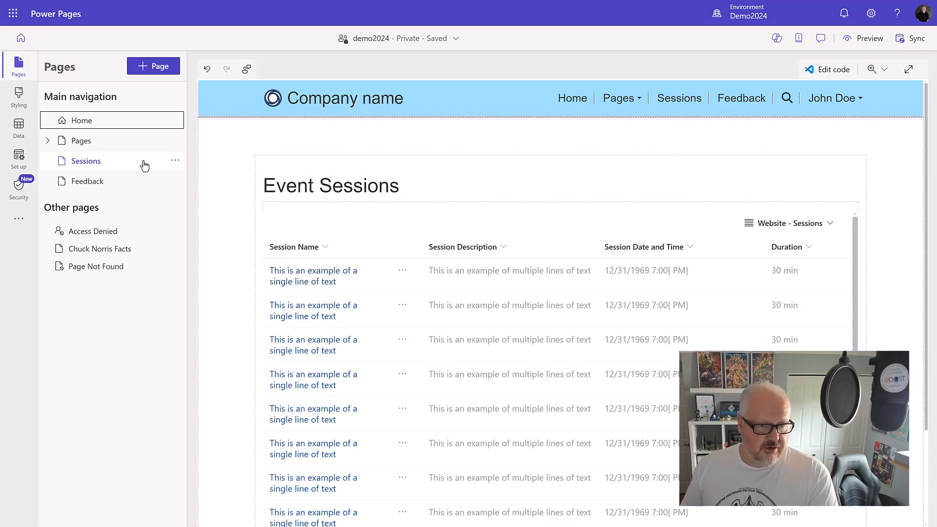
Step: Add a blank subpage named 'Session edit' under Sessions
left_click(153, 66)
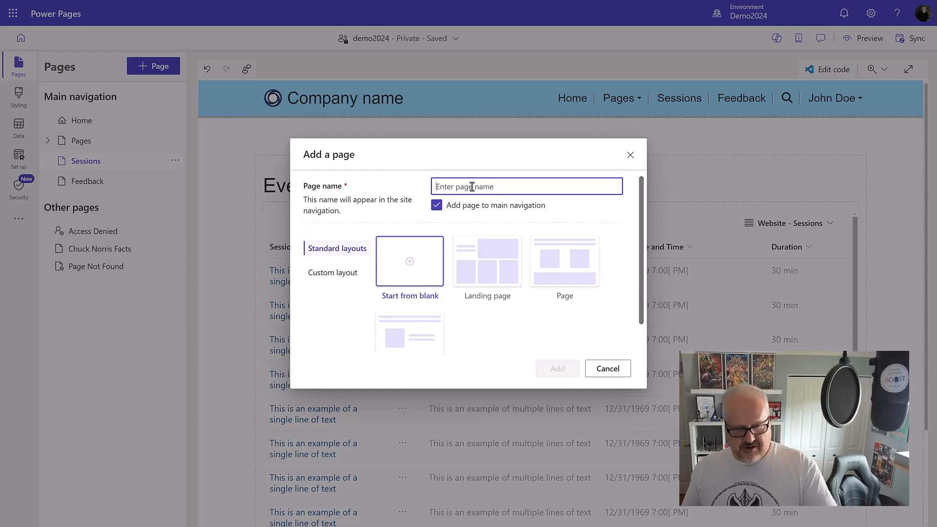
type("Session edit")
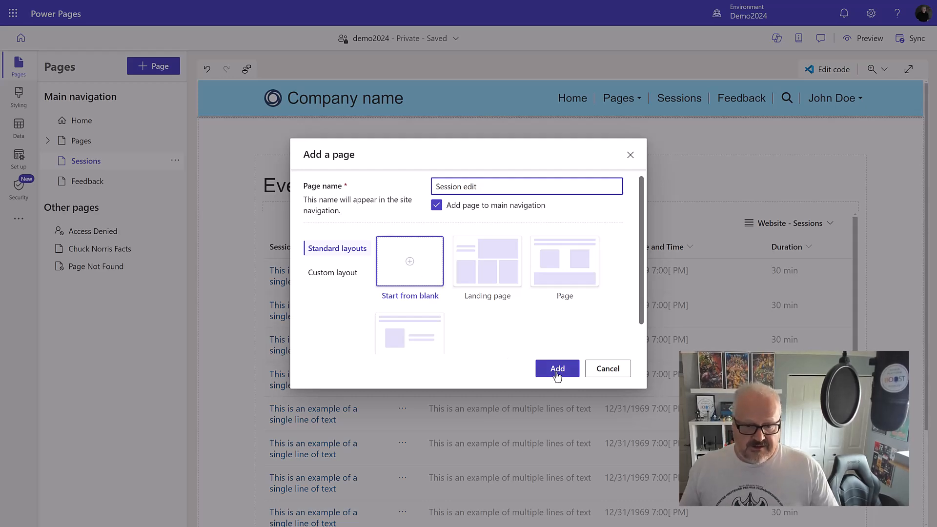
left_click(556, 367)
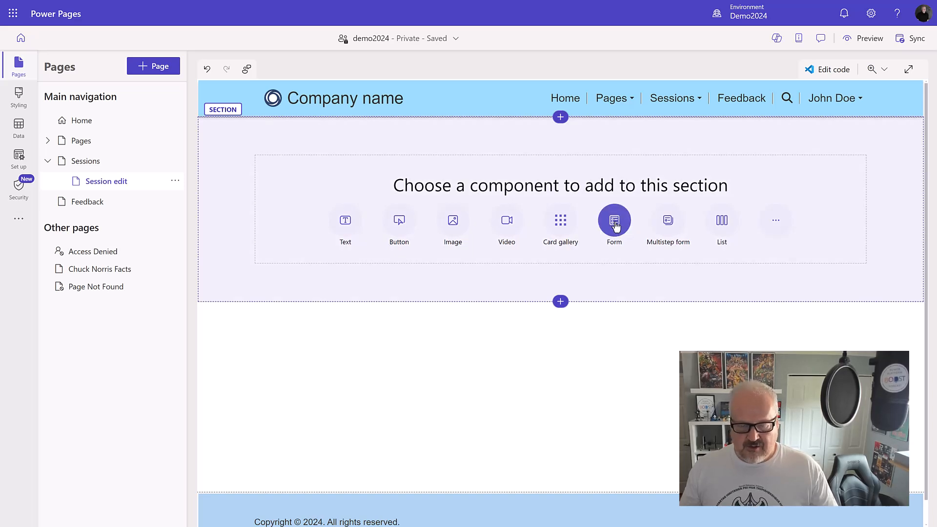
Step: Add a new form on the Session table using Website - Session, named 'Upload deck to Session - edit'
left_click(614, 219)
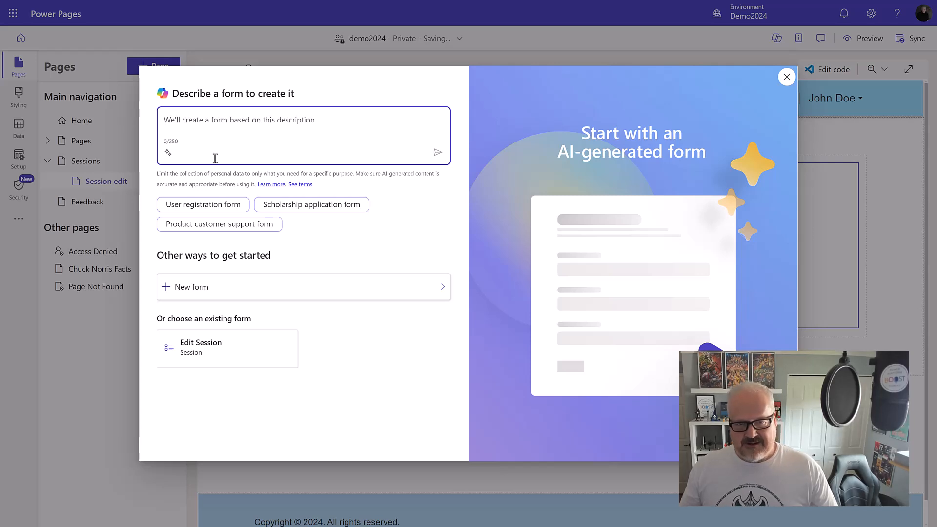
left_click(191, 287)
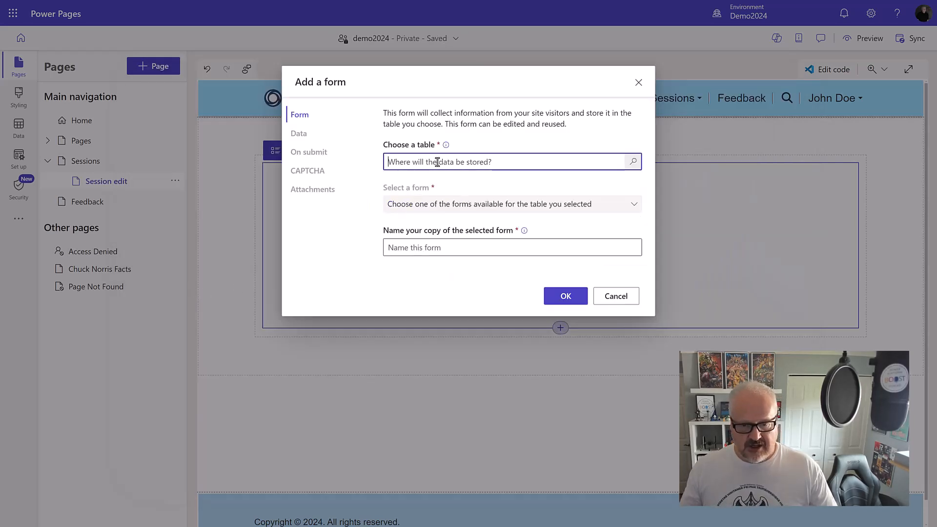
type("sess")
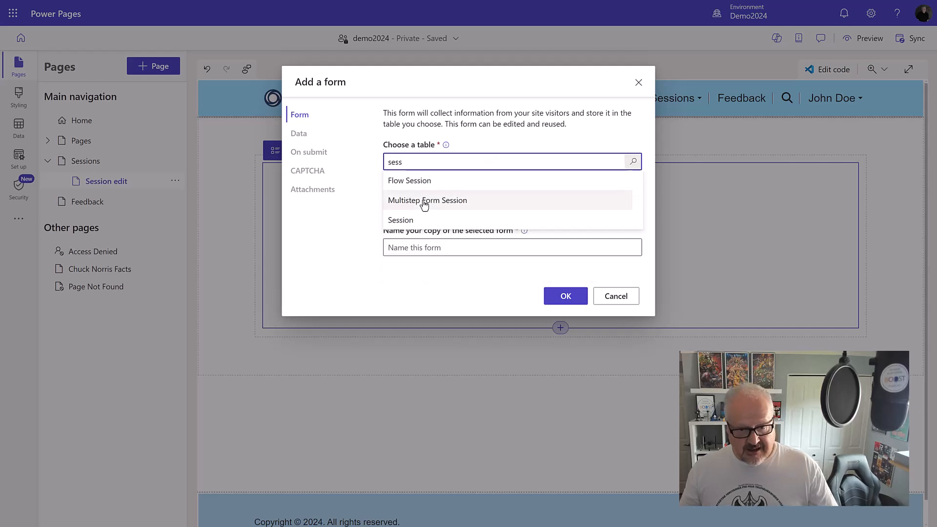
left_click(400, 220)
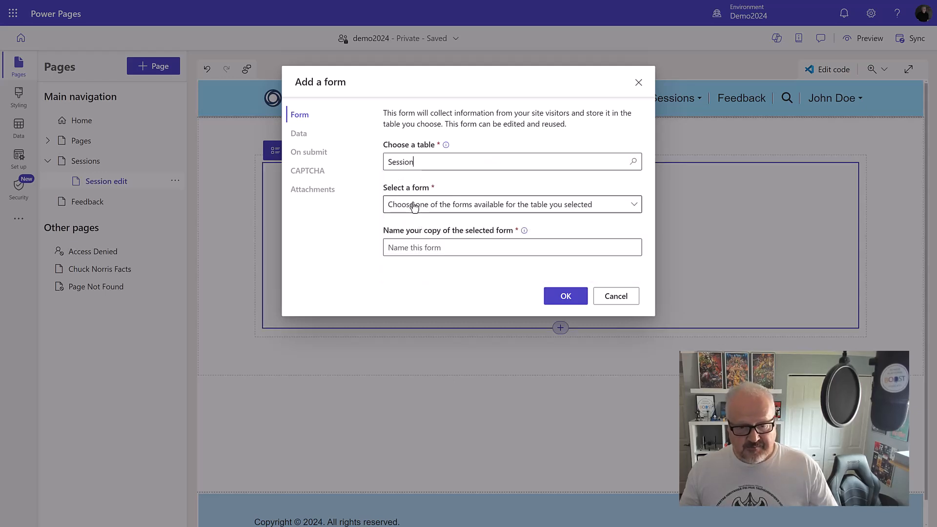
left_click(511, 204)
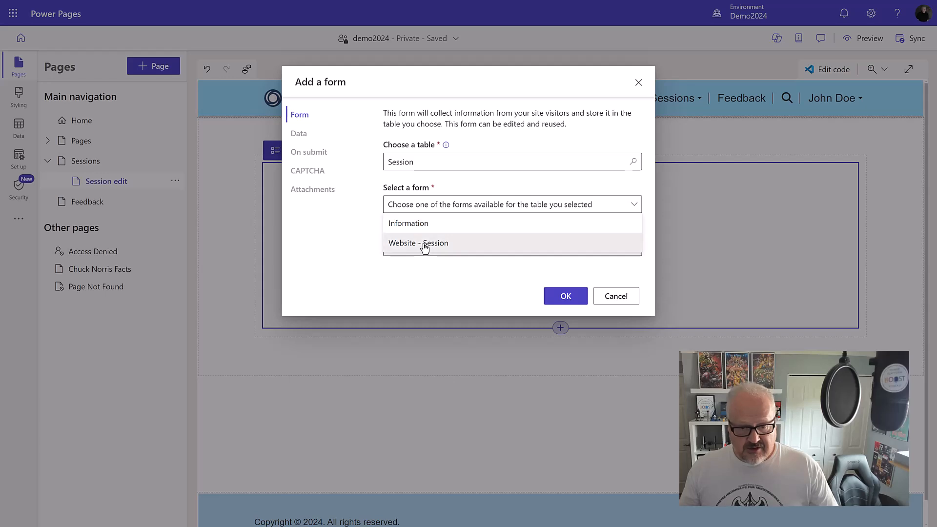
left_click(418, 242)
type("Upload deck to Session -")
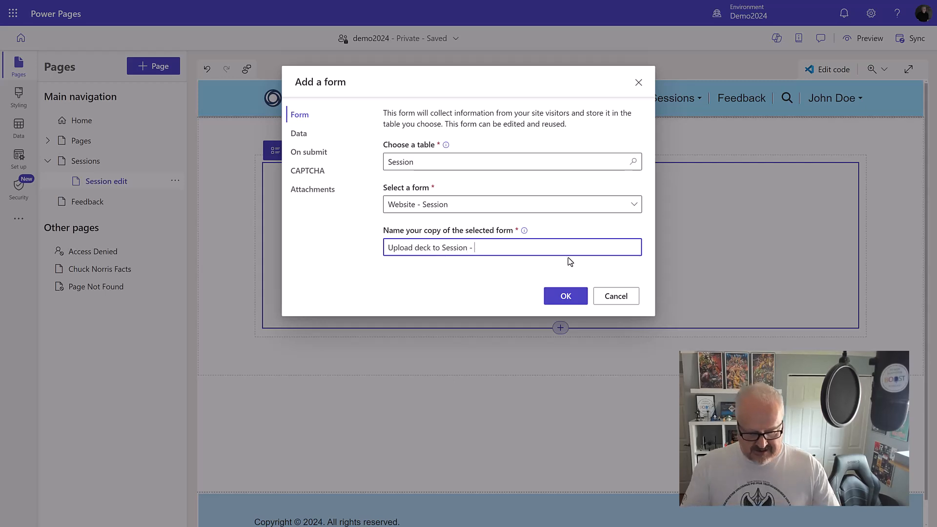
type("edit")
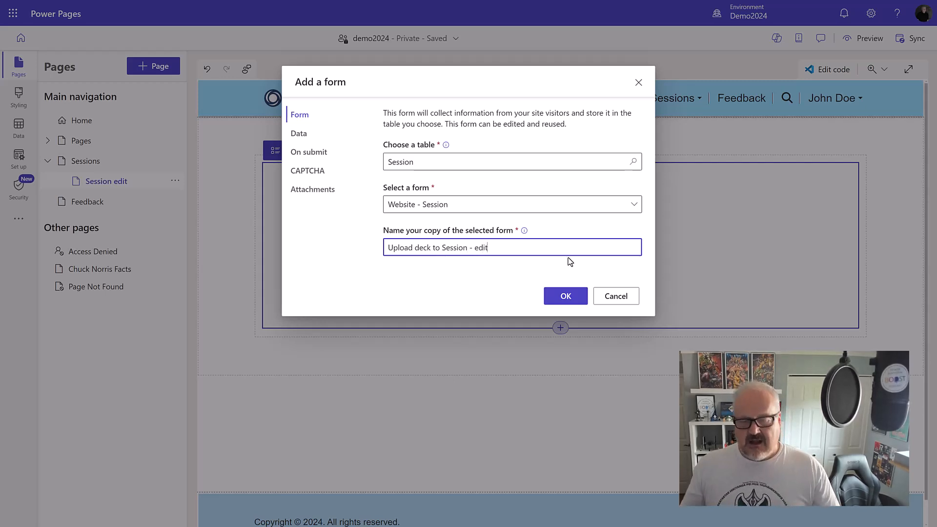
left_click(298, 133)
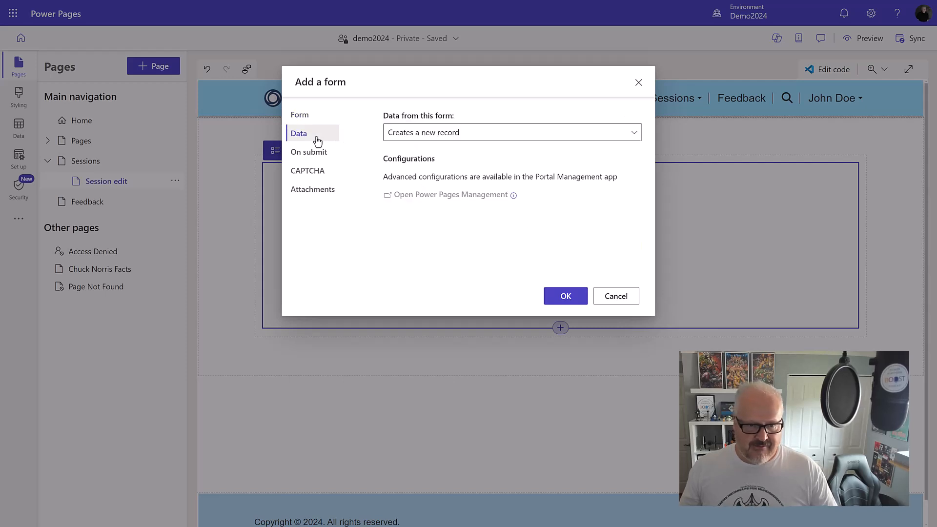
Step: Make the form update existing records and redirect to the Sessions page on submit
left_click(511, 132)
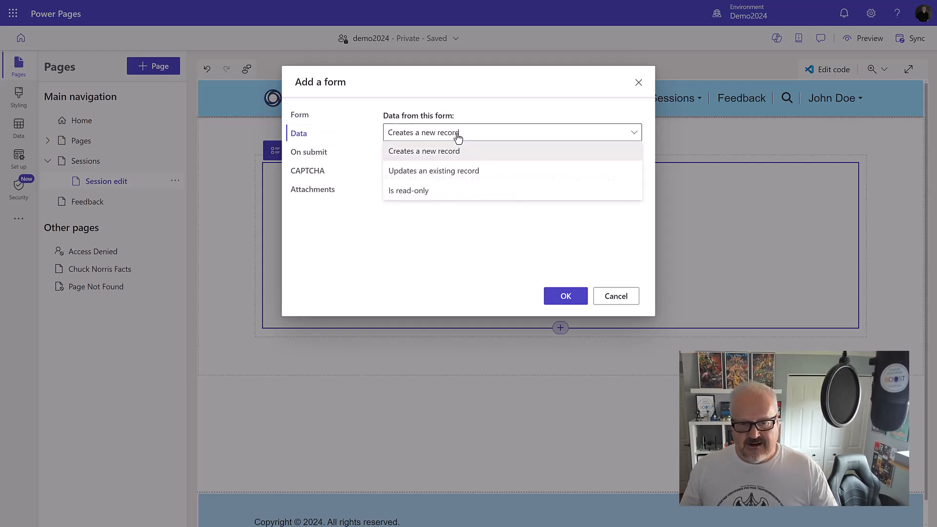
left_click(434, 171)
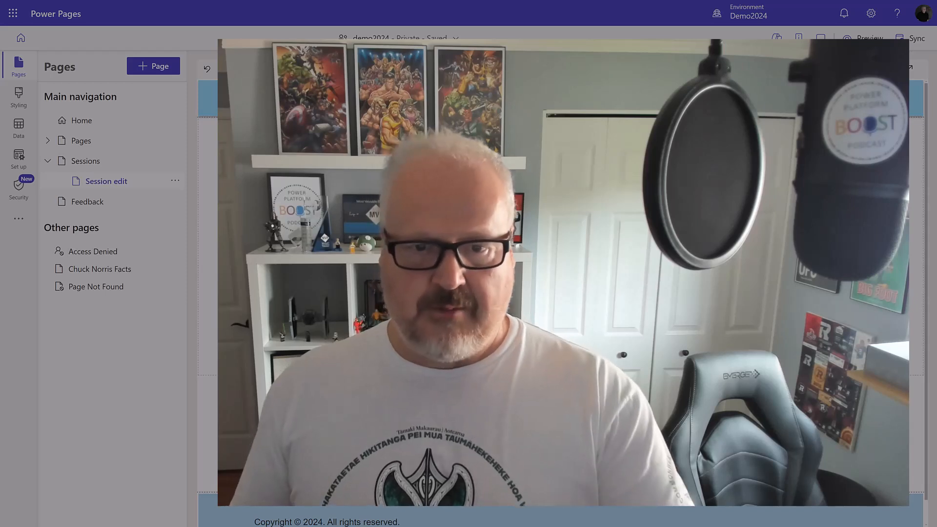
left_click(510, 132)
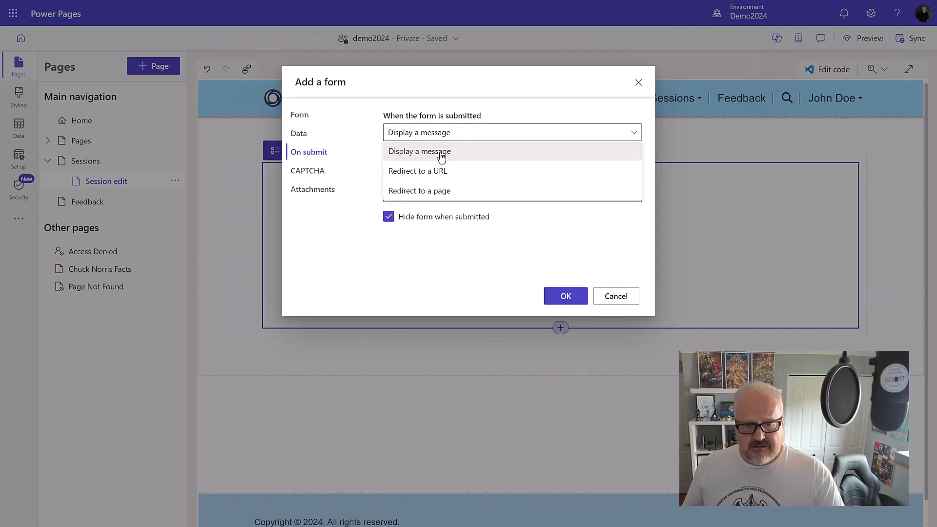
left_click(419, 191)
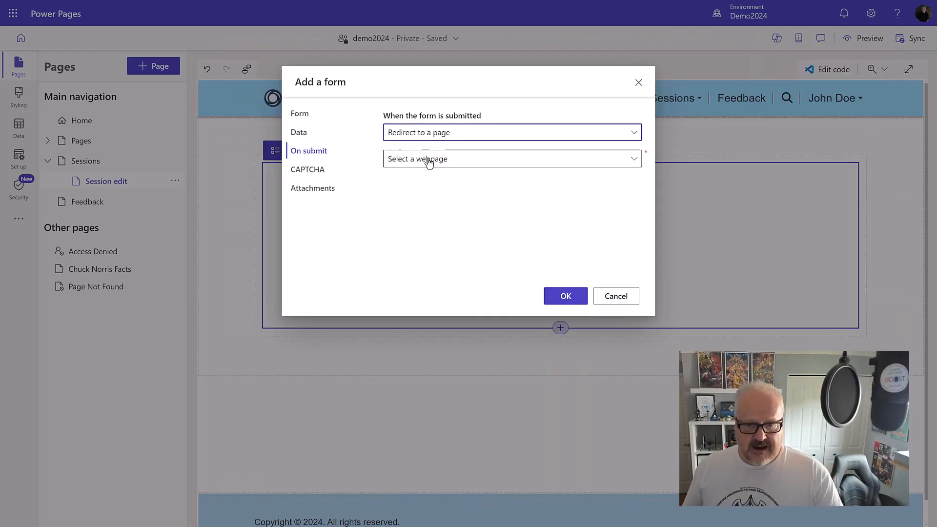
left_click(511, 158)
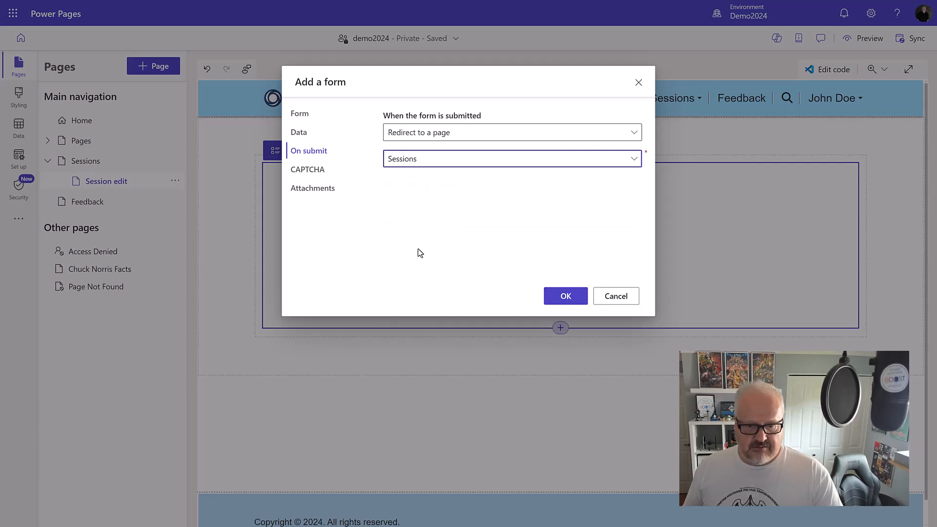
left_click(307, 169)
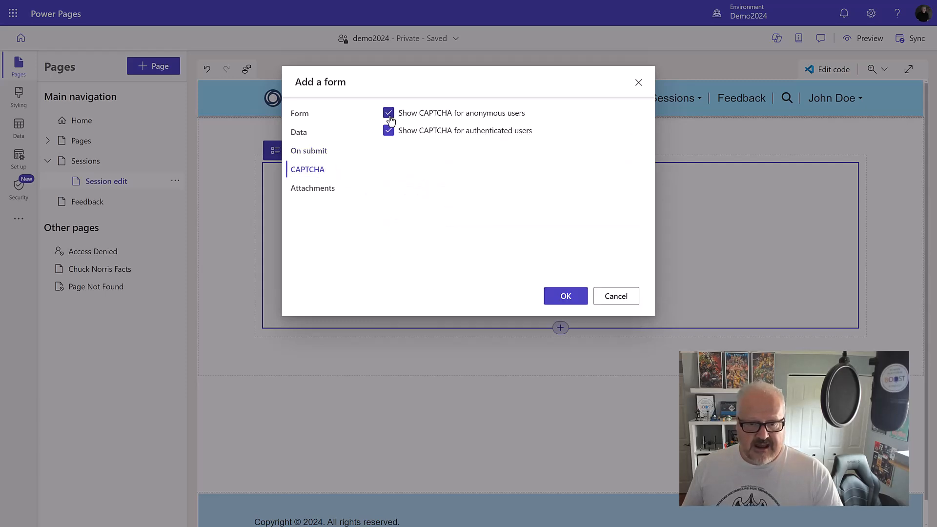
Step: Enable attachments with multiple files, labelled 'Upload presentation here', allowing all file types
left_click(311, 188)
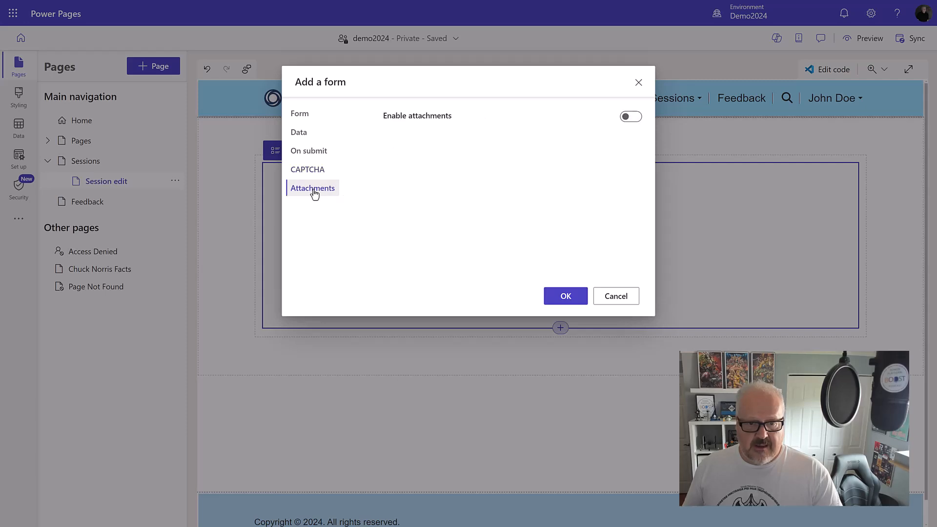
mouse_move(618, 155)
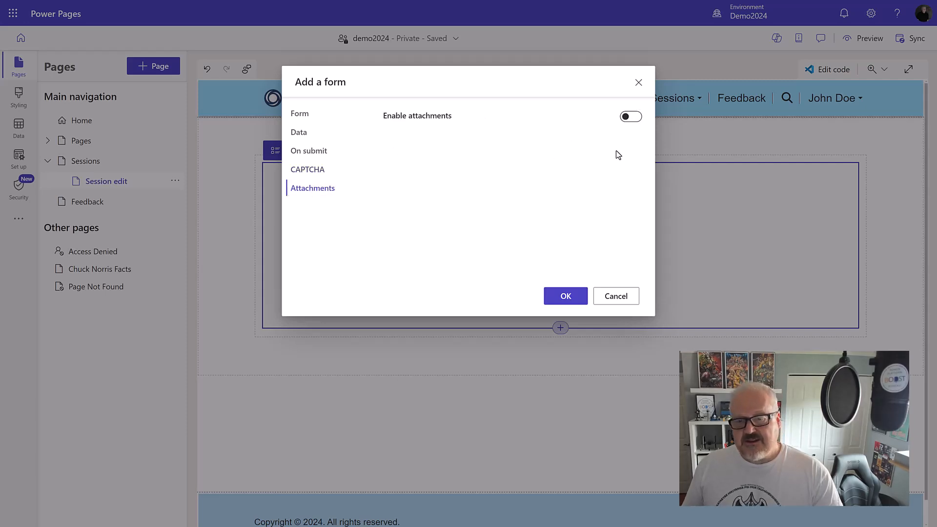
mouse_move(593, 184)
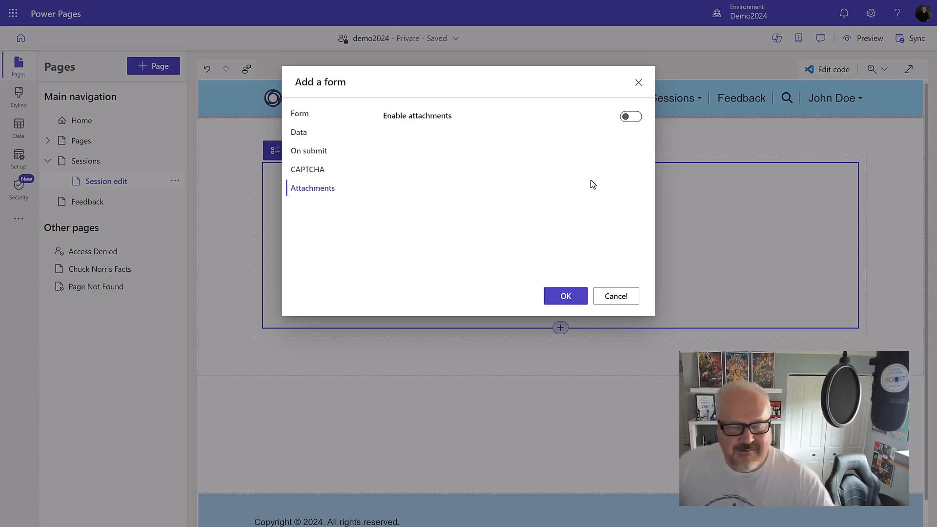
left_click(630, 116)
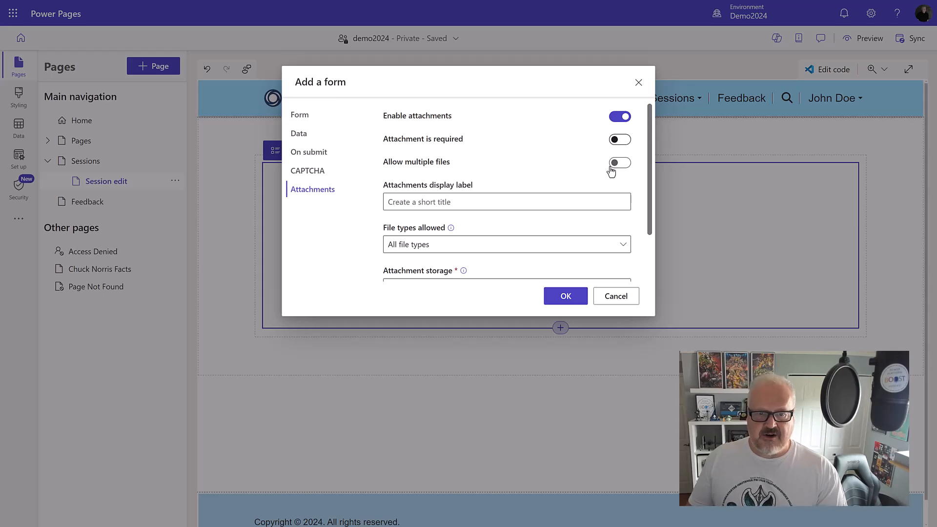
left_click(620, 162)
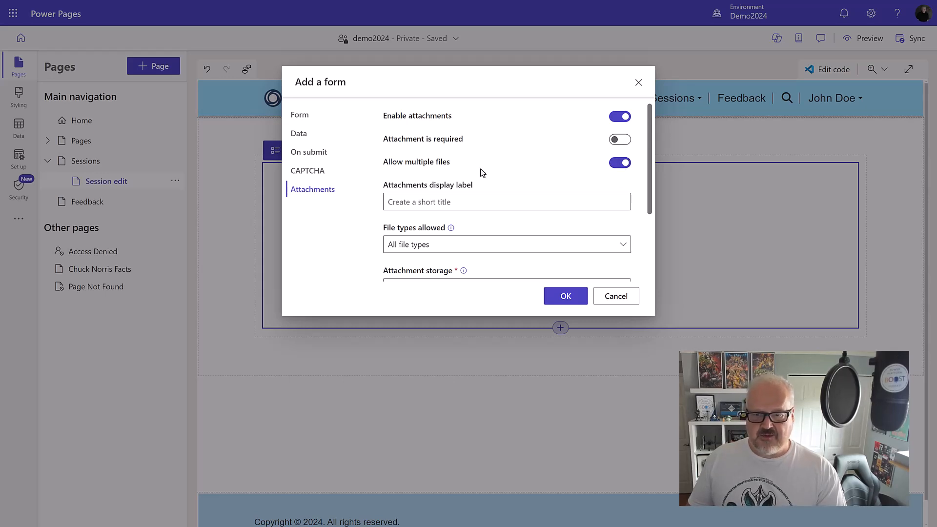
scroll("down", 3)
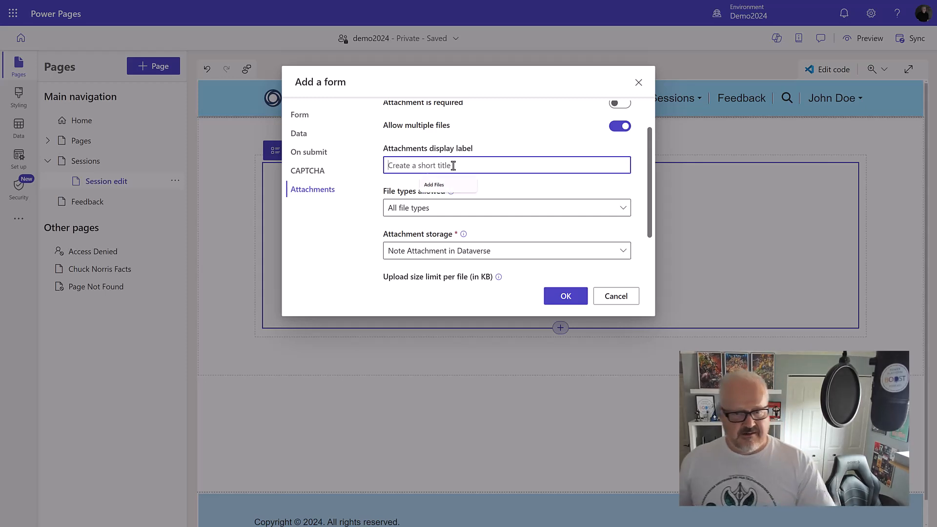
type("Upload presentation here")
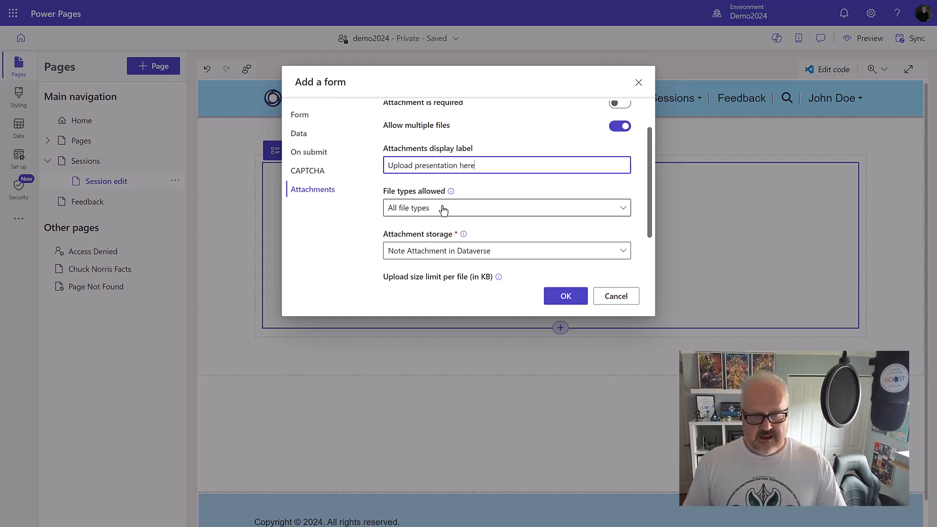
left_click(505, 207)
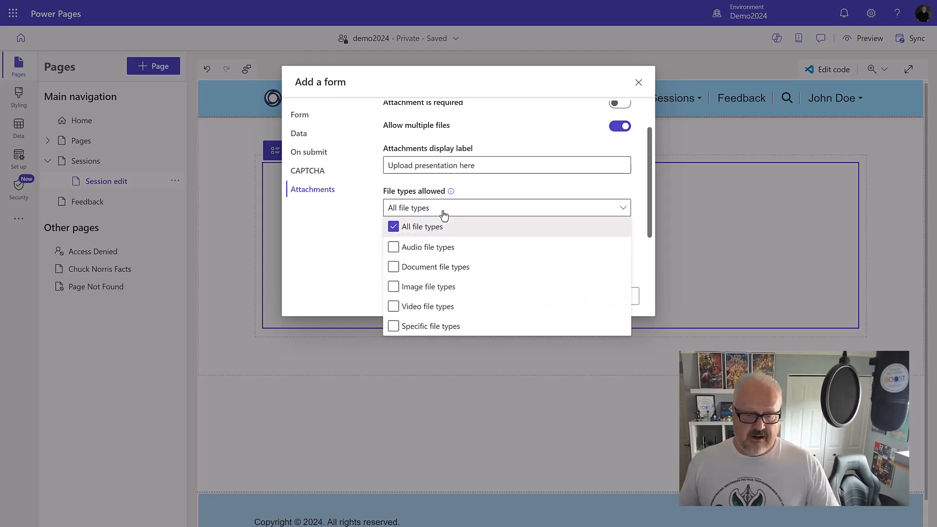
left_click(393, 287)
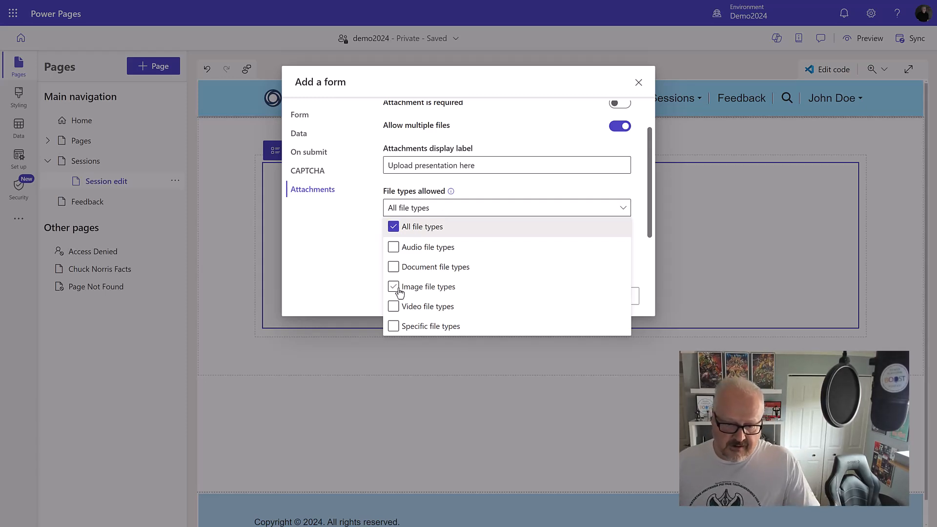
left_click(393, 287)
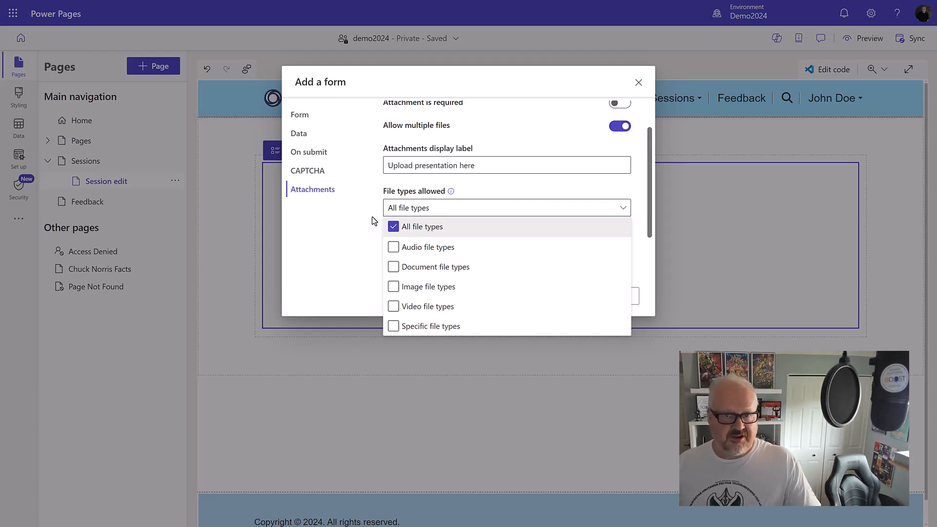
left_click(420, 226)
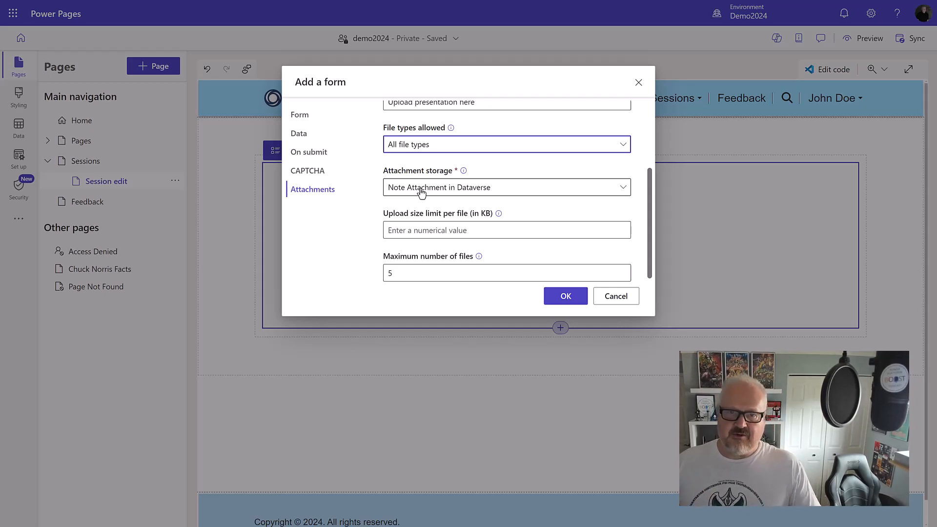
left_click(506, 187)
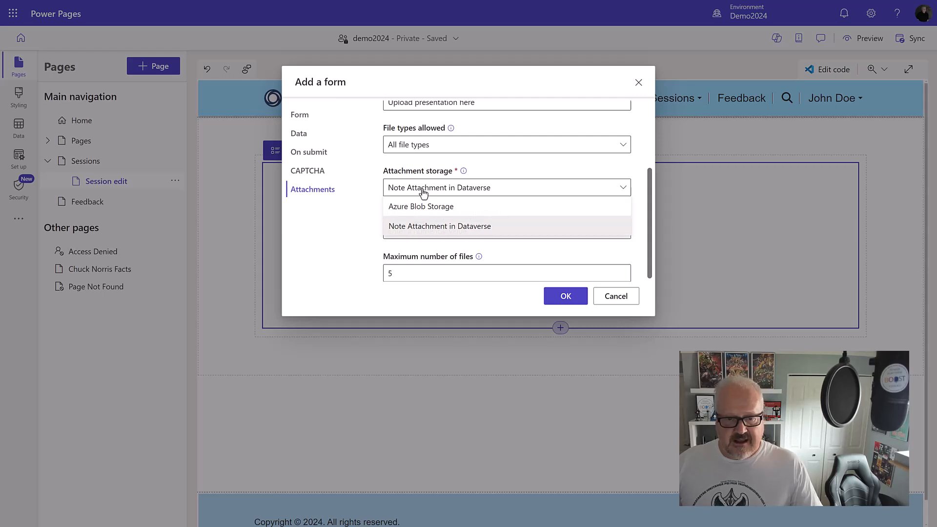
Step: Store attachments in Azure Blob container powerpagesstorage with a 10240000 KB per-file limit and add the form
left_click(421, 206)
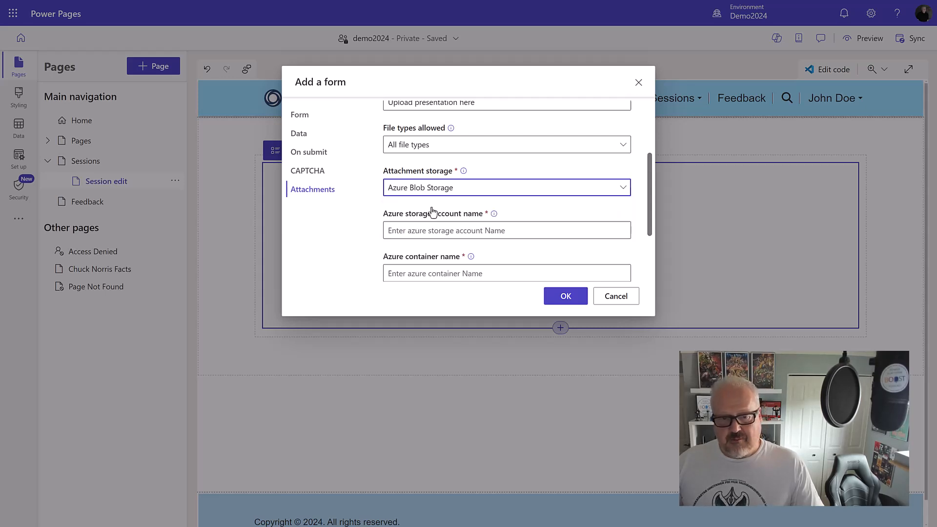
scroll("down", 3)
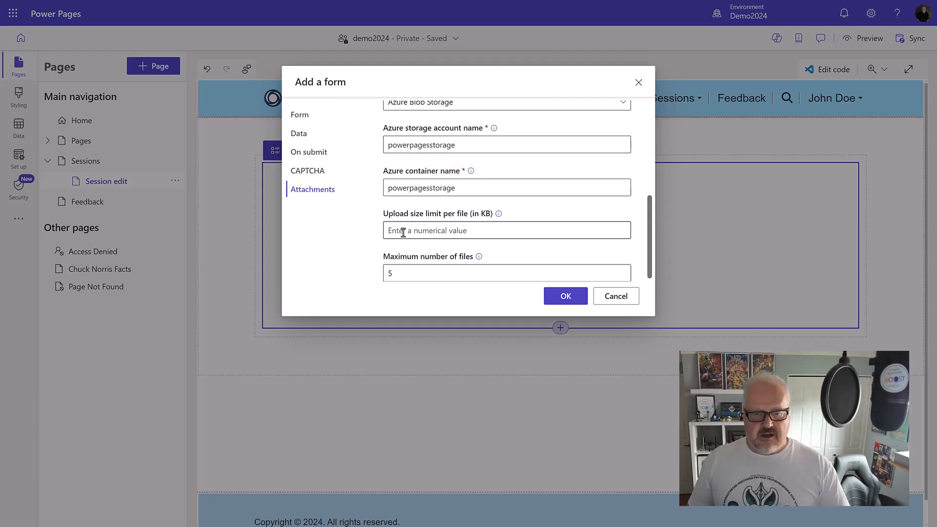
left_click(506, 187)
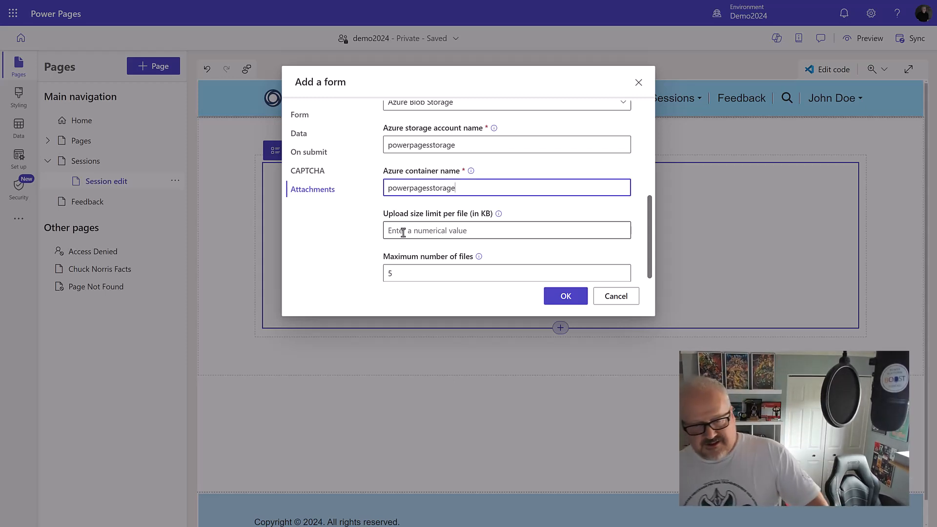
type("10000000")
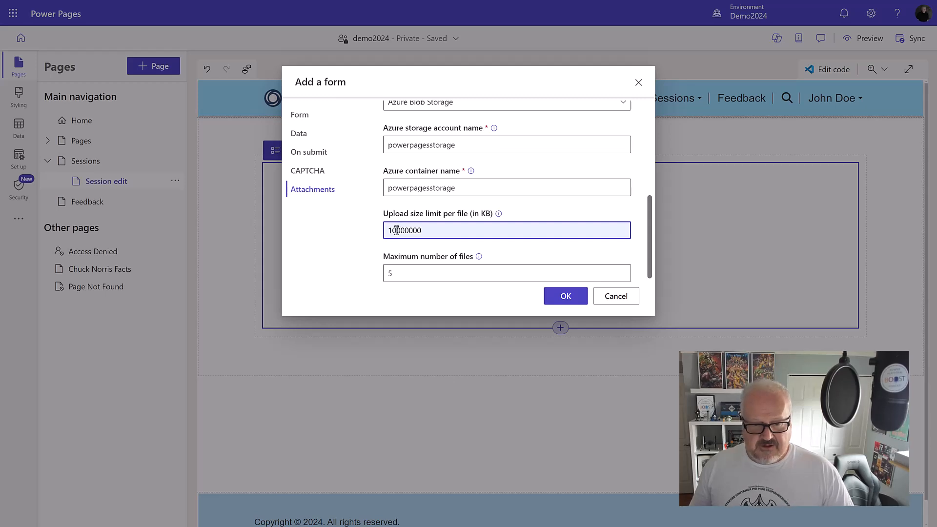
double_click(399, 230)
type("10240000")
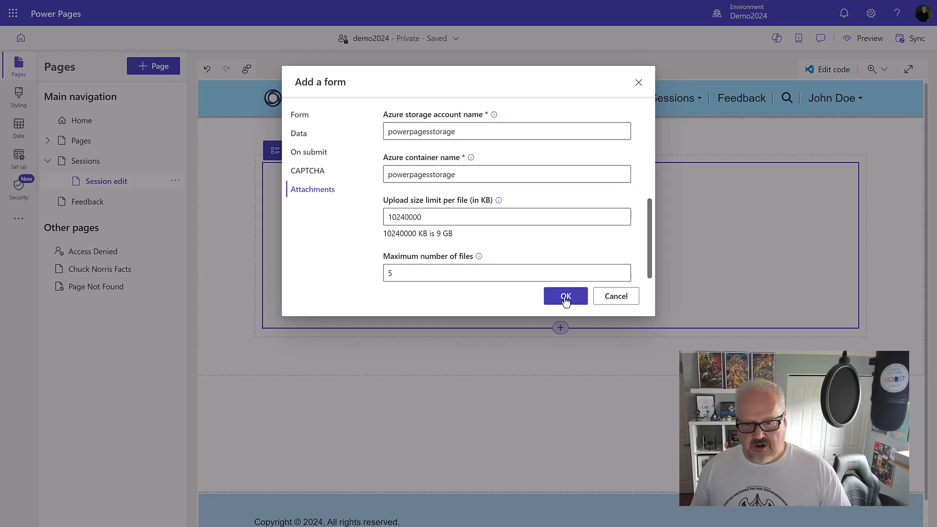
left_click(564, 295)
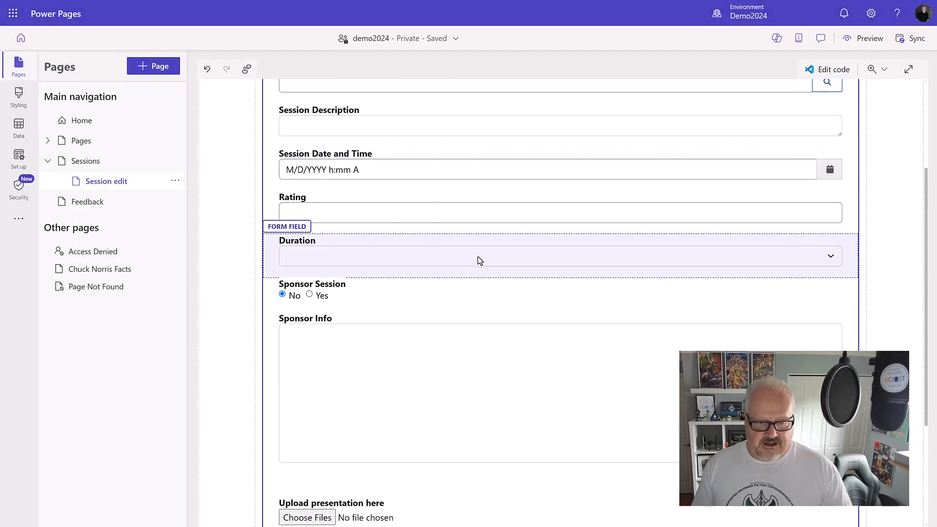
Step: Check the form's 'Upload presentation here' field, then view the Session table in Data
scroll("down", 3)
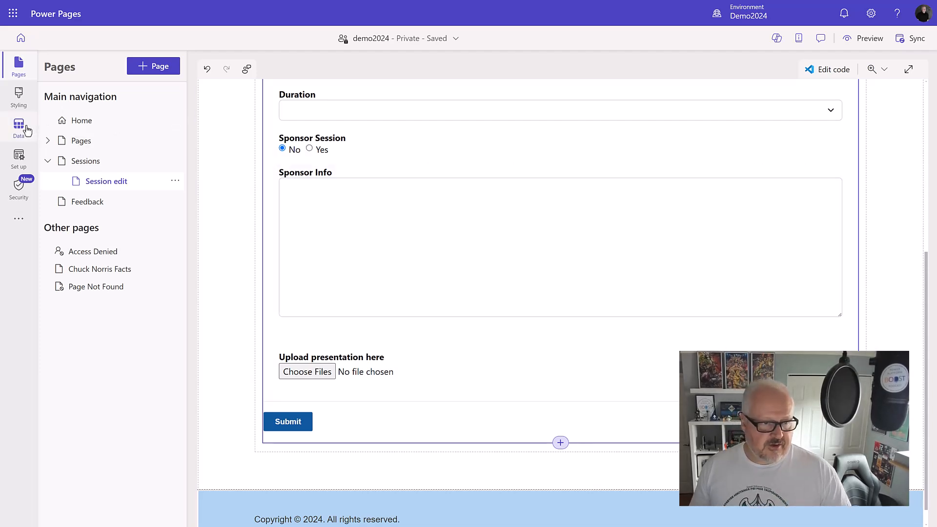
left_click(19, 127)
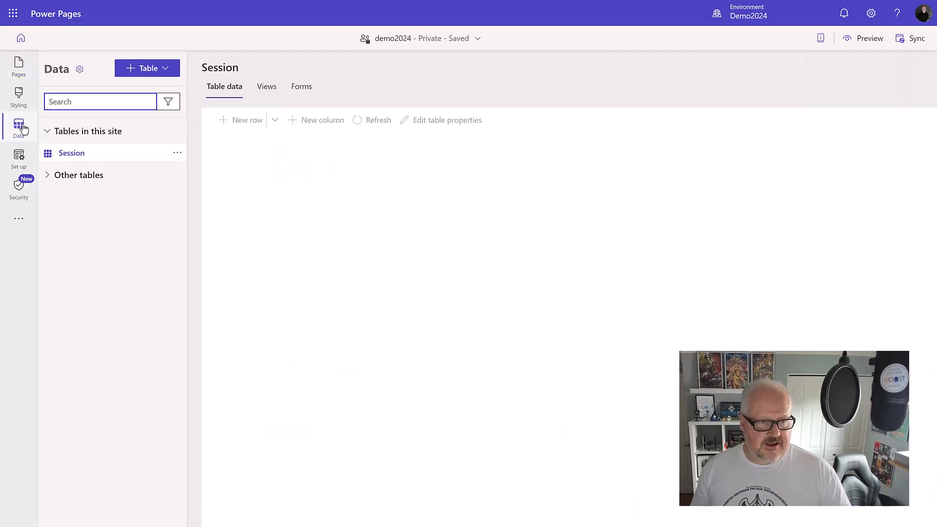
left_click(71, 152)
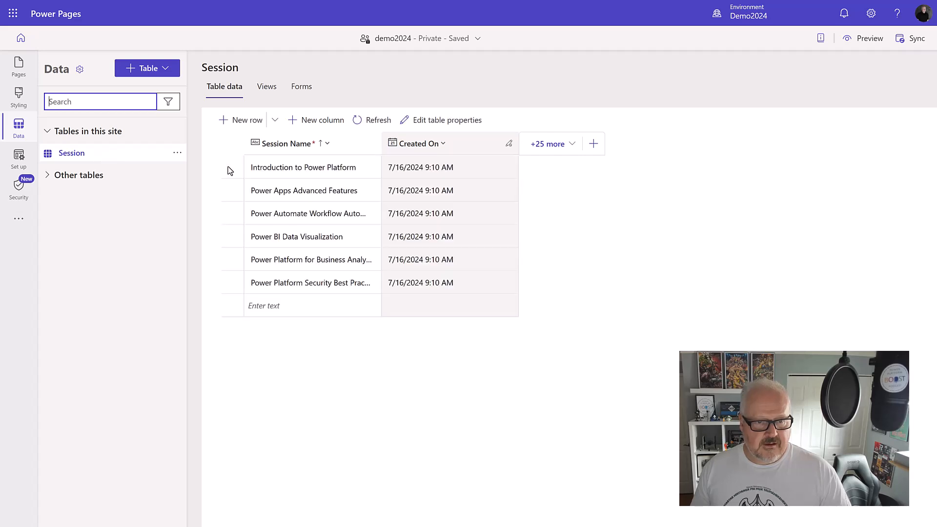
left_click(446, 120)
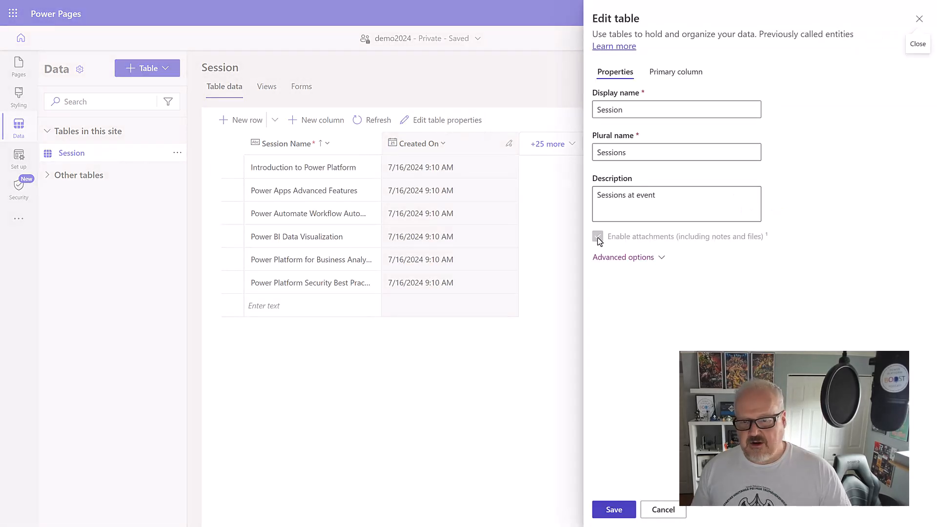
left_click(597, 236)
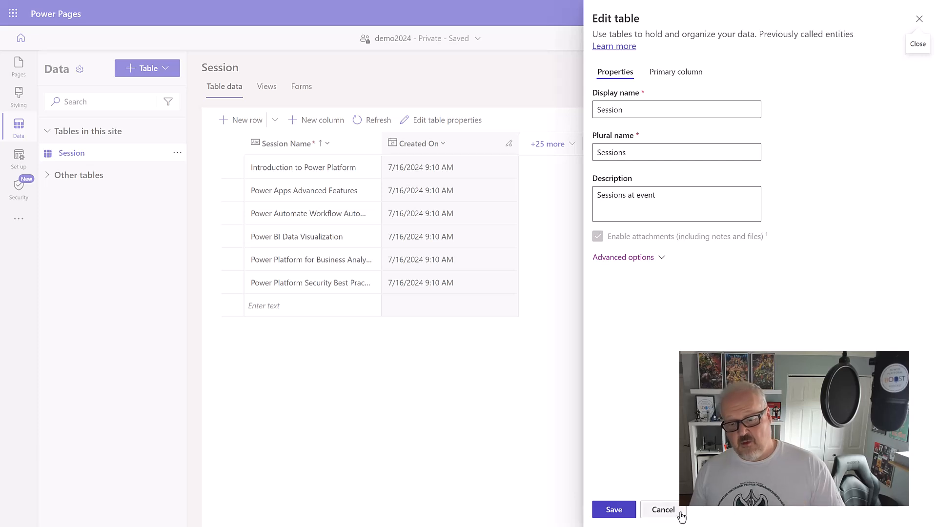
left_click(662, 509)
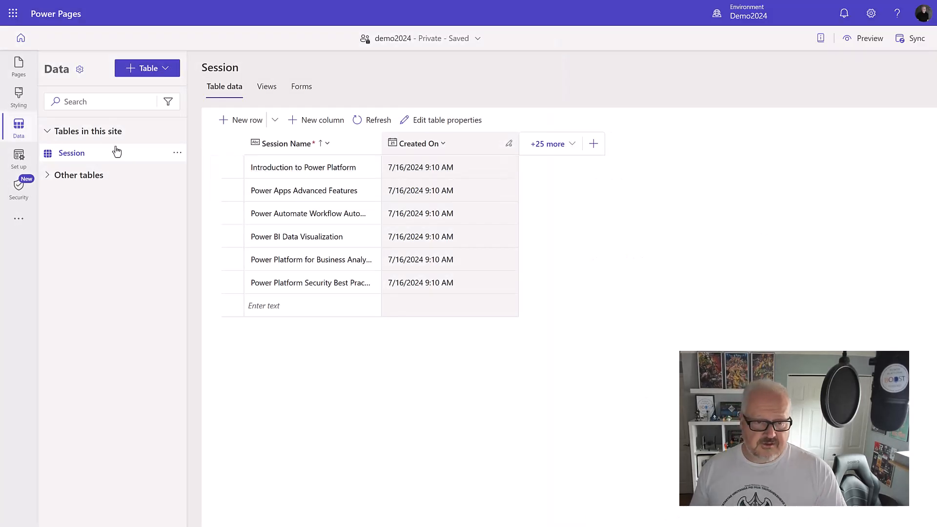
mouse_move(139, 174)
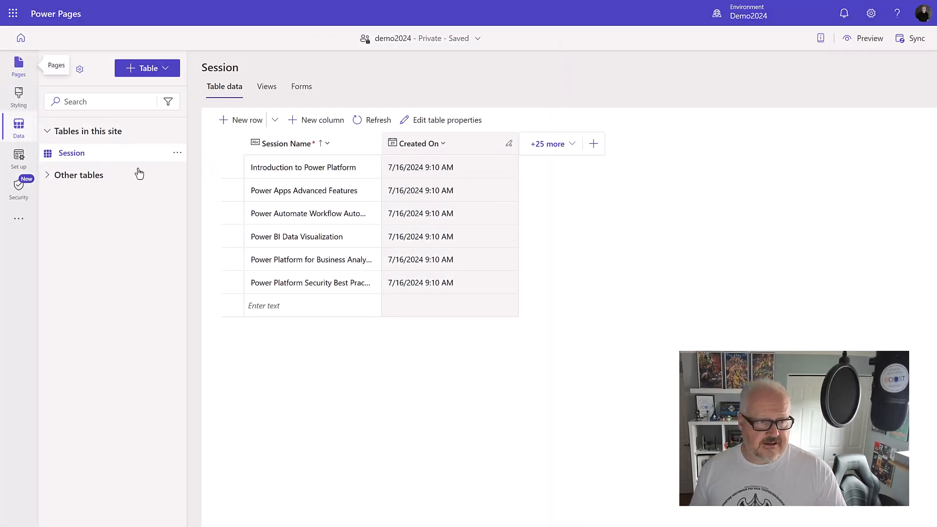
left_click(18, 66)
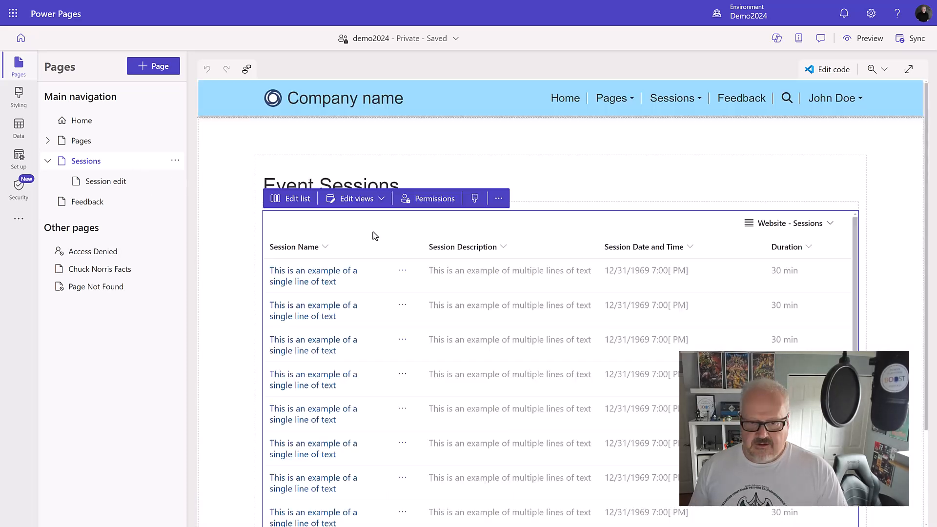
Step: Point the Sessions list's View details row action to the Session edit page
left_click(297, 198)
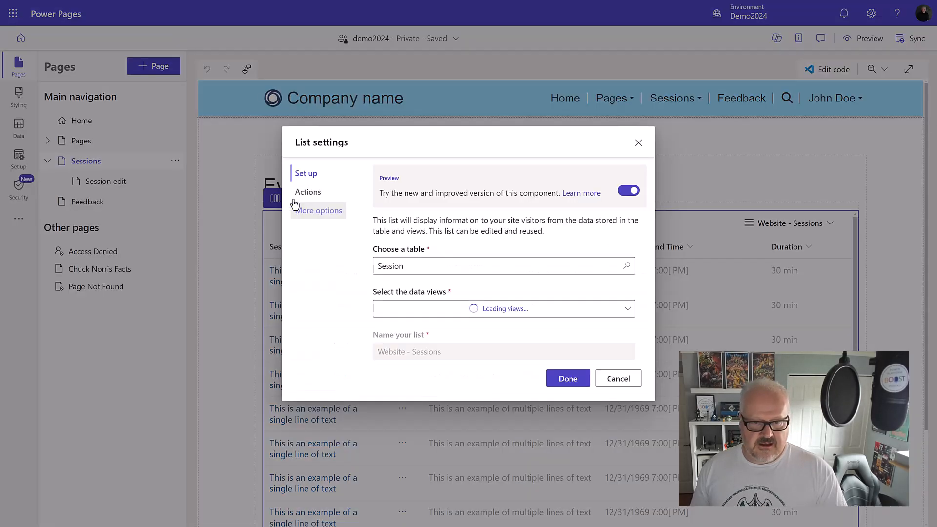
left_click(308, 192)
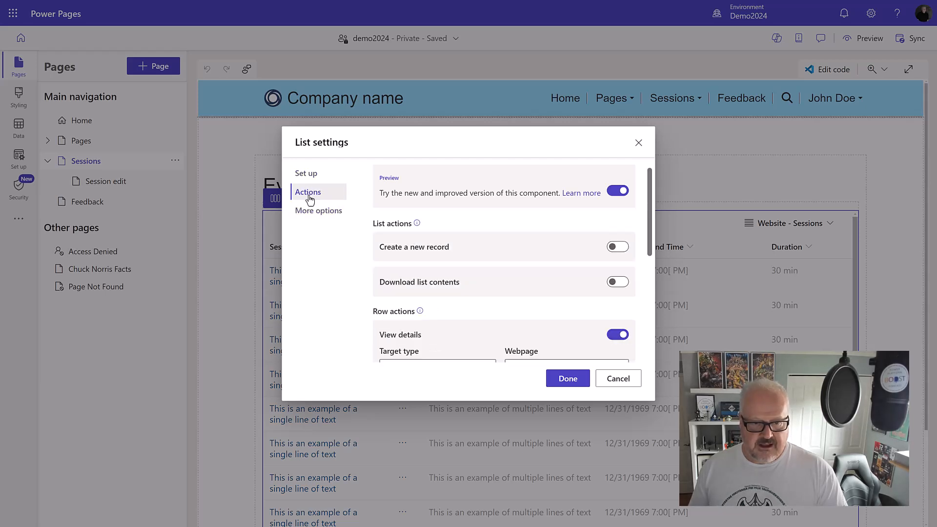
scroll("down", 3)
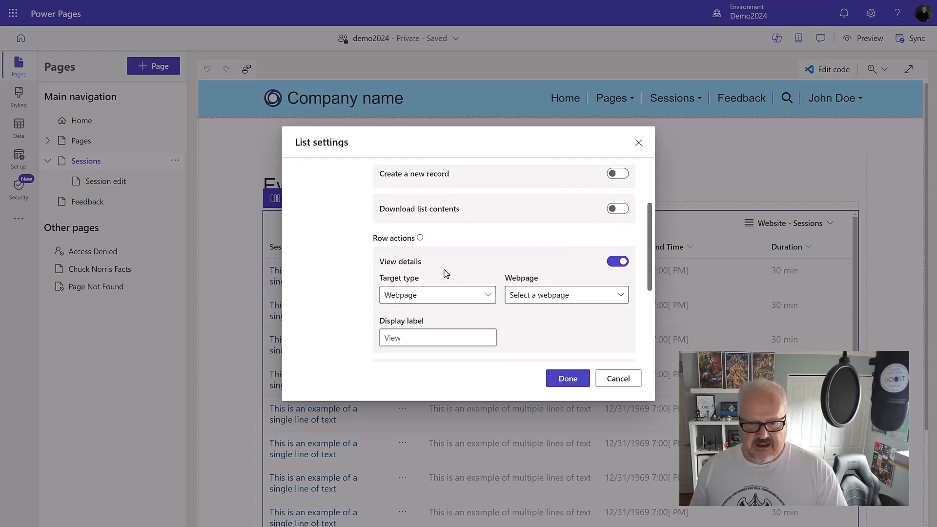
scroll("down", 3)
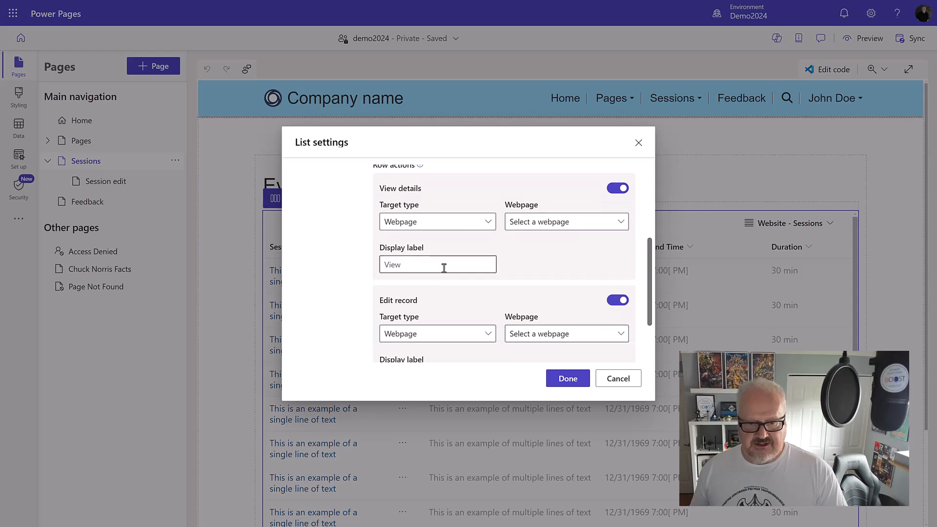
left_click(617, 299)
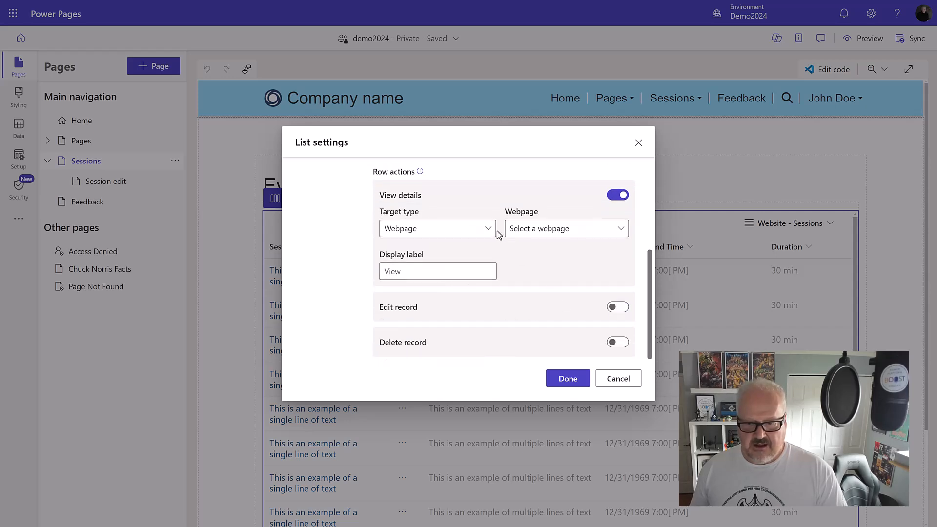
left_click(565, 228)
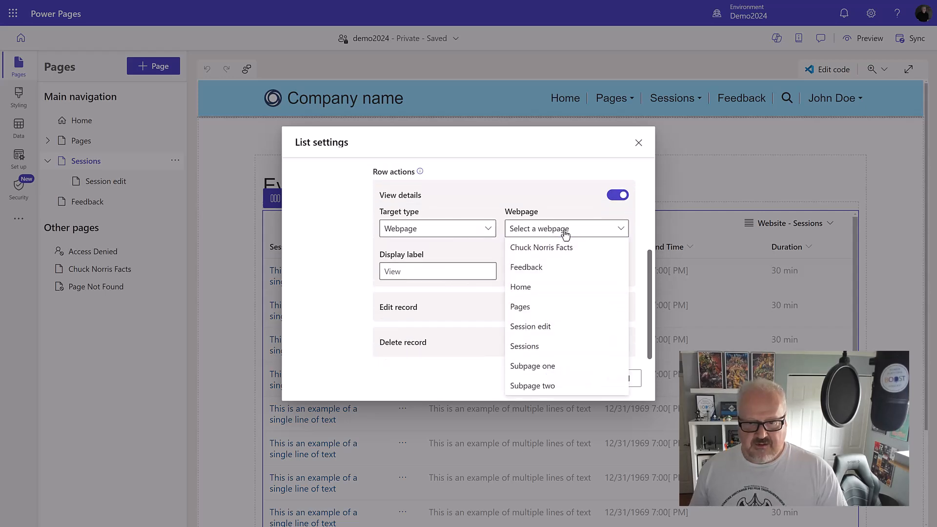
left_click(530, 327)
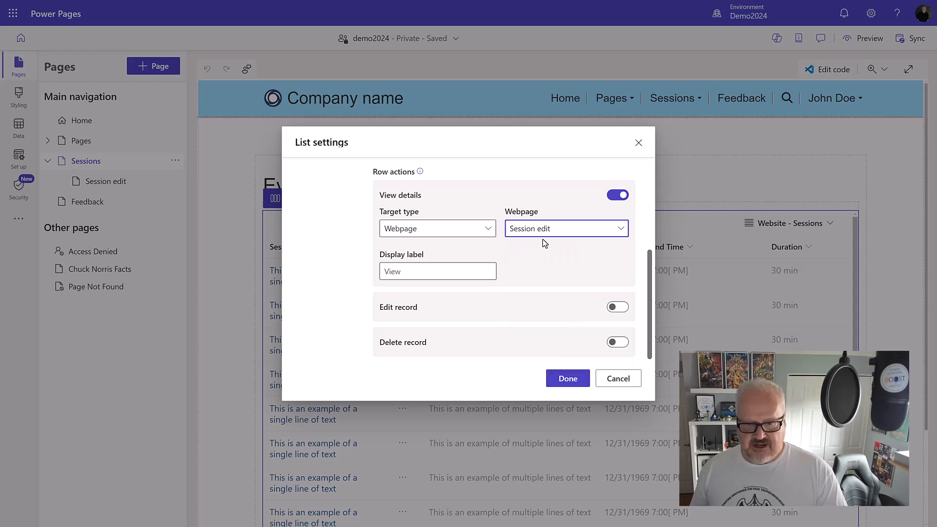
mouse_move(497, 239)
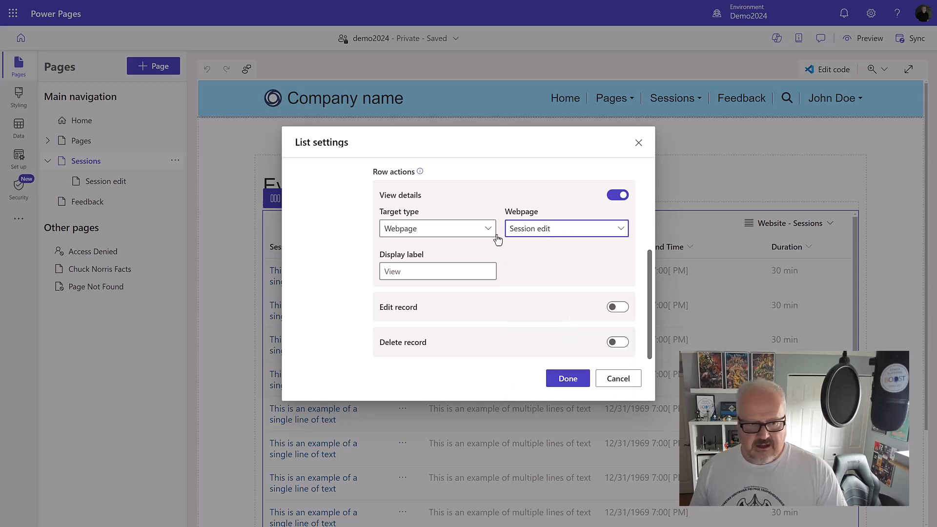
Step: Relabel the row action 'Edit' and apply the list settings
left_click(437, 271)
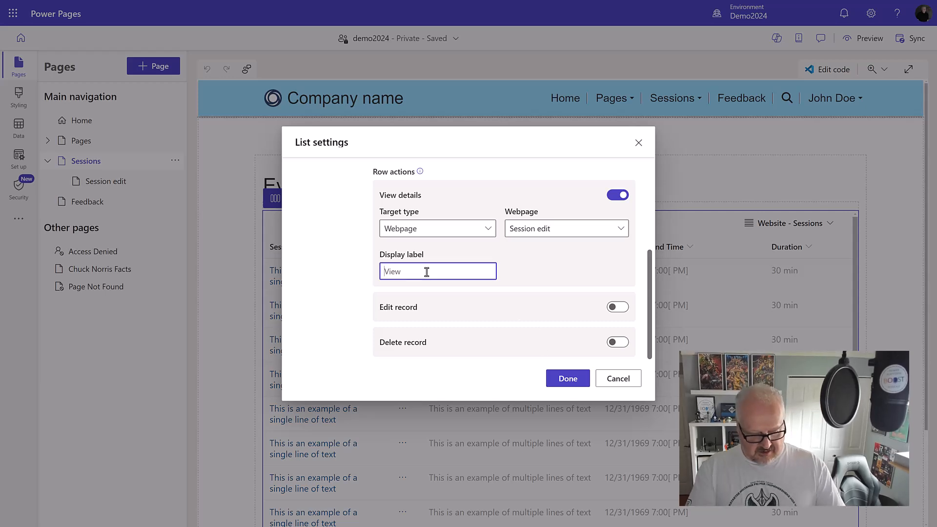
type("Edit")
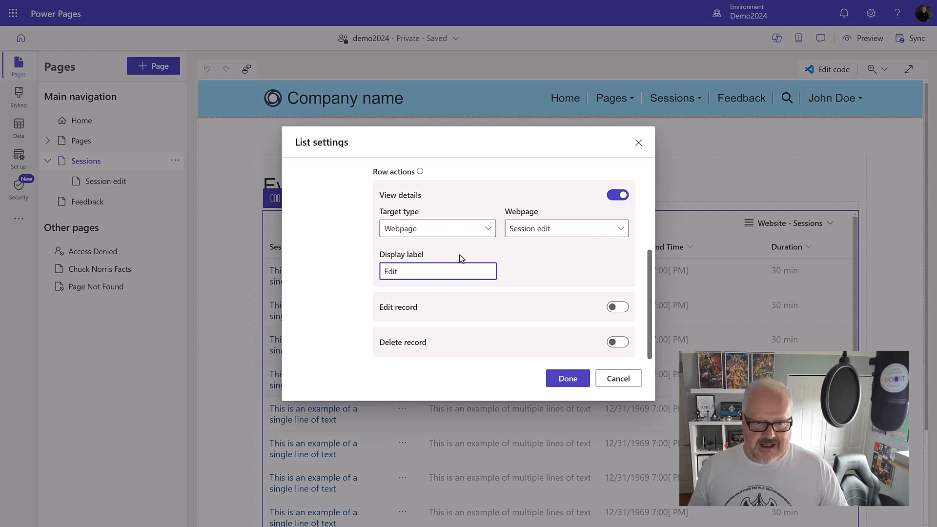
left_click(567, 378)
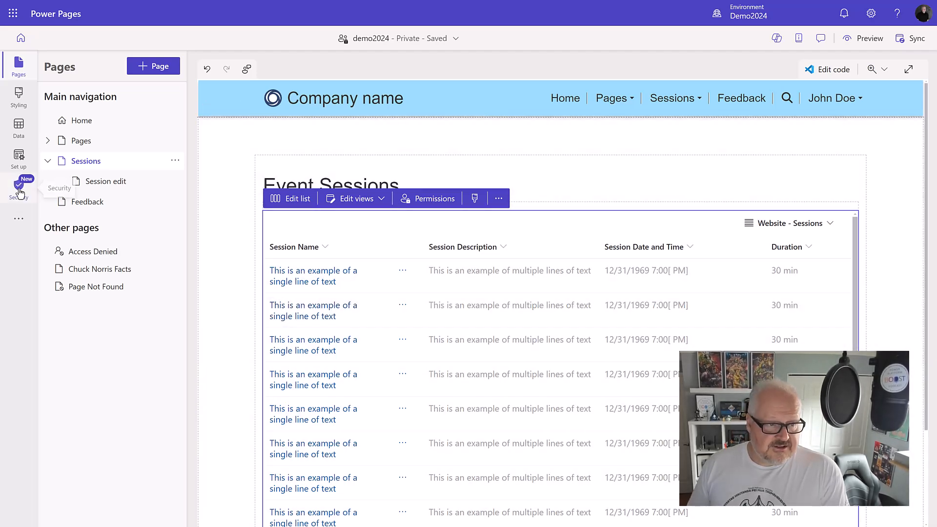
left_click(18, 189)
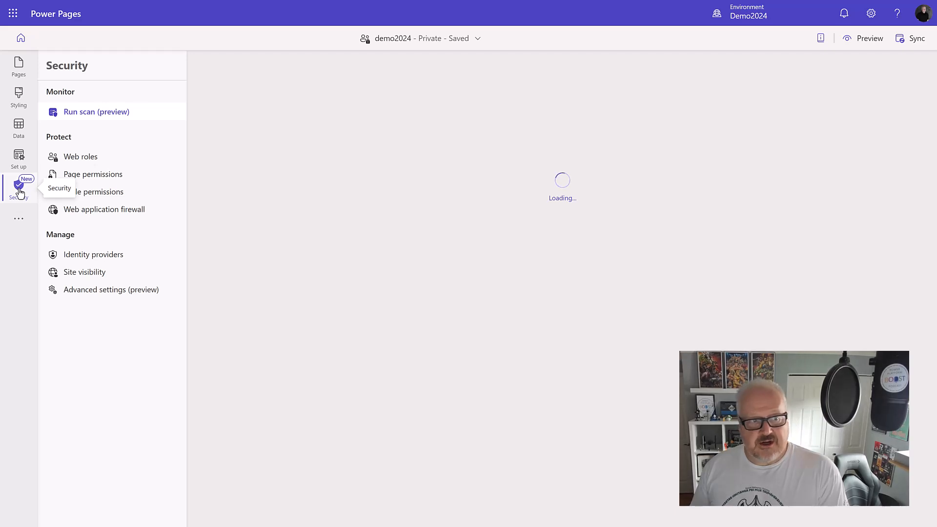
Step: Review the 'Edit my own events' table permission and its Notes and Contact child permissions
left_click(96, 112)
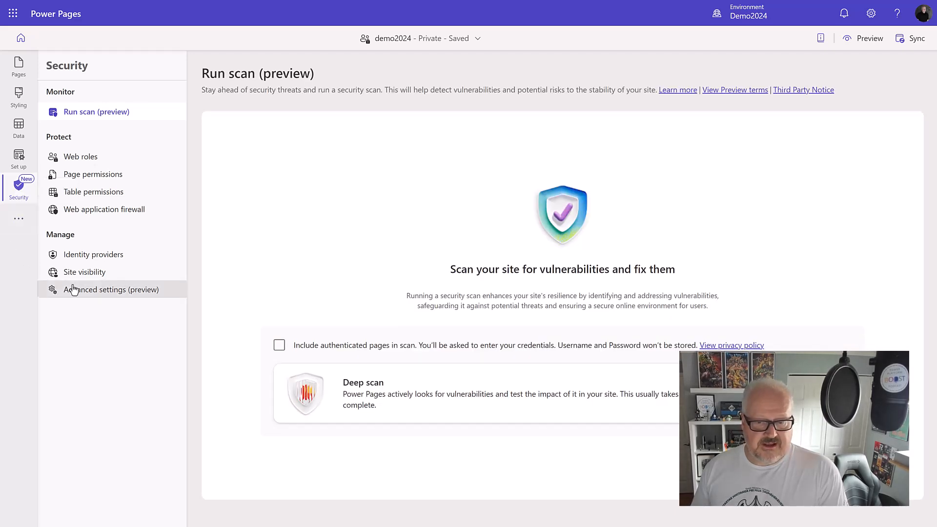
left_click(94, 191)
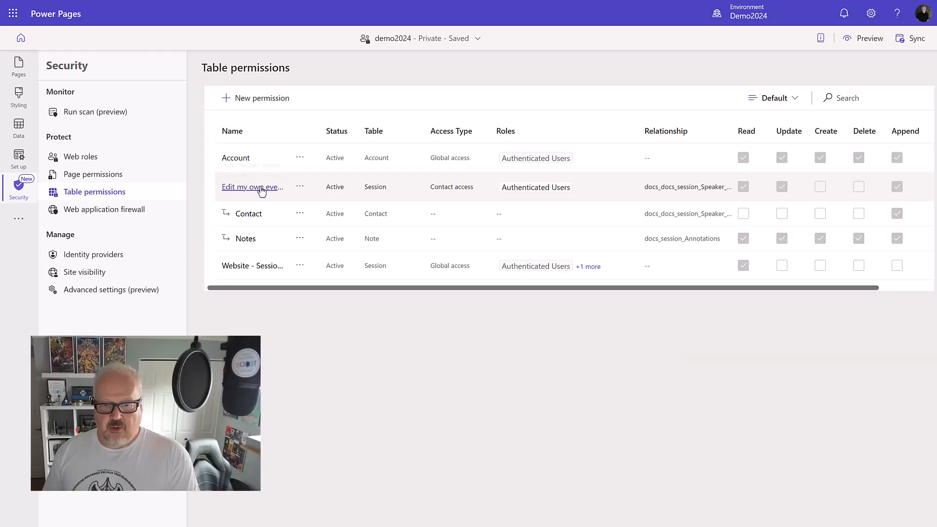
left_click(251, 187)
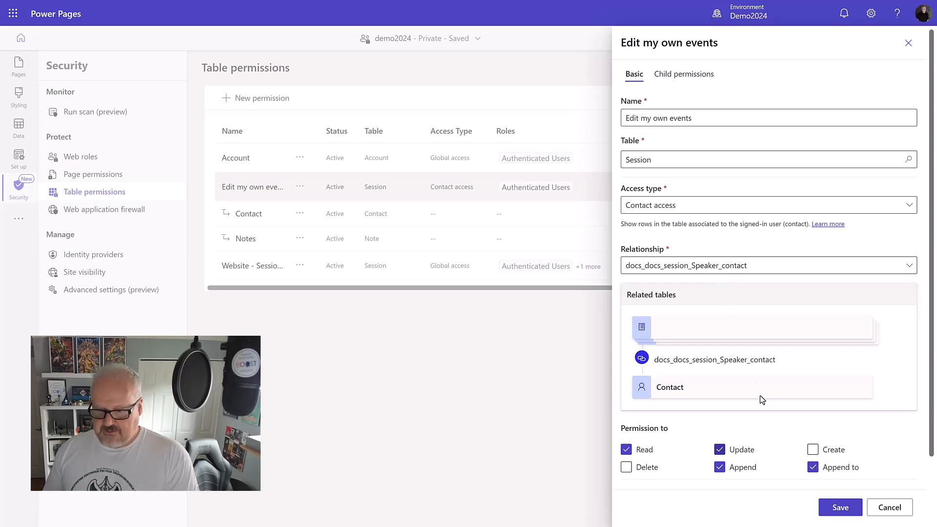
left_click(683, 73)
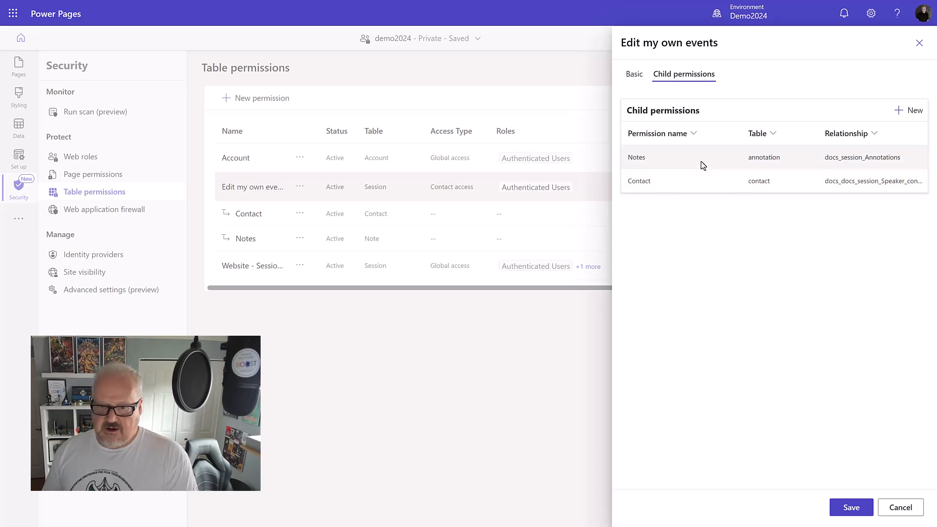
mouse_move(672, 163)
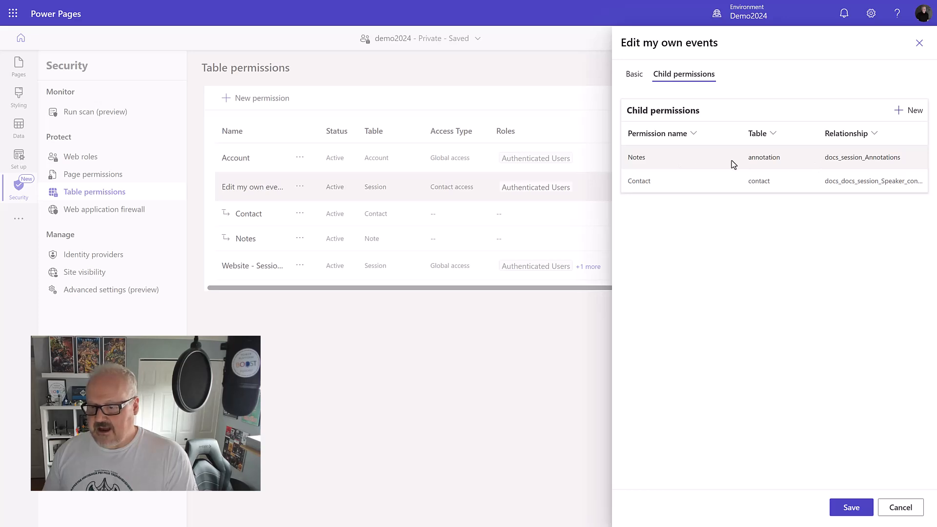
left_click(850, 506)
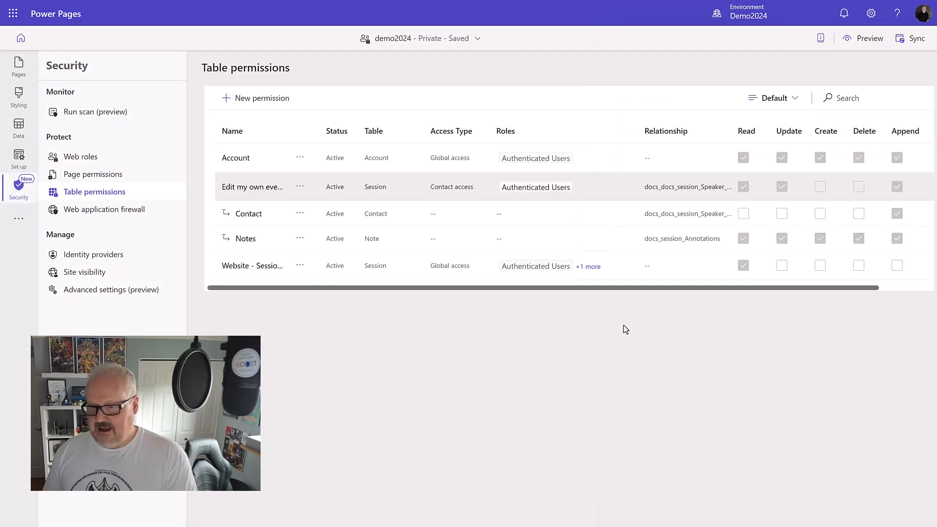
mouse_move(300, 242)
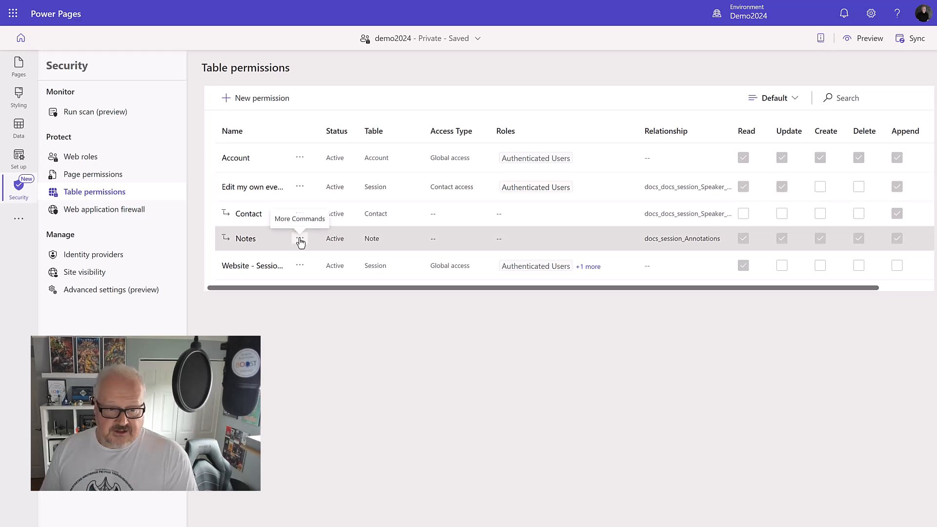
Step: Save the Notes permission with read, update, create, delete, append and append-to rights
left_click(245, 239)
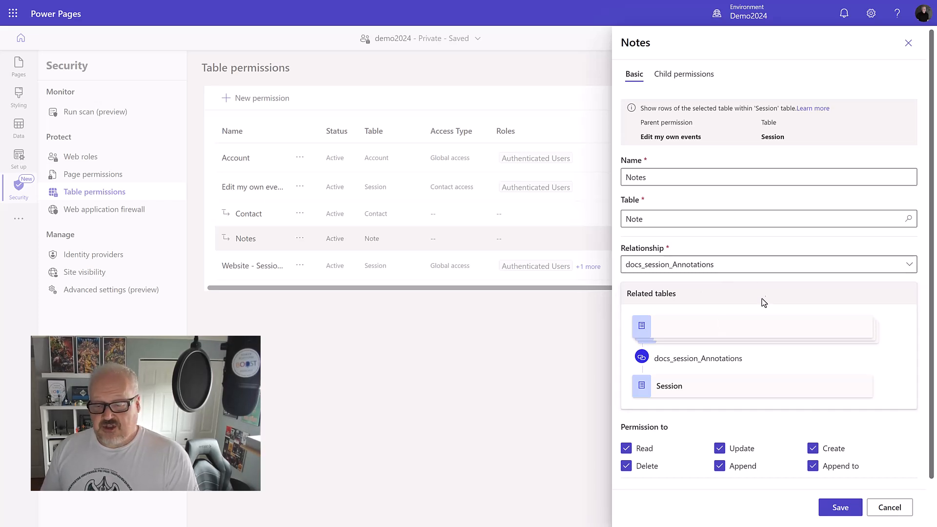
scroll("down", 3)
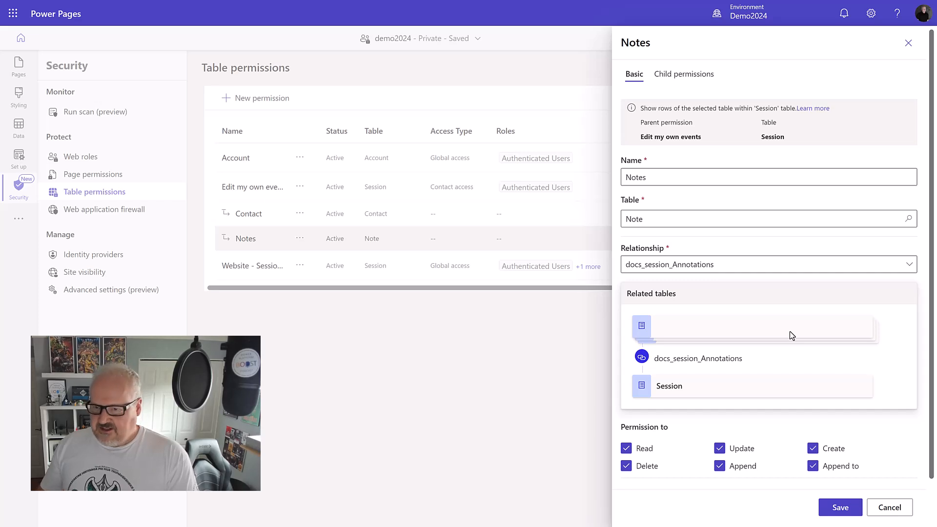
mouse_move(790, 325)
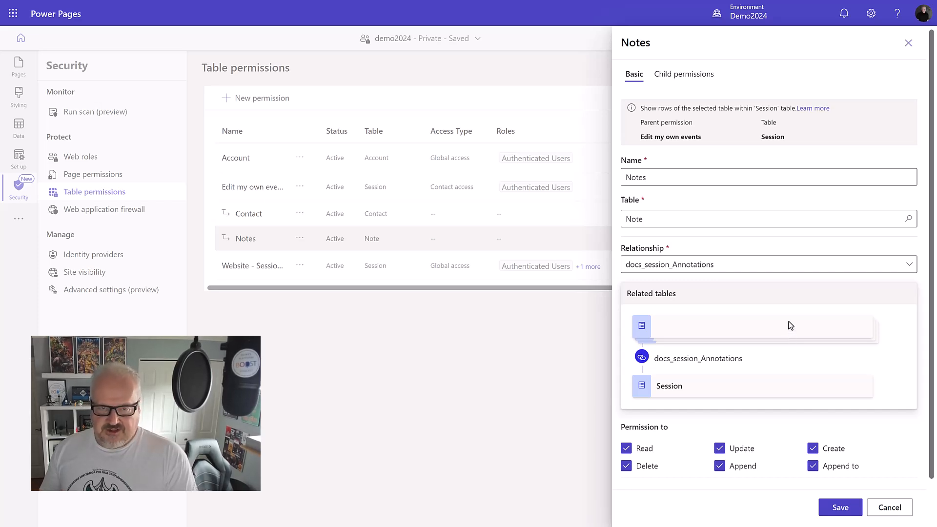
mouse_move(775, 292)
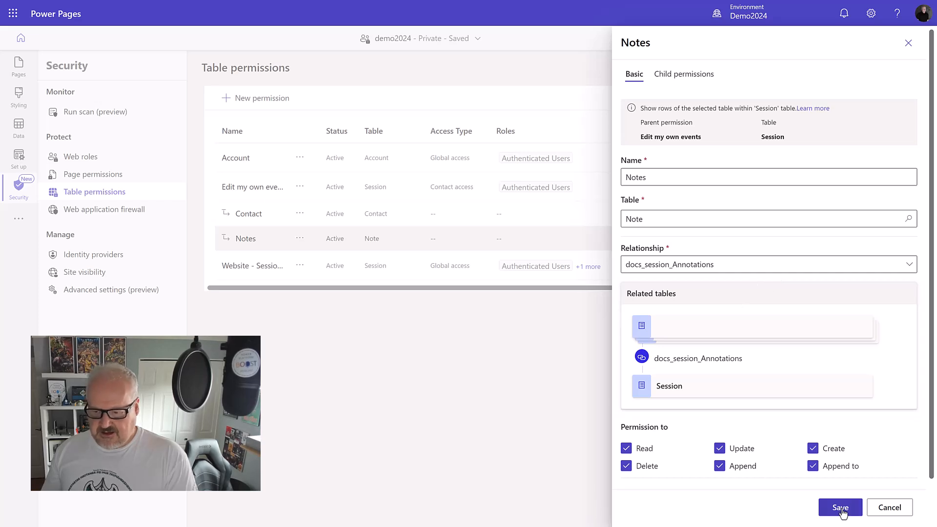
left_click(840, 508)
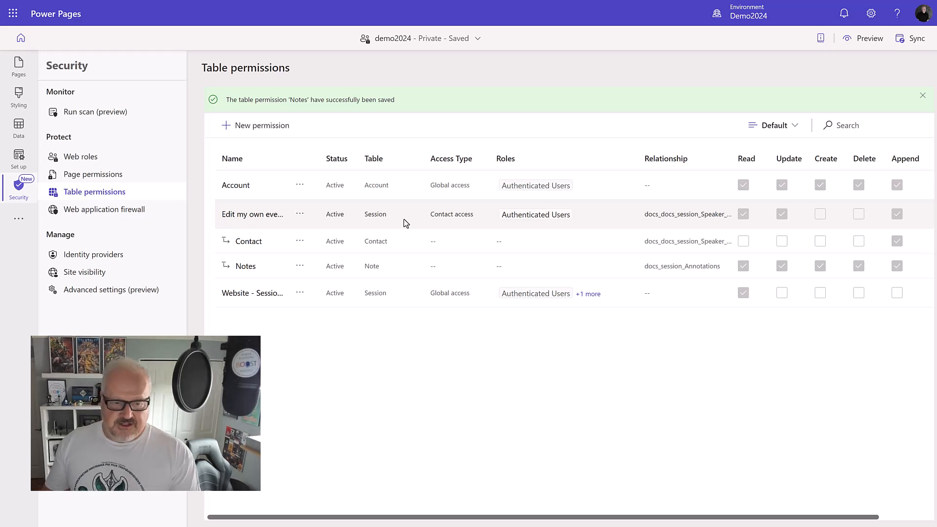
mouse_move(397, 223)
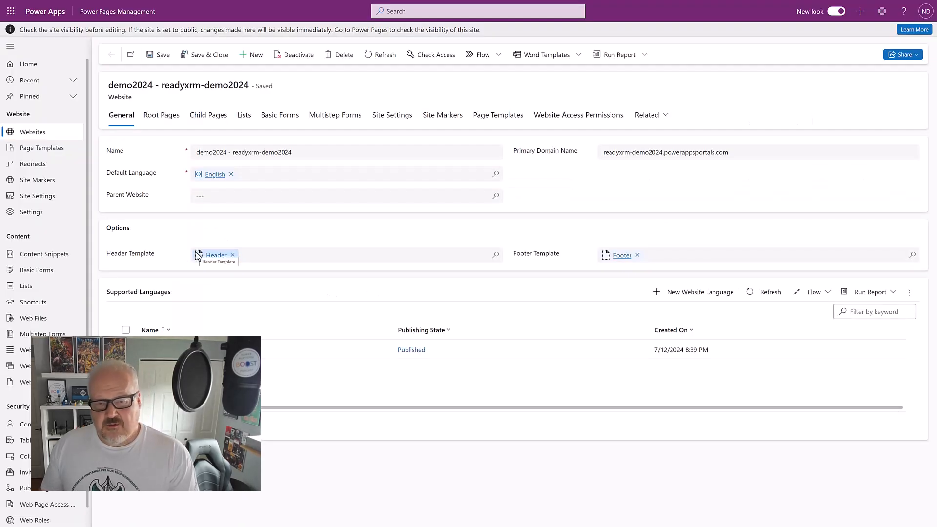
mouse_move(167, 205)
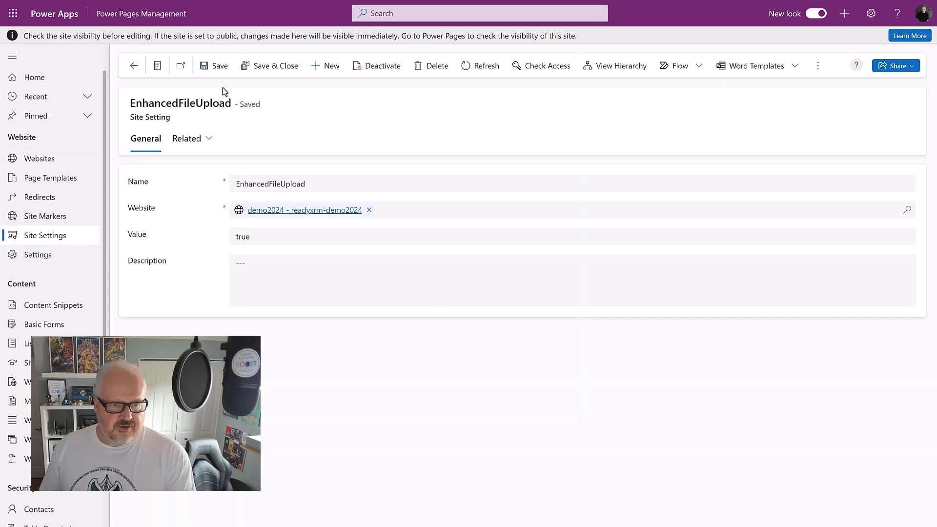
mouse_move(420, 139)
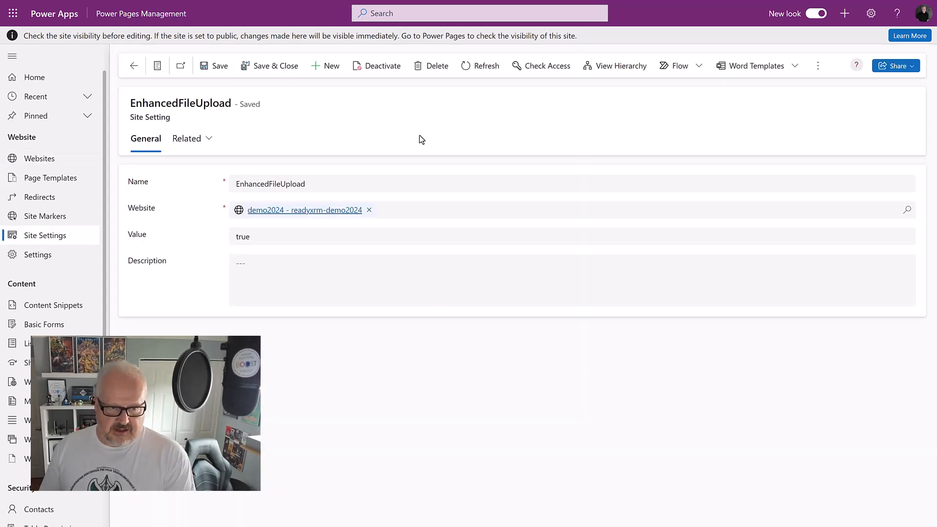
mouse_move(416, 137)
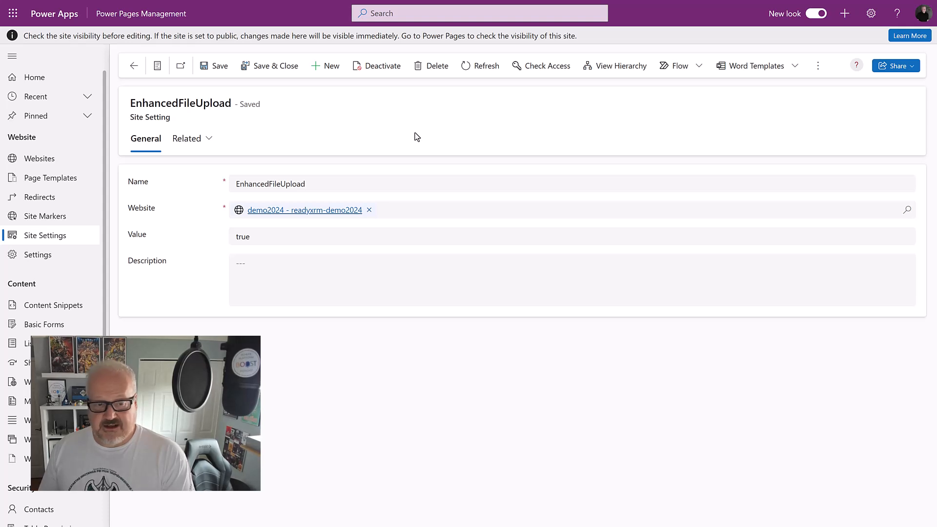
mouse_move(483, 162)
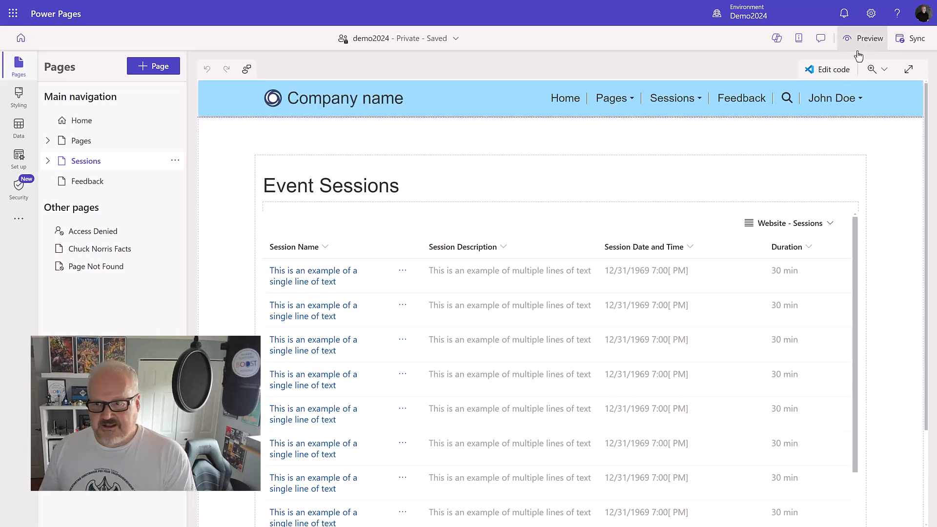
Step: Preview the site at desktop size, showing the Event Sessions list
left_click(868, 38)
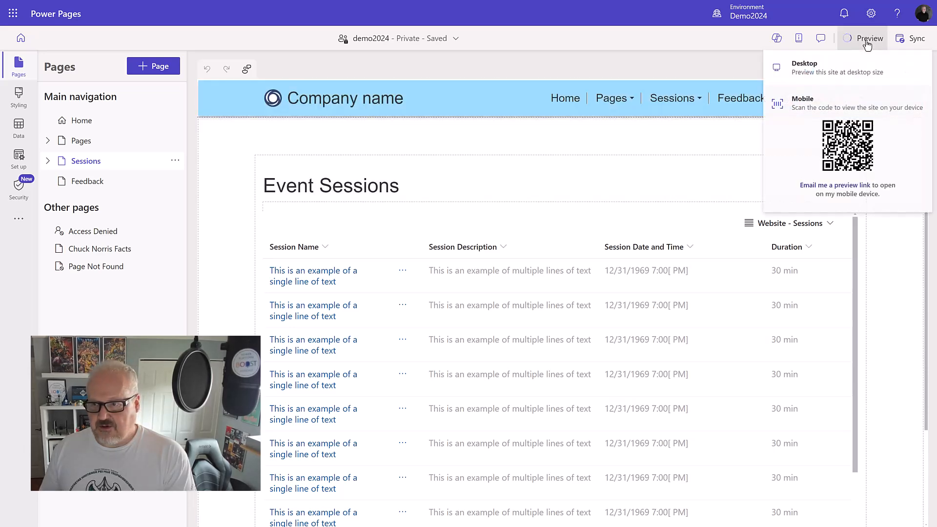
mouse_move(830, 68)
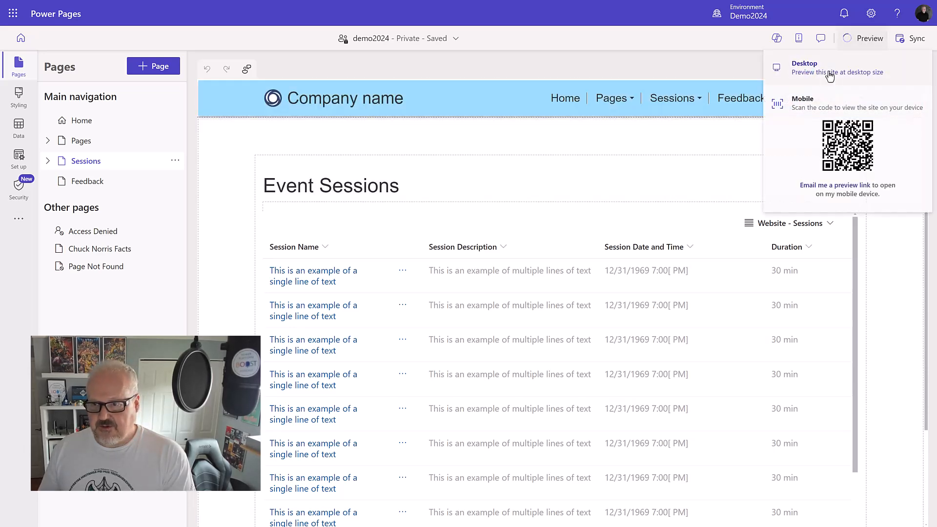
left_click(804, 67)
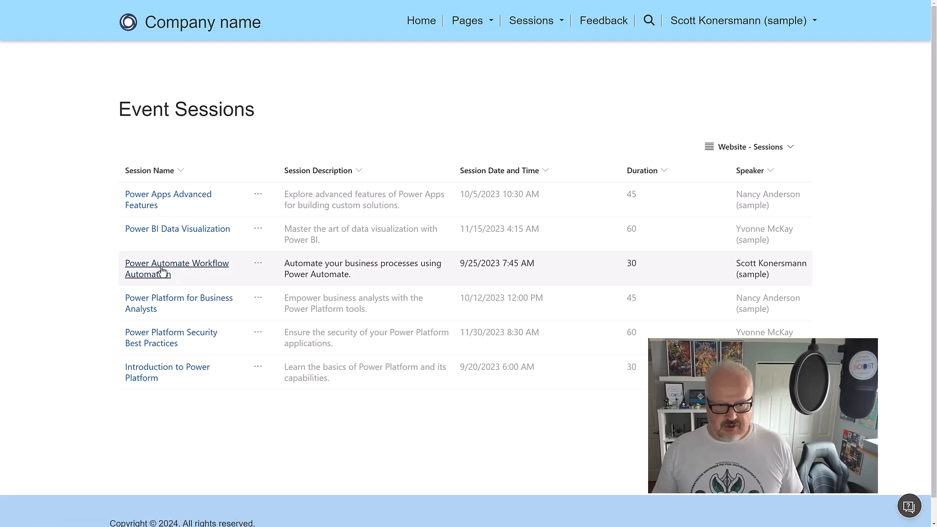
Step: Edit the Power Automate Workflow Automation session and scroll to its presentation upload field
left_click(176, 268)
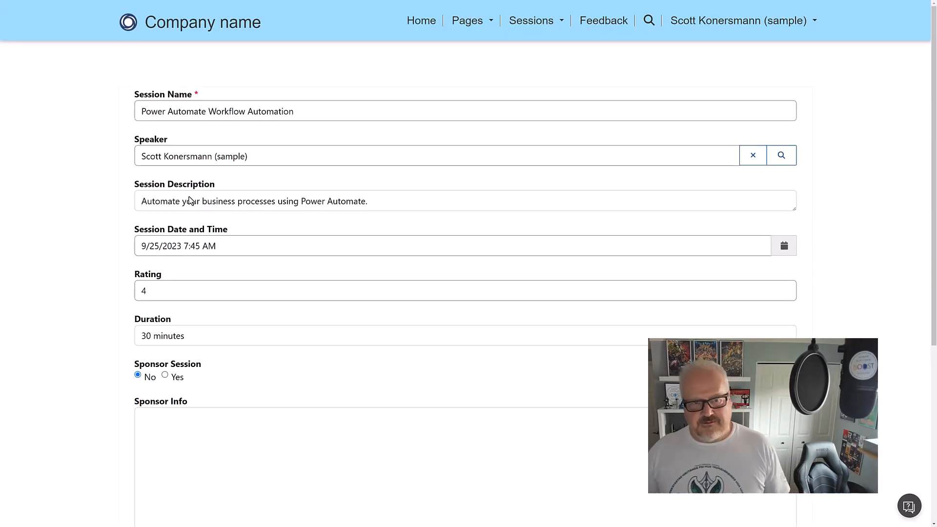
scroll("down", 3)
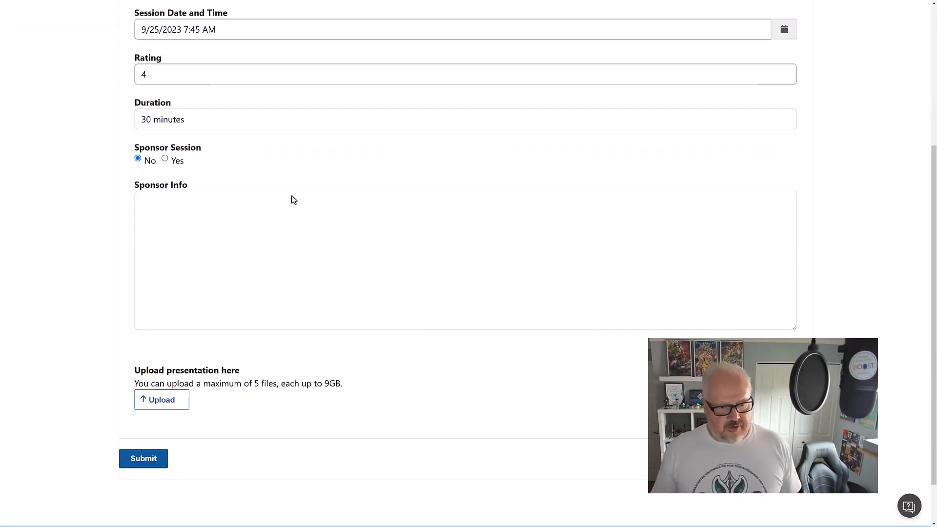
scroll("down", 3)
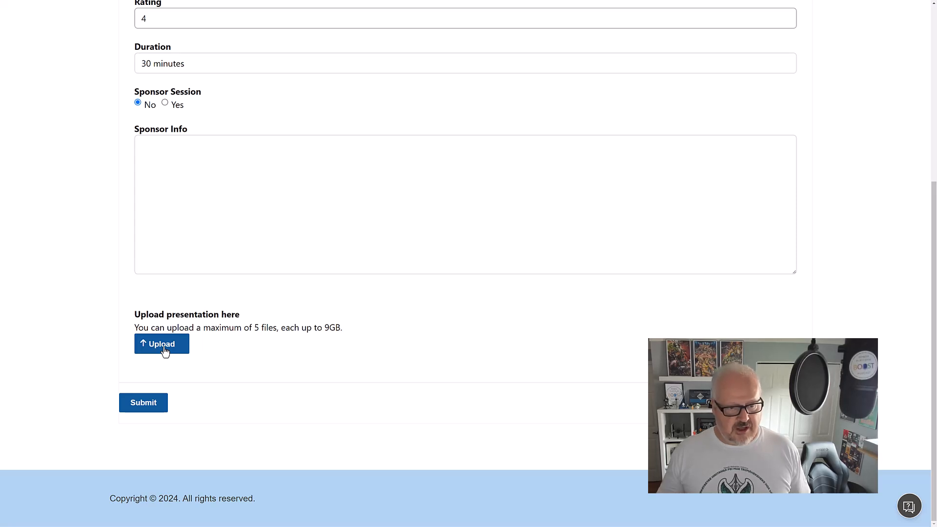
Step: Pick the 3.5 GB mp4 video as the session's presentation file
left_click(161, 343)
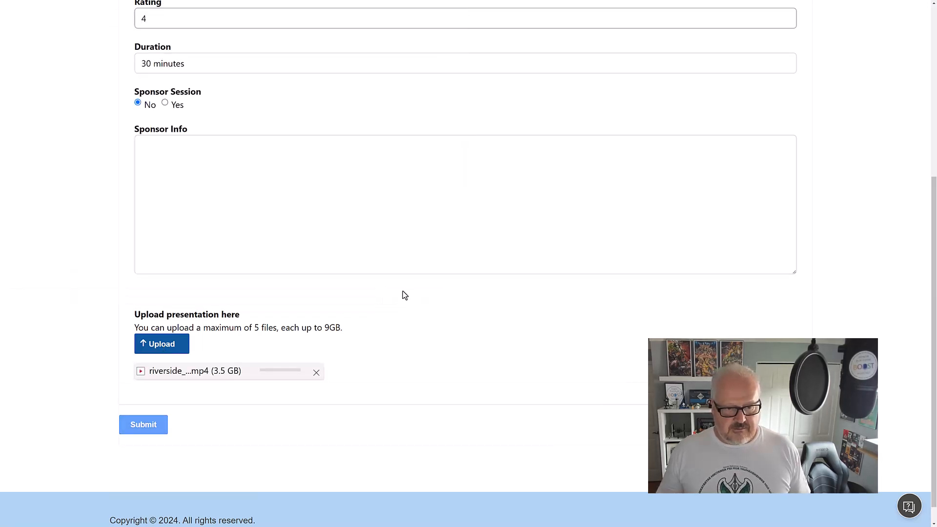
mouse_move(221, 383)
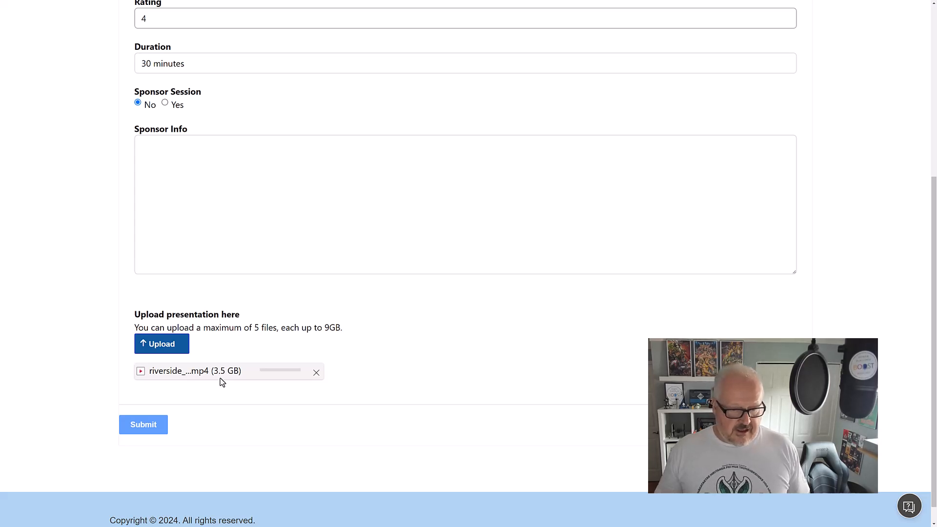
mouse_move(266, 375)
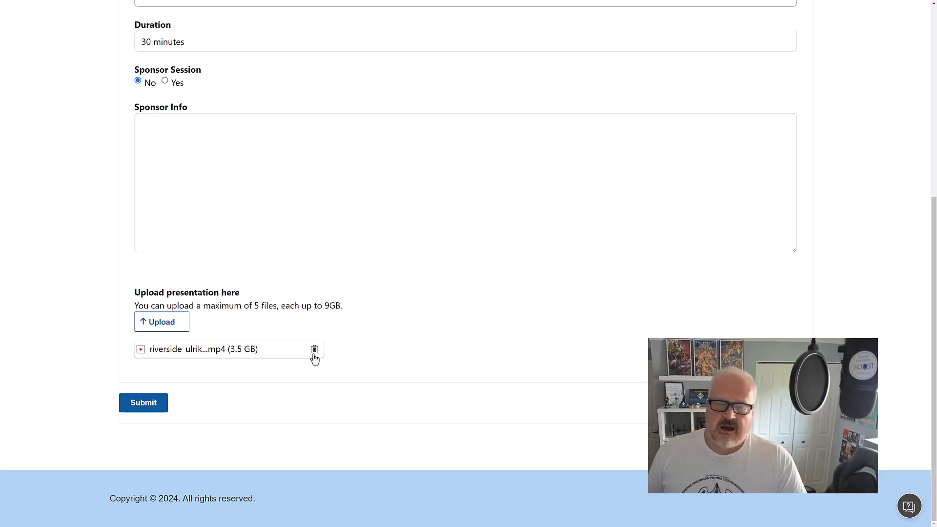
mouse_move(249, 321)
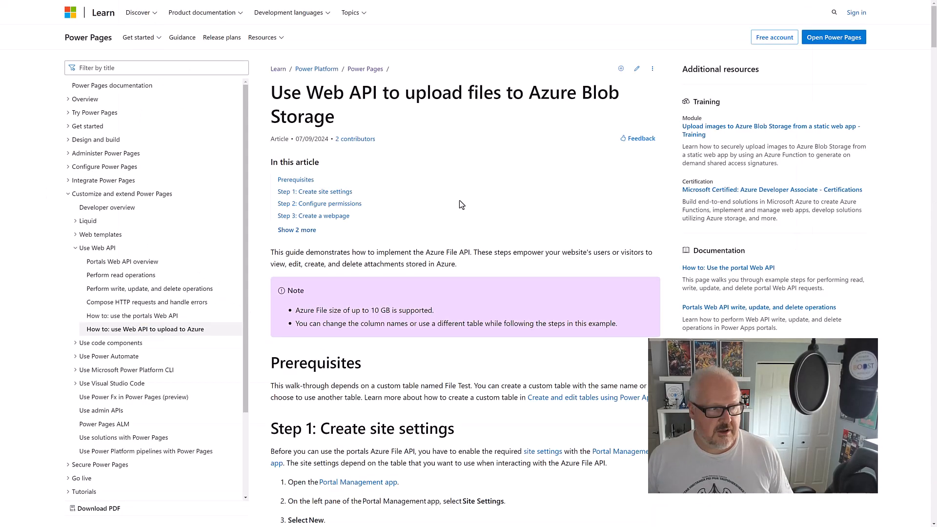
mouse_move(451, 189)
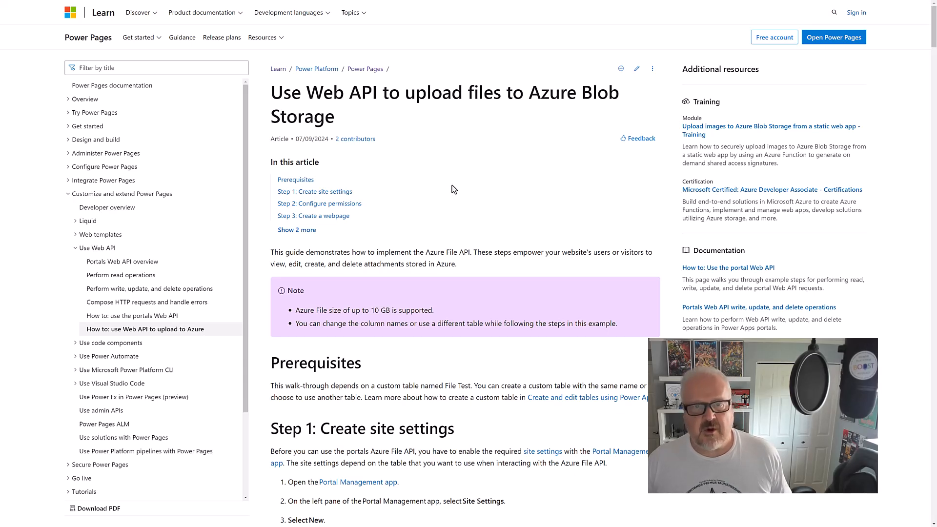
mouse_move(451, 186)
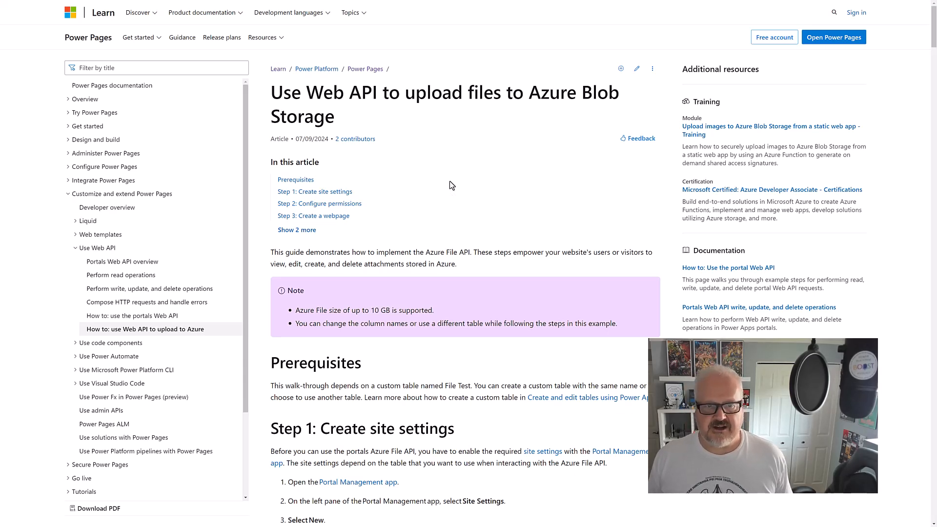
Step: Scroll the Web API Azure Blob Storage upload article down to the chunked upload sample code
scroll("down", 3)
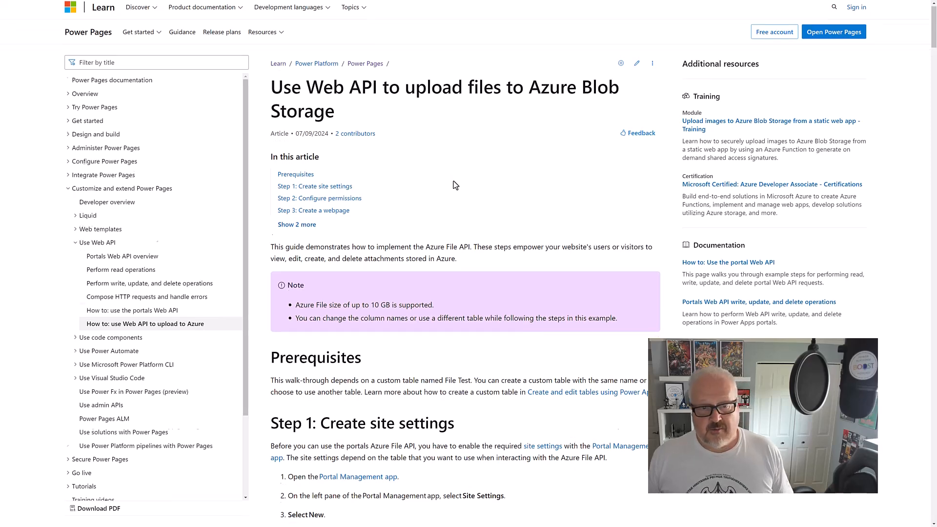
scroll("down", 3)
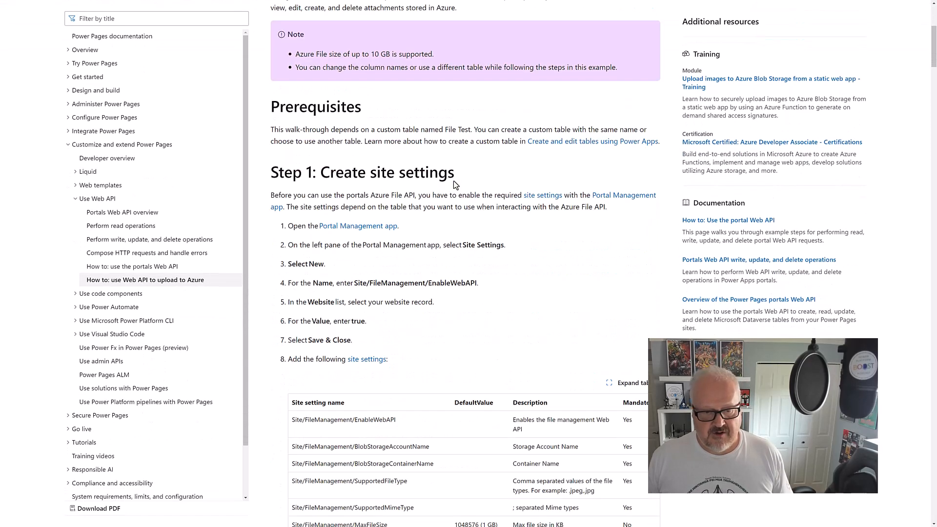
scroll("down", 3)
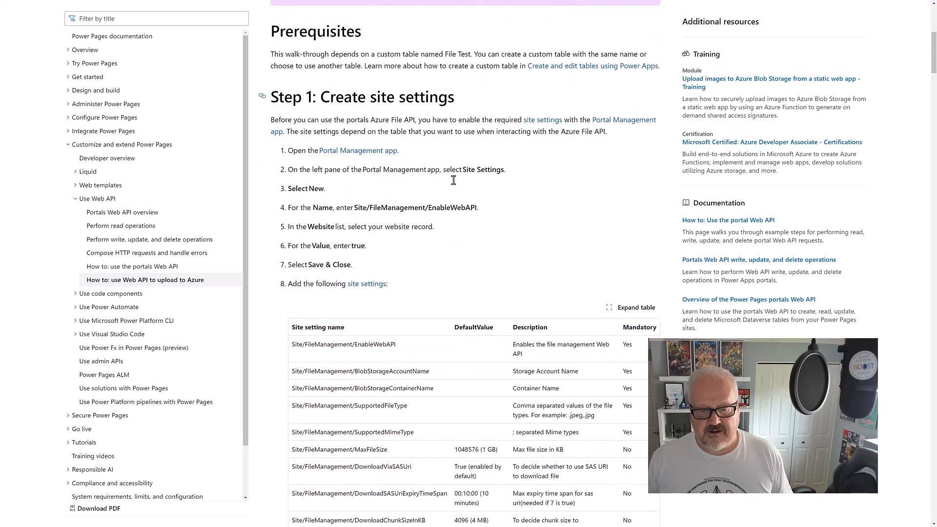
scroll("down", 3)
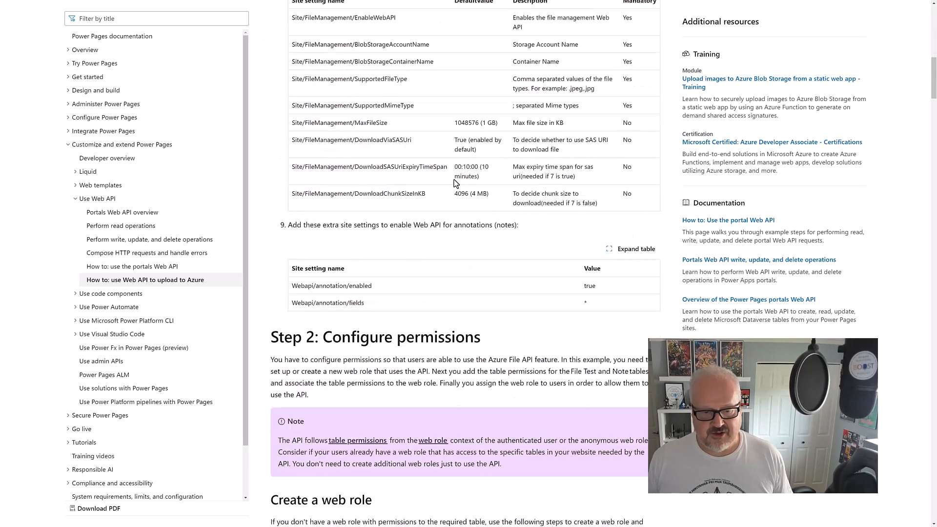
scroll("down", 3)
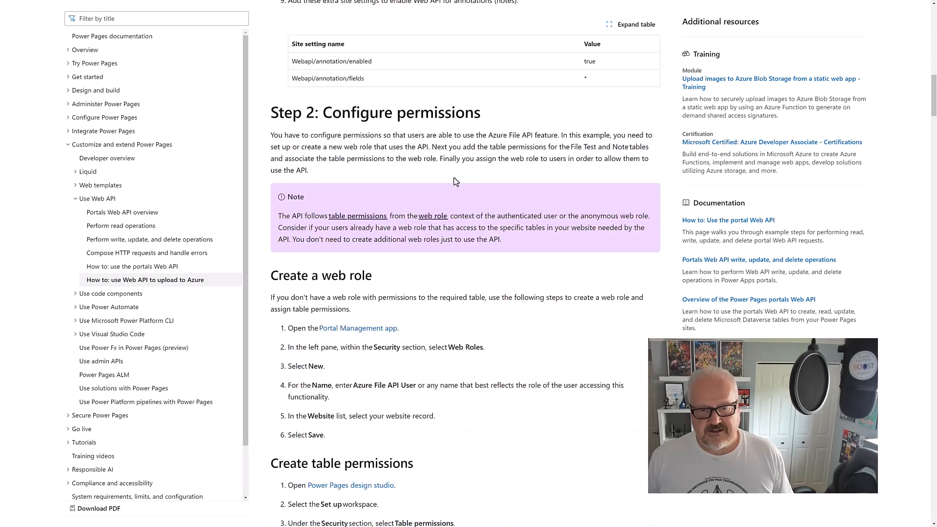
scroll("down", 3)
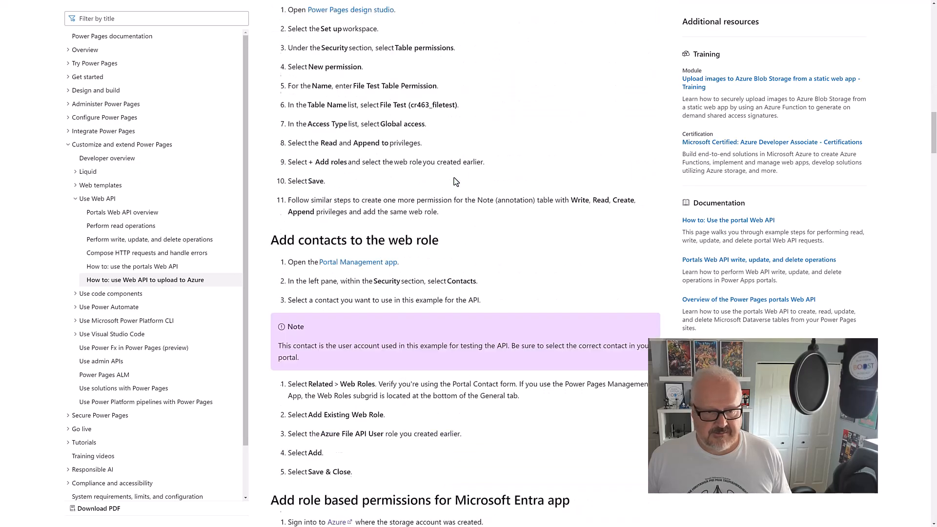
scroll("down", 3)
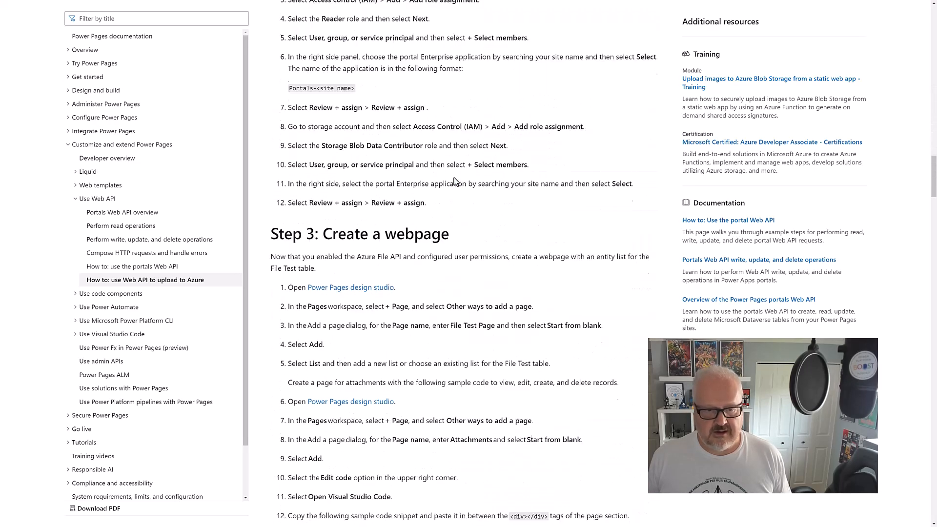
scroll("down", 3)
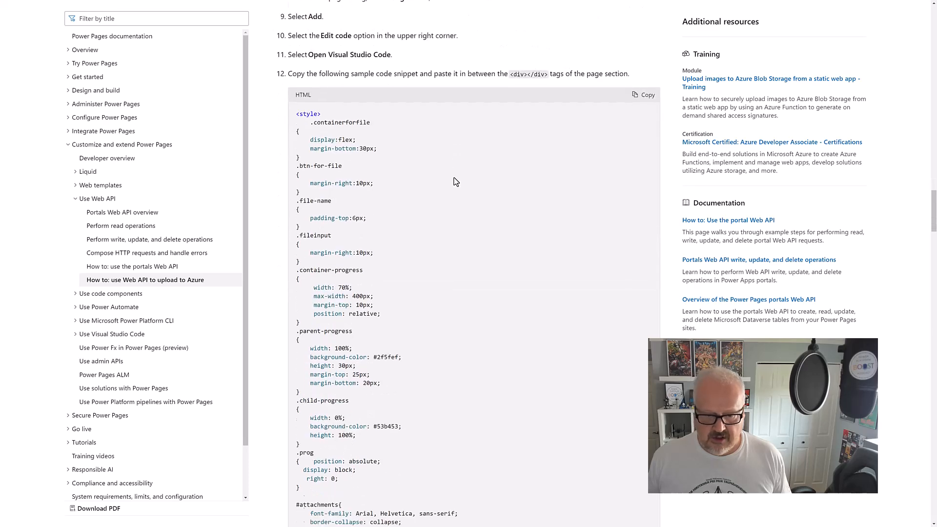
scroll("down", 3)
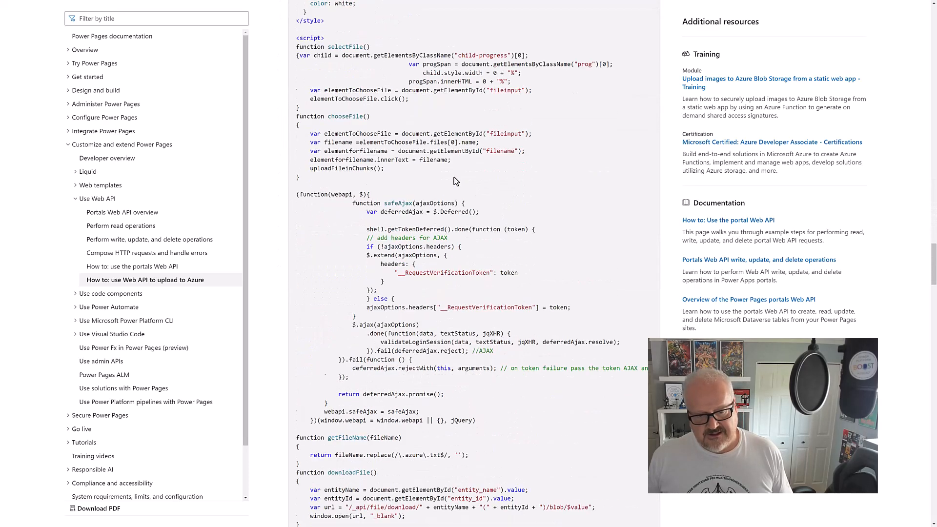
scroll("down", 3)
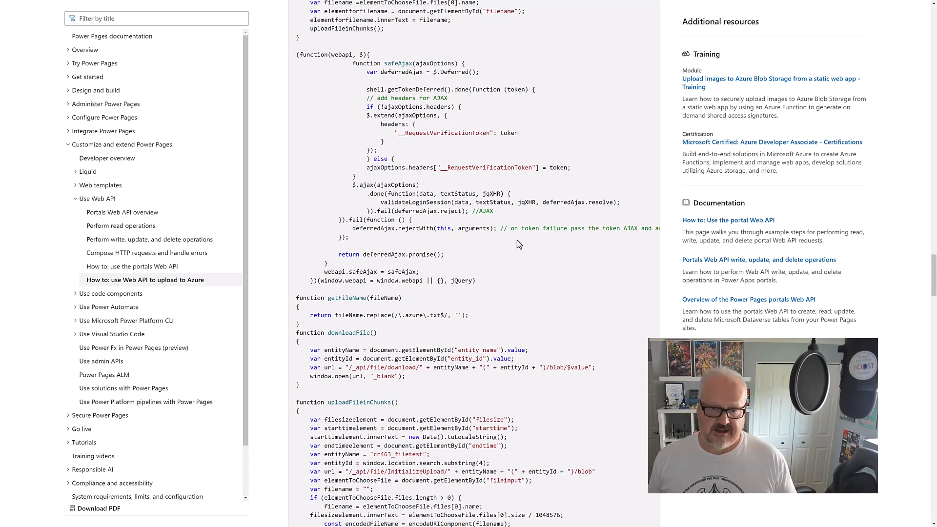
scroll("down", 3)
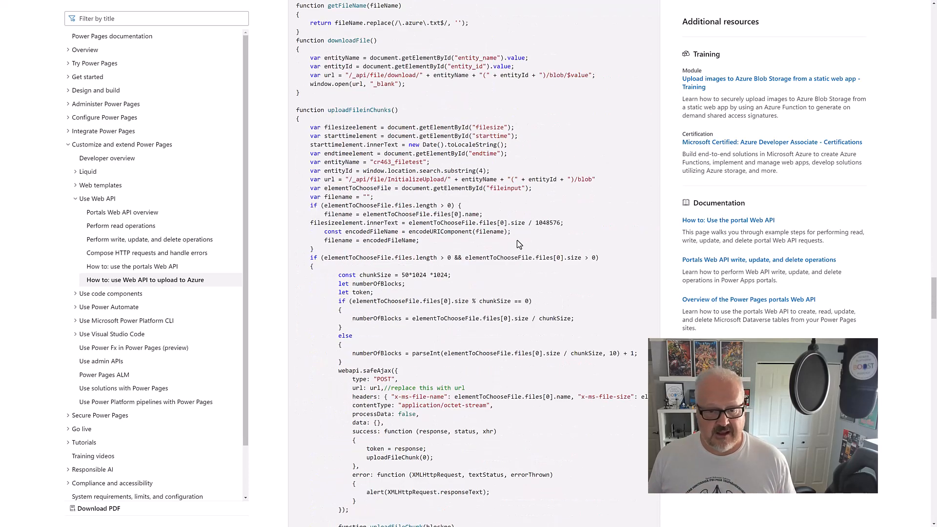